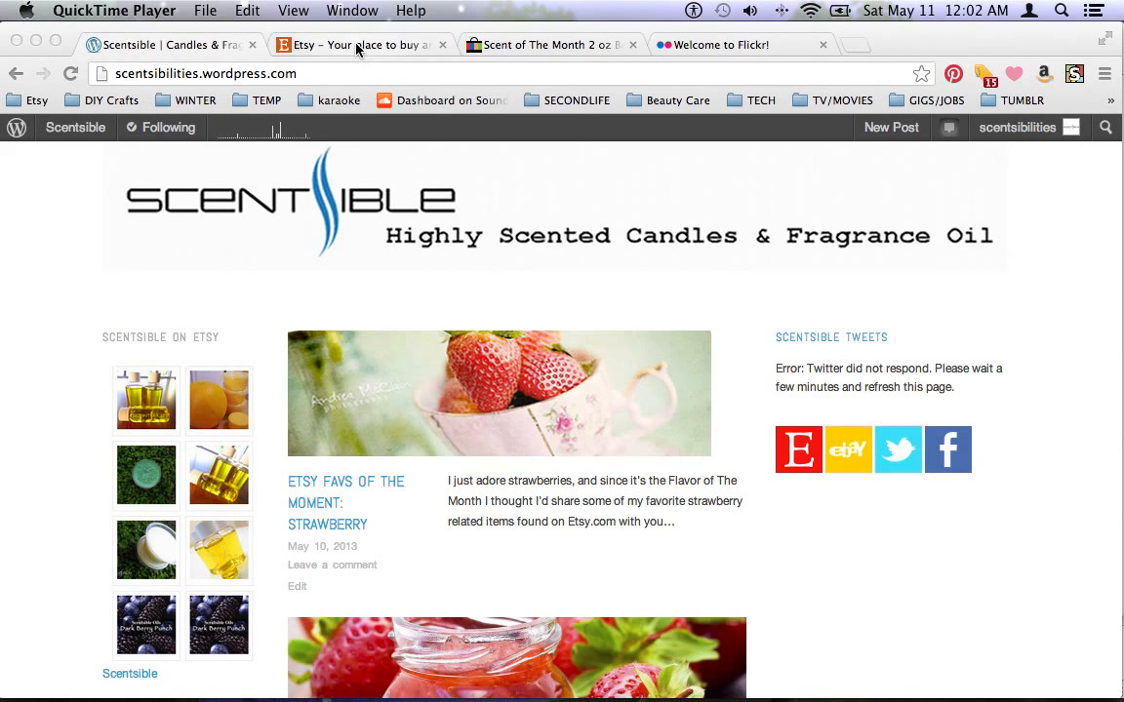
View the shop's eight active Etsy listings and scroll down toward the Etsy Mini option
{"action": "left_click", "coordinate": [361, 45]}
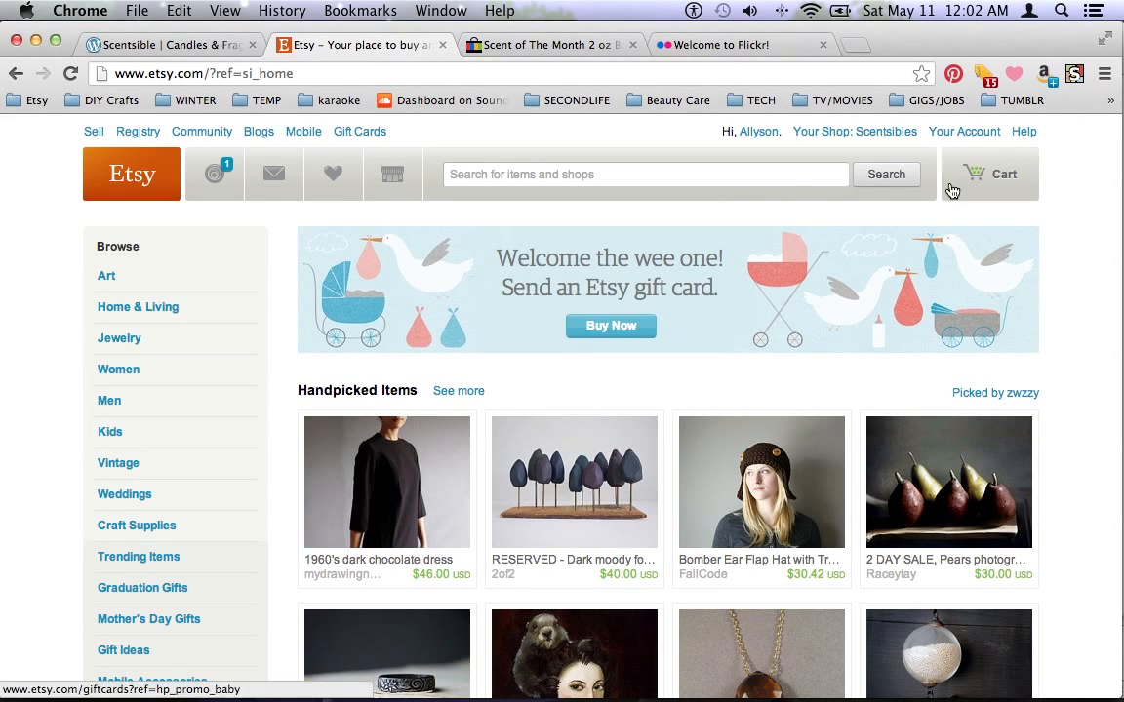
{"action": "left_click", "coordinate": [964, 130]}
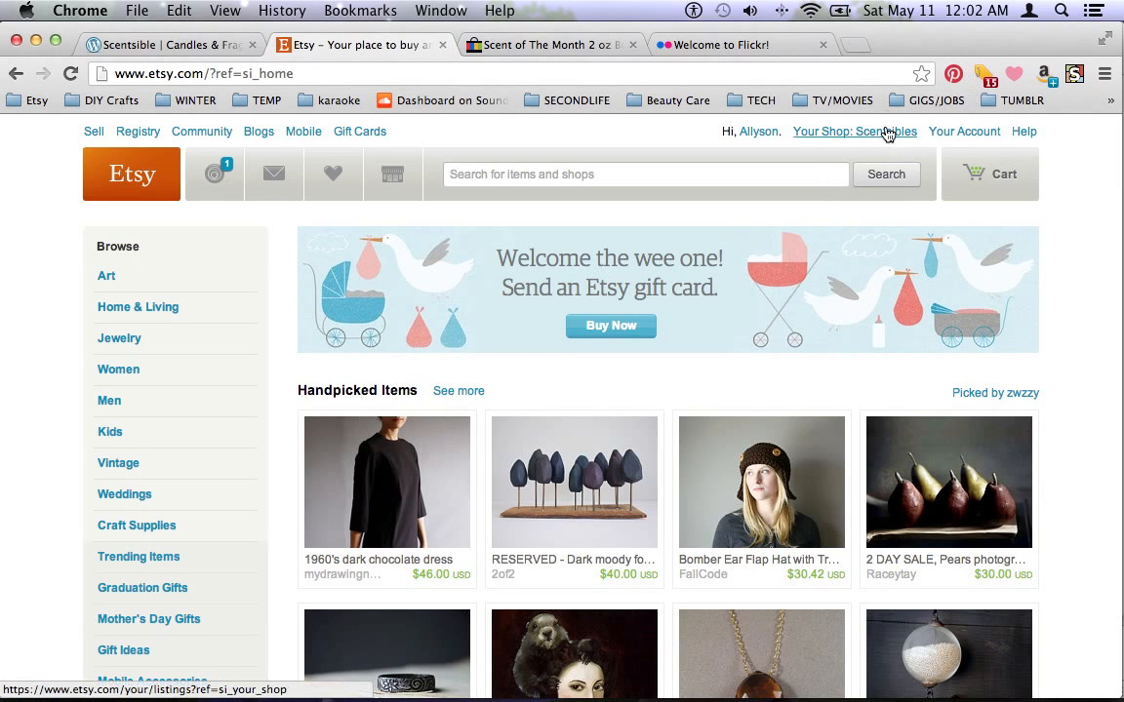
{"action": "left_click", "coordinate": [854, 131]}
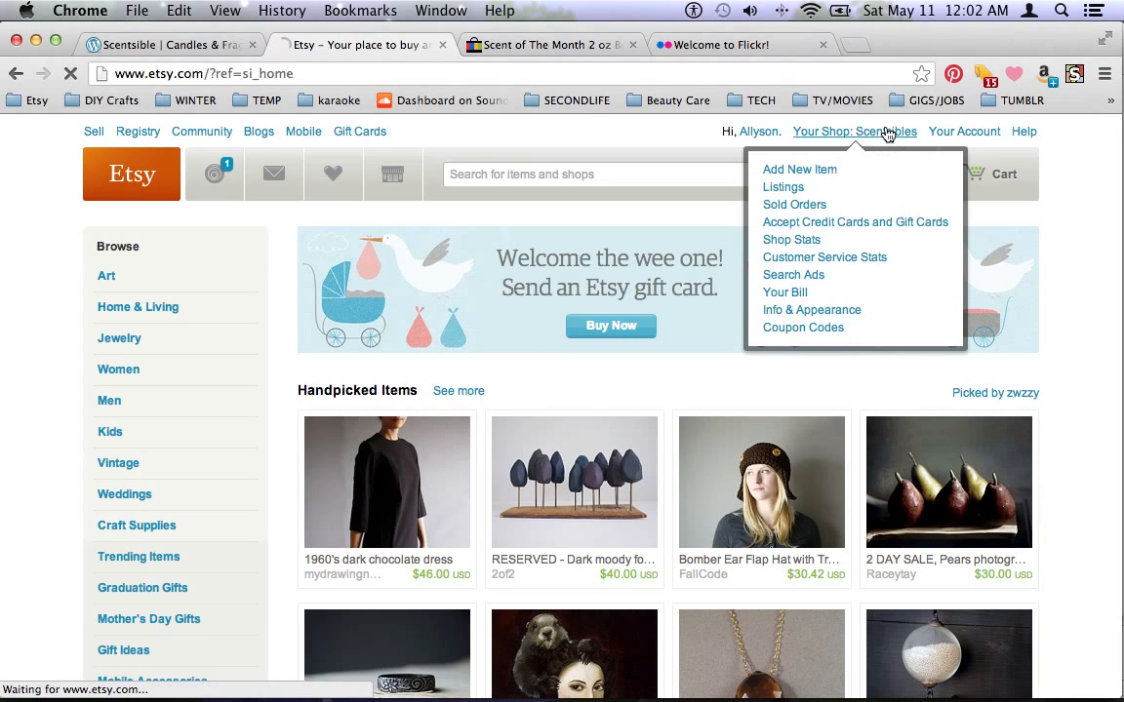
{"action": "left_click", "coordinate": [782, 187]}
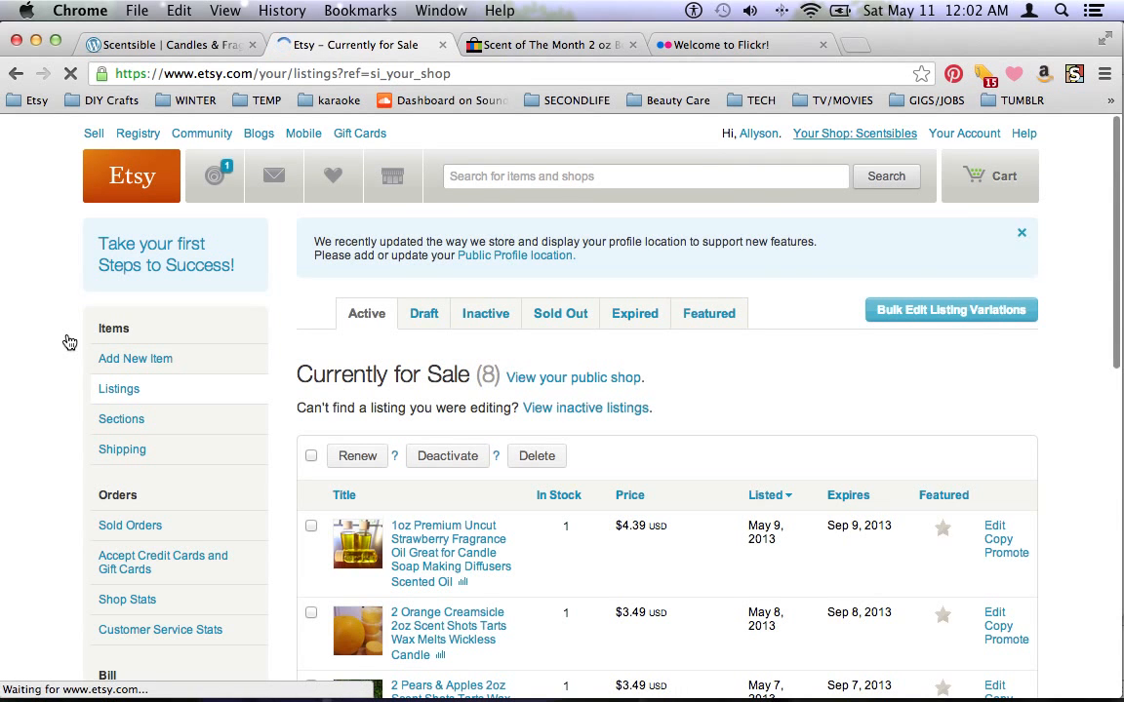
{"action": "scroll", "scroll_direction": "down", "scroll_amount": 3}
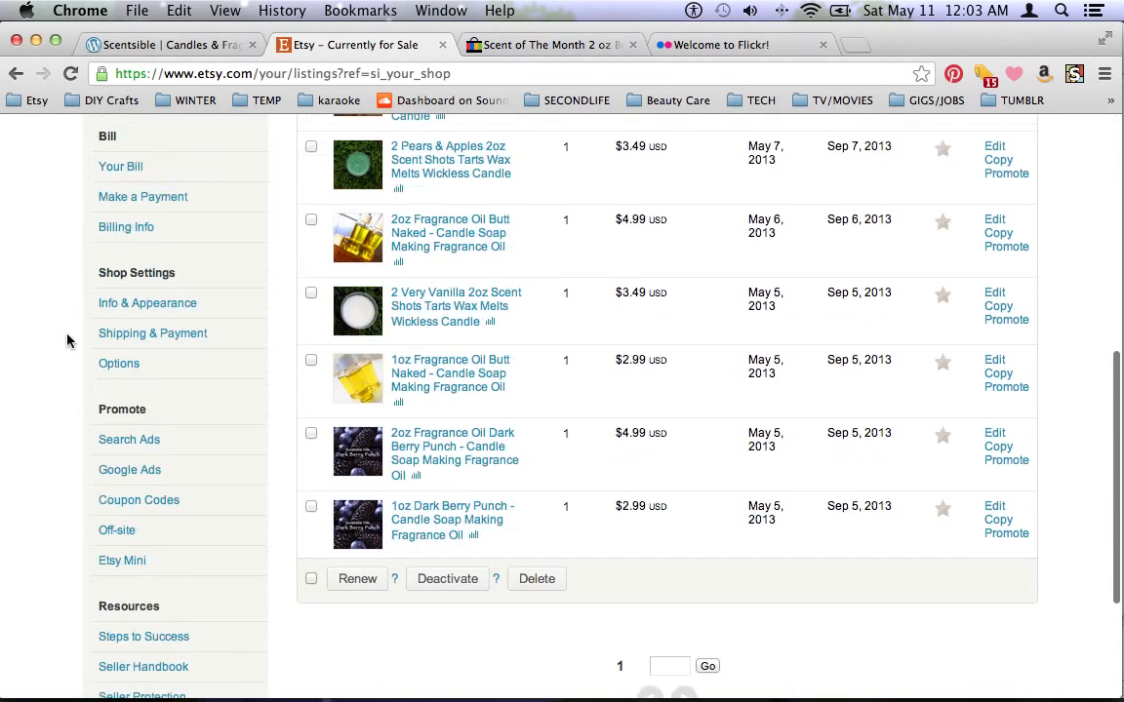
{"action": "scroll", "scroll_direction": "down", "scroll_amount": 3}
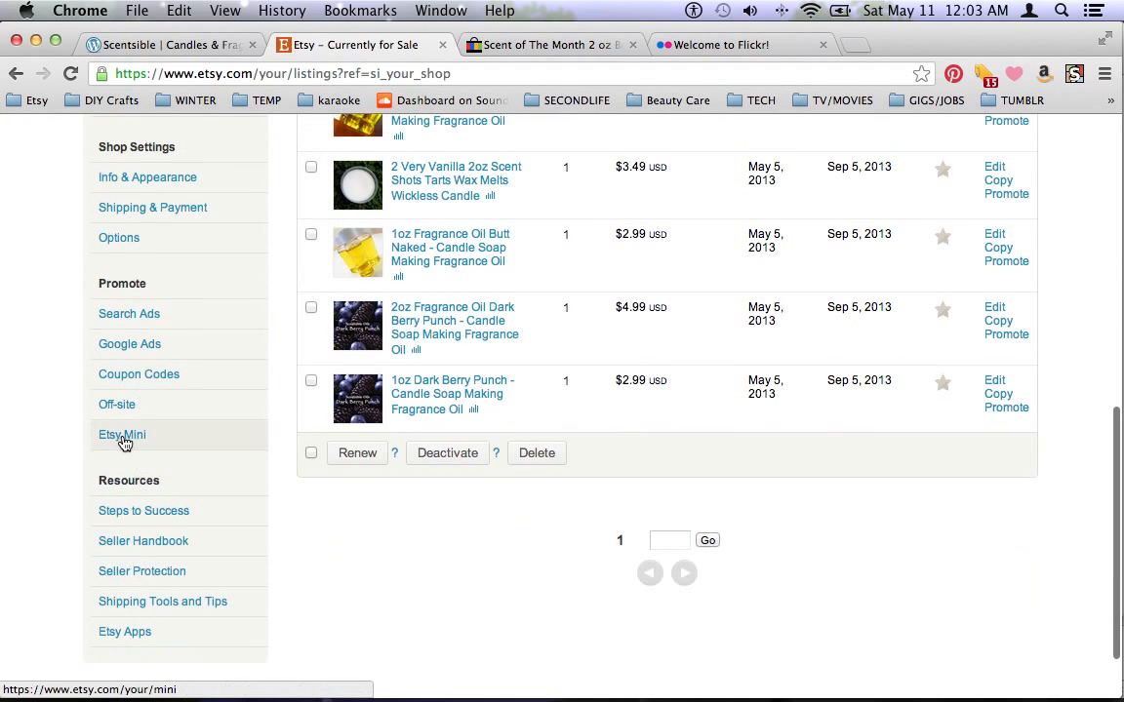
Configure an Etsy Mini showing shop items as thumbnails, 2 columns by 4 rows, and view its code
{"action": "left_click", "coordinate": [122, 434]}
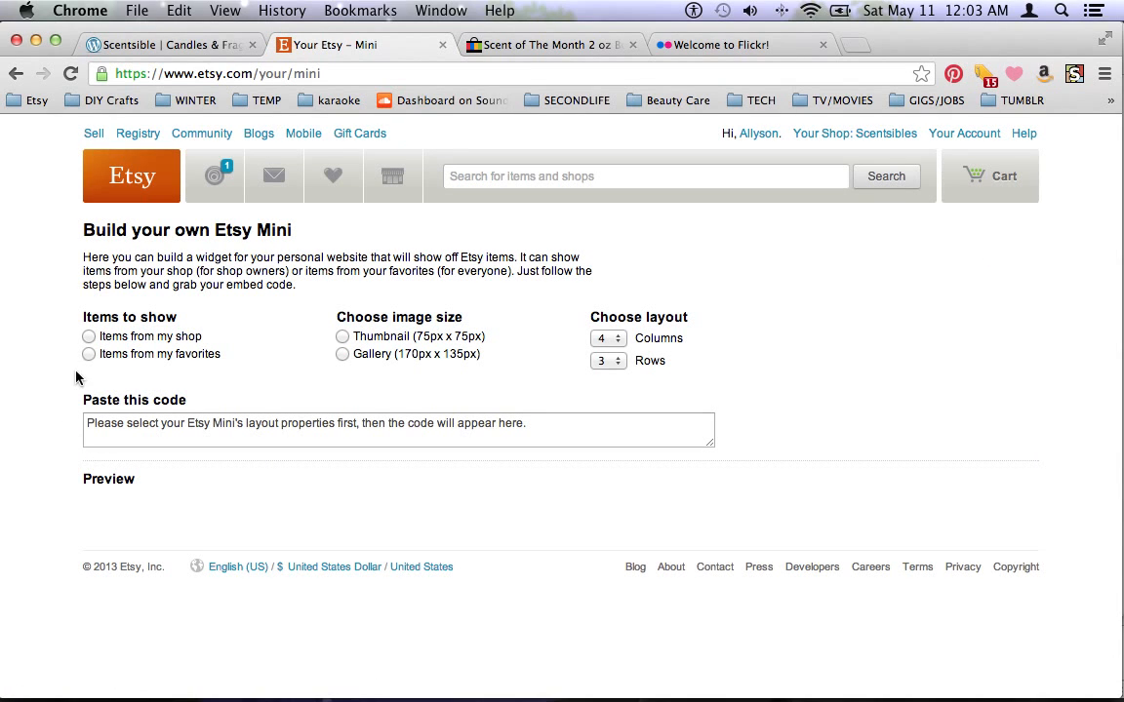
{"action": "left_click", "coordinate": [89, 337]}
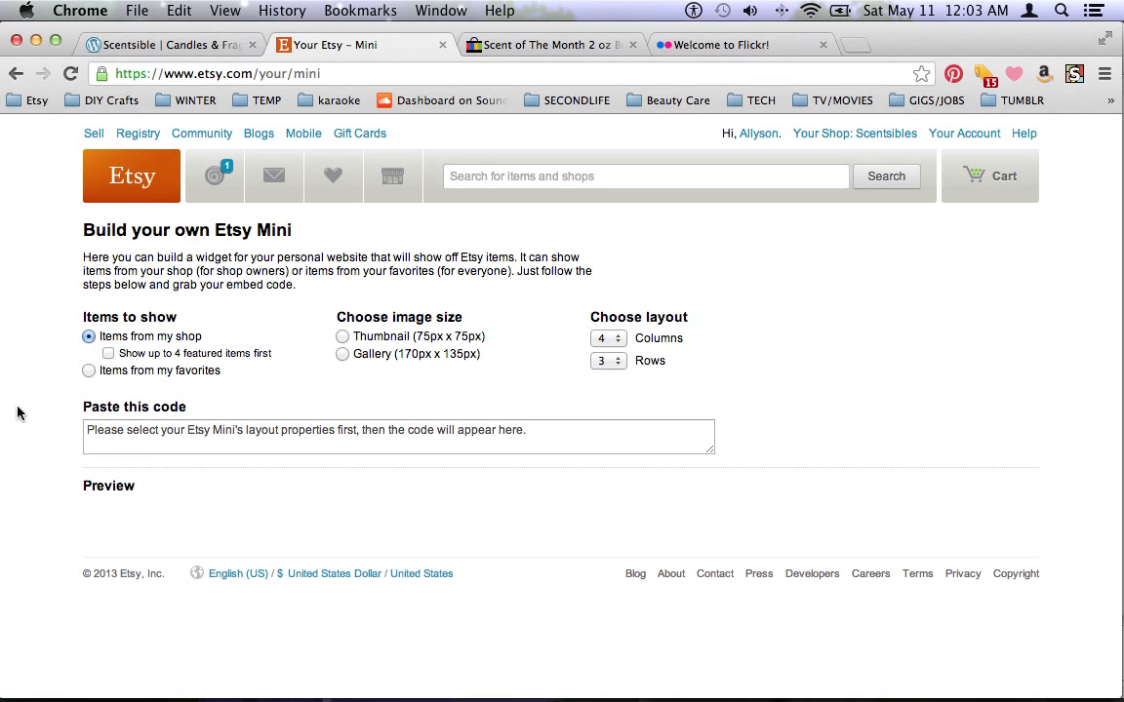
{"action": "mouse_move", "coordinate": [336, 341]}
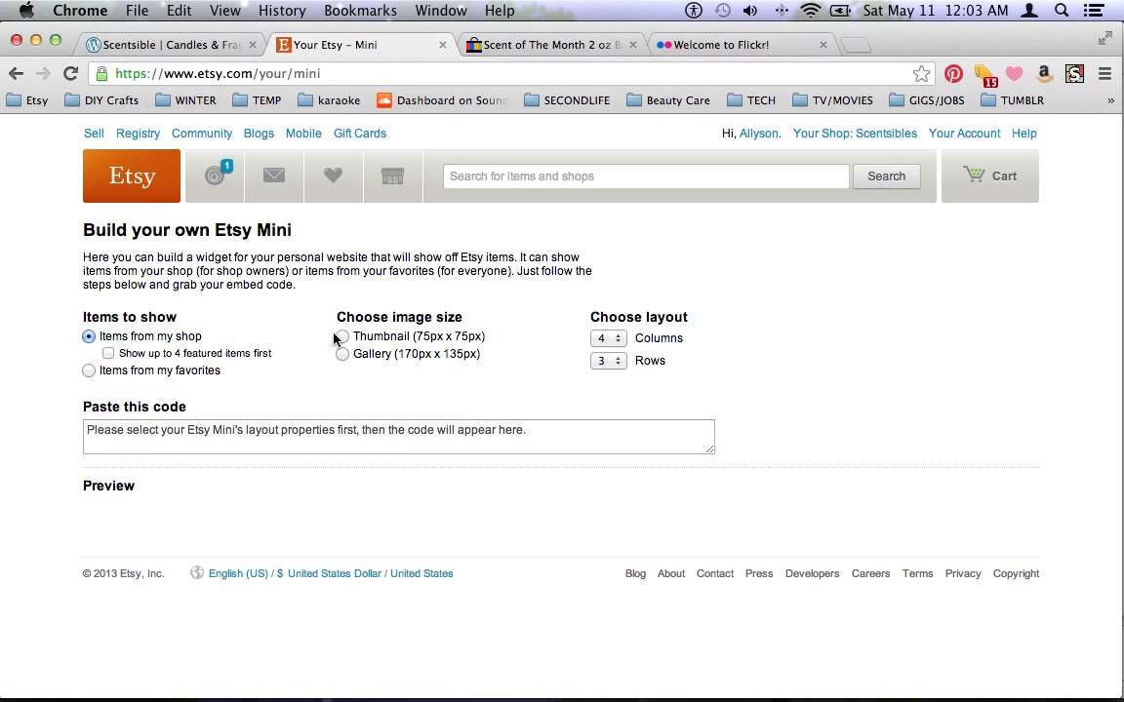
{"action": "left_click", "coordinate": [342, 336]}
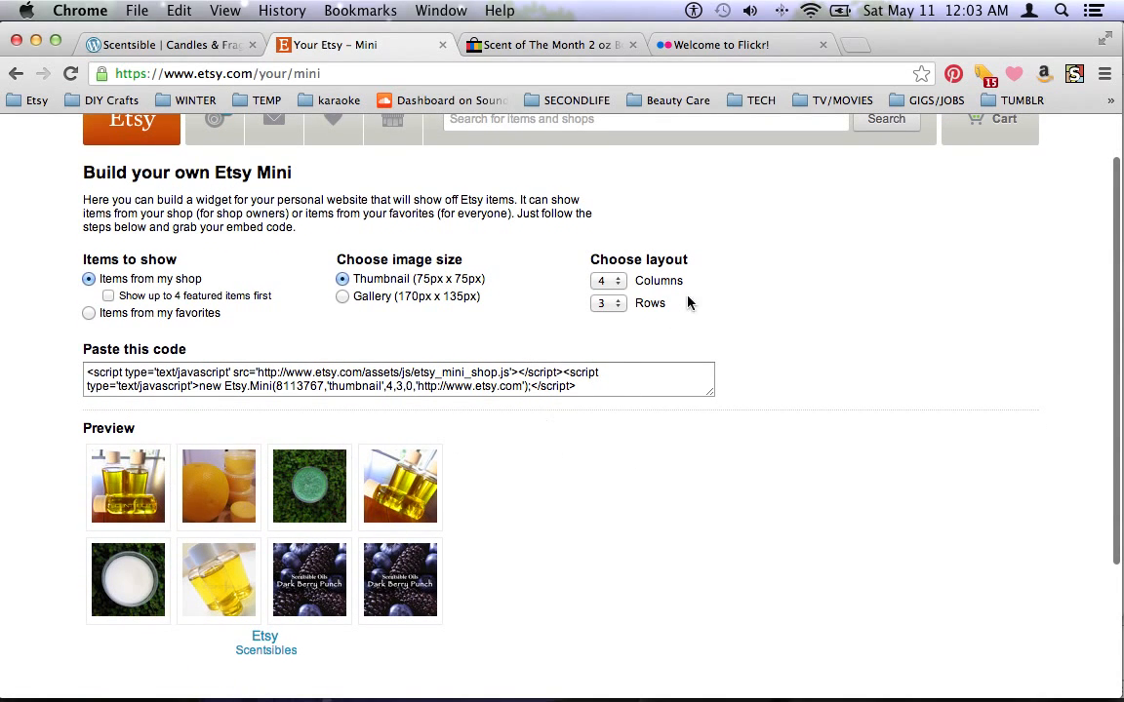
{"action": "left_click", "coordinate": [608, 280]}
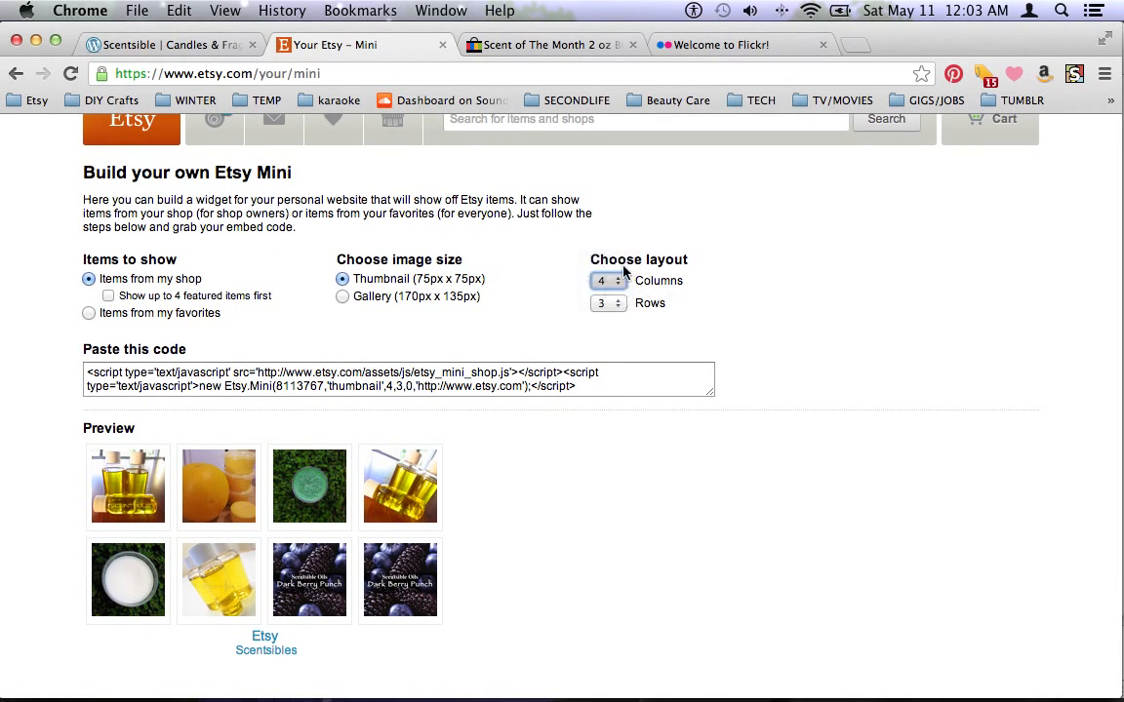
{"action": "left_click", "coordinate": [615, 299]}
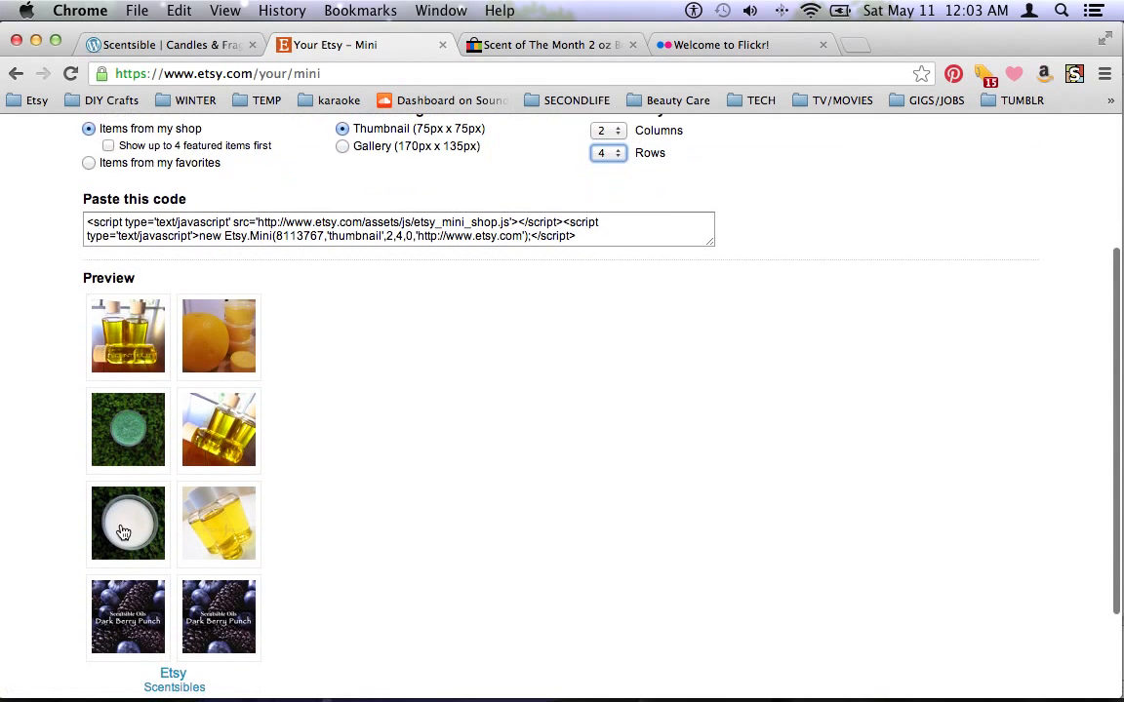
{"action": "mouse_move", "coordinate": [96, 376]}
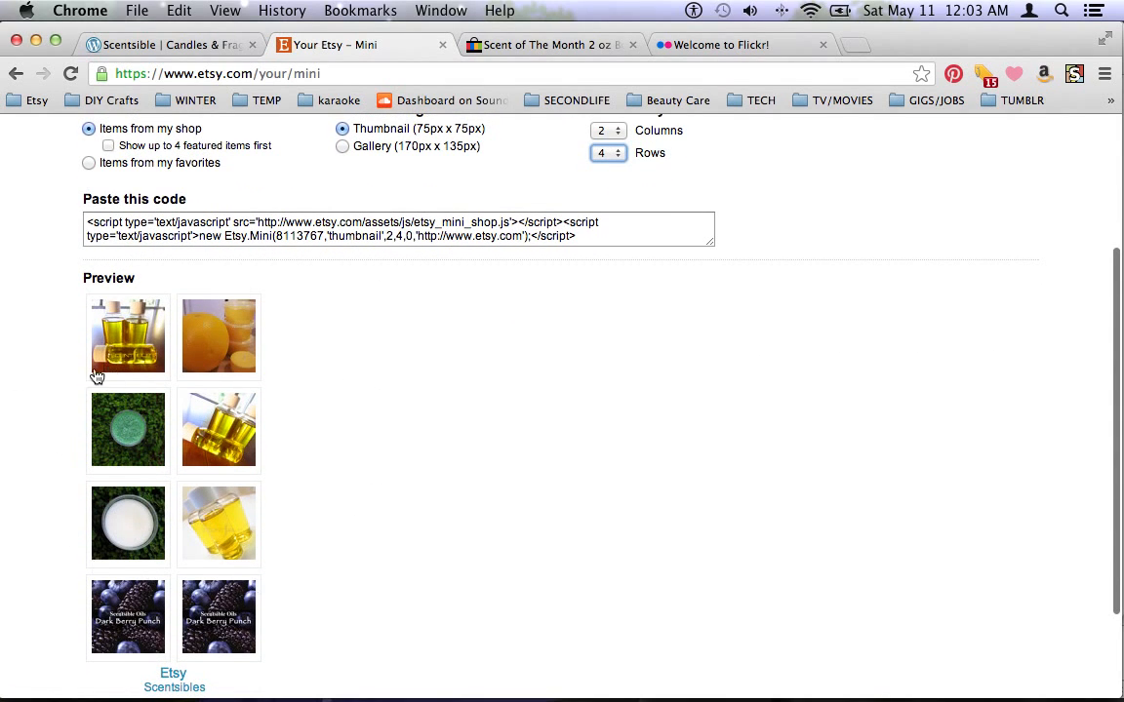
{"action": "mouse_move", "coordinate": [335, 421]}
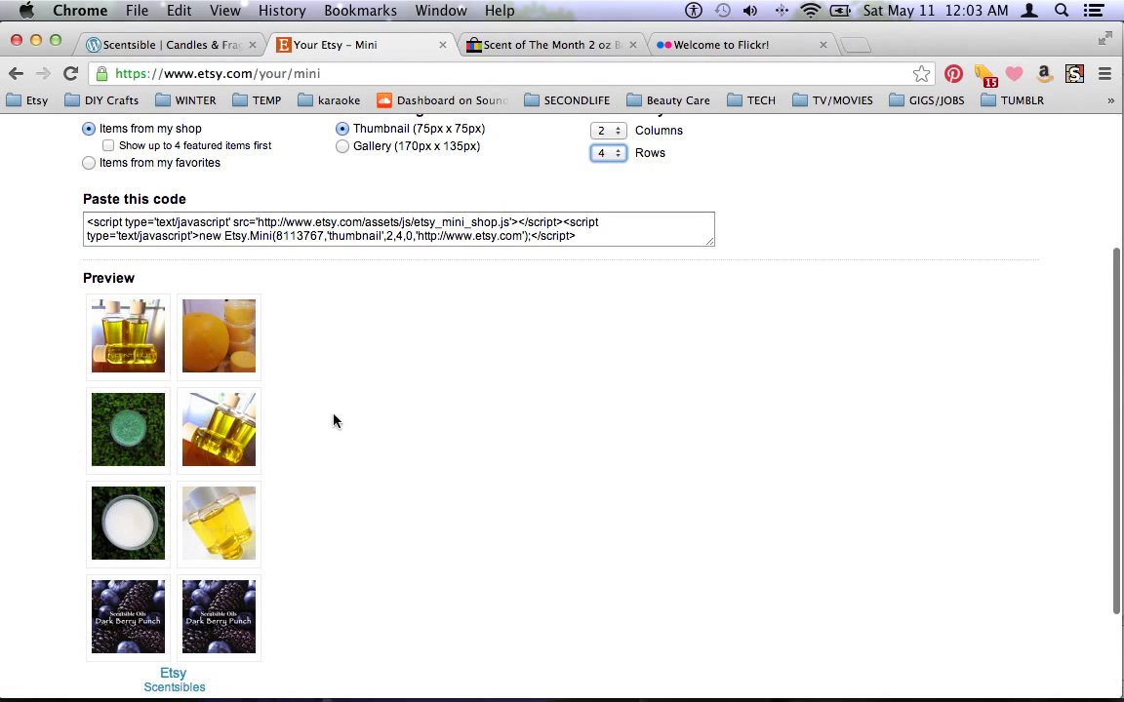
{"action": "scroll", "scroll_direction": "down", "scroll_amount": 3}
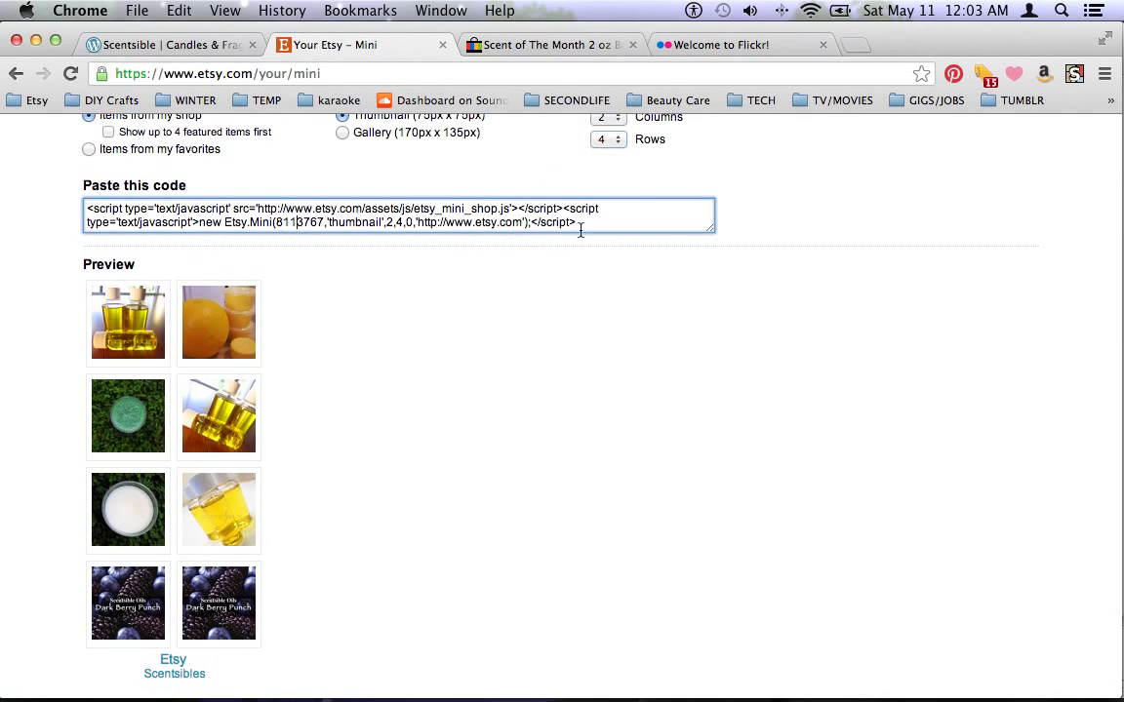
{"action": "scroll", "scroll_direction": "down", "scroll_amount": 3}
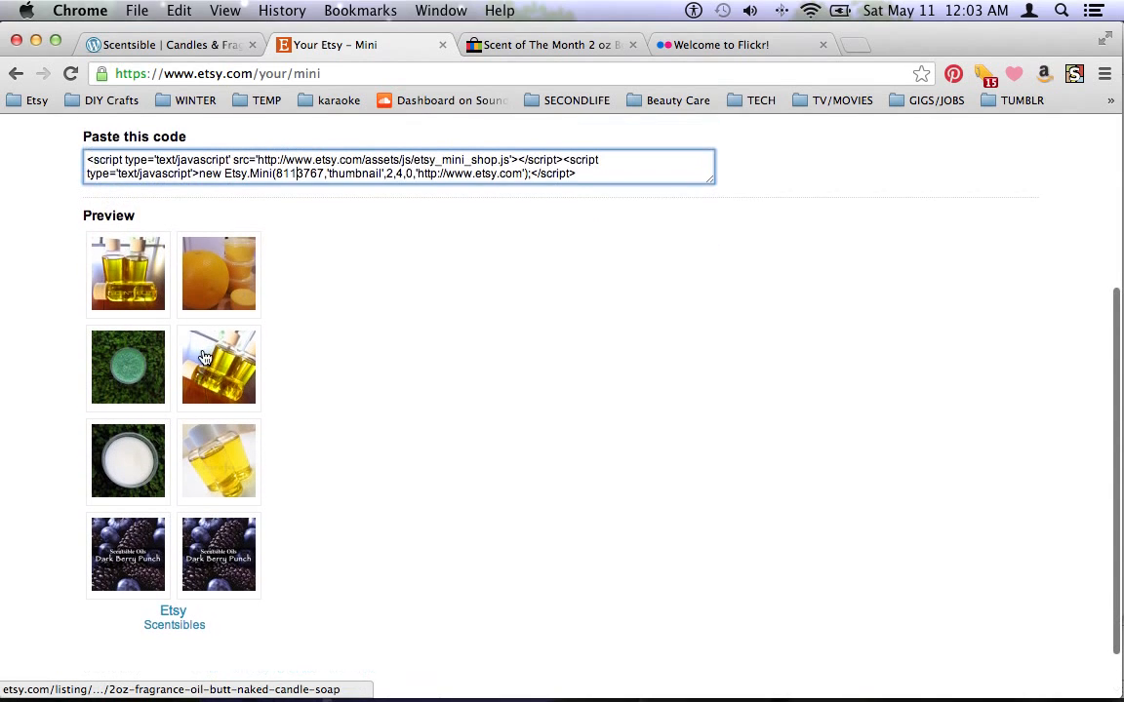
{"action": "scroll", "scroll_direction": "down", "scroll_amount": 3}
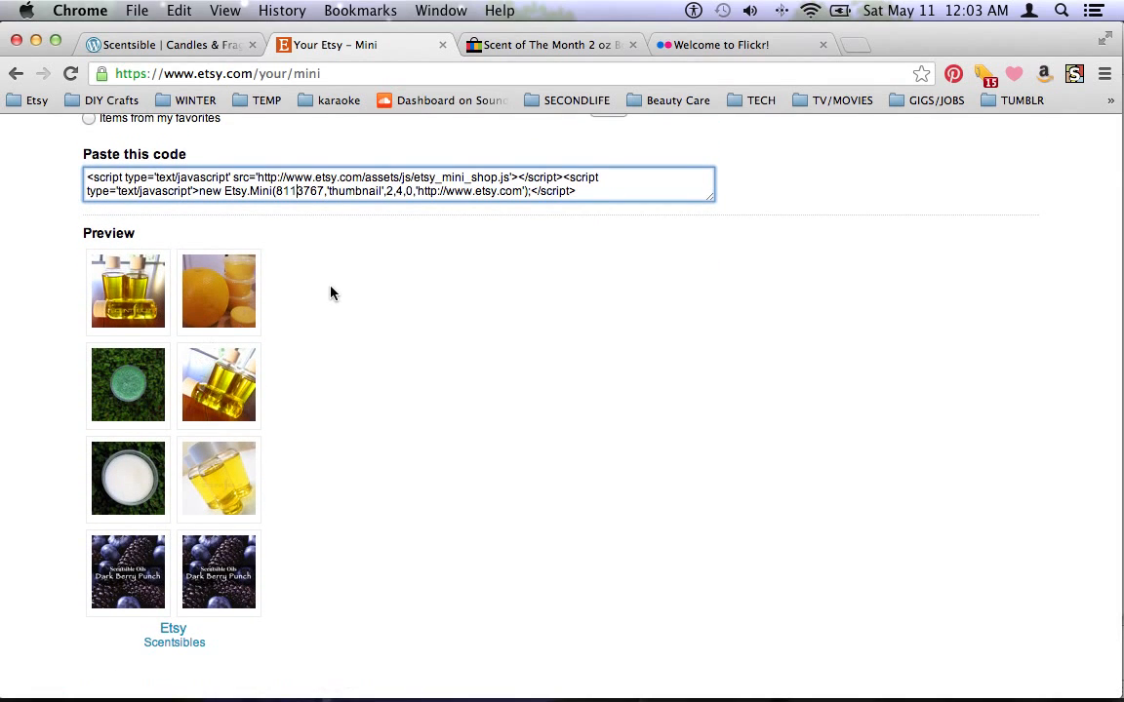
{"action": "mouse_move", "coordinate": [259, 306]}
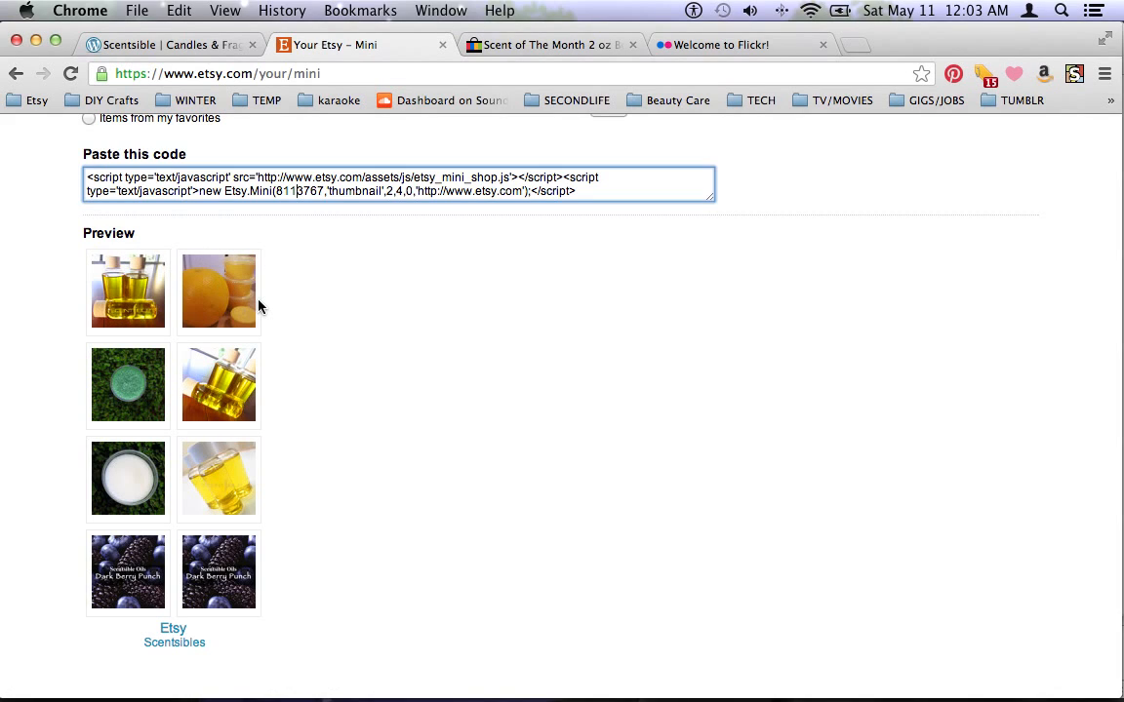
{"action": "mouse_move", "coordinate": [334, 329]}
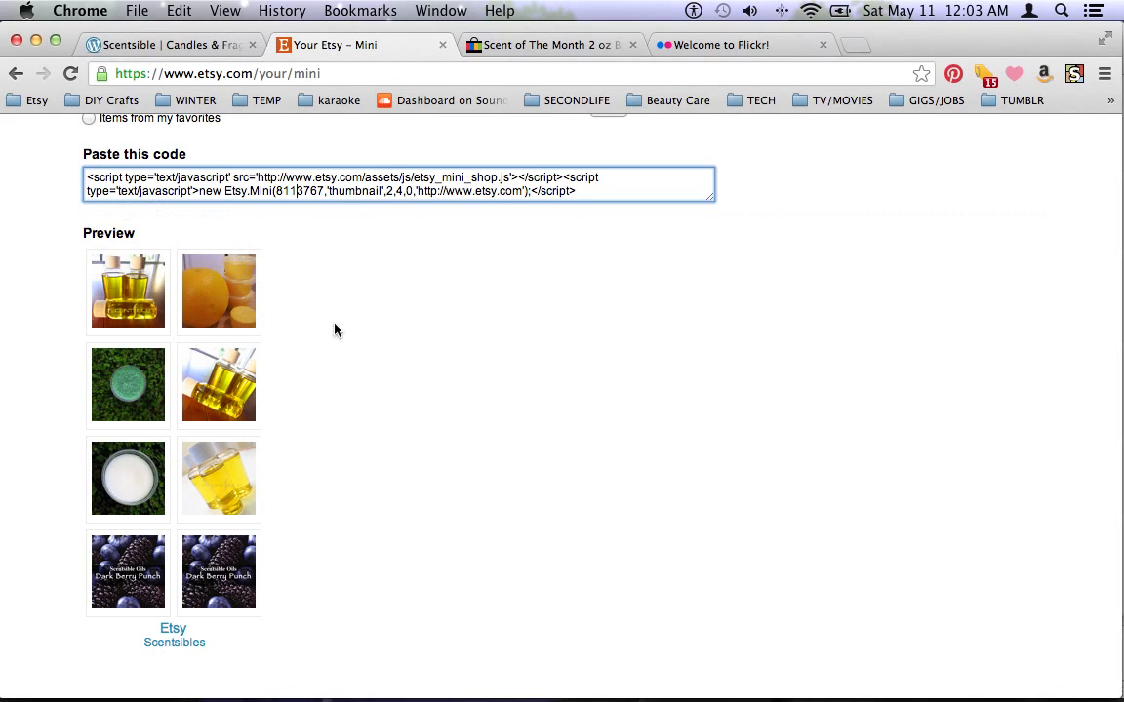
{"action": "mouse_move", "coordinate": [377, 402]}
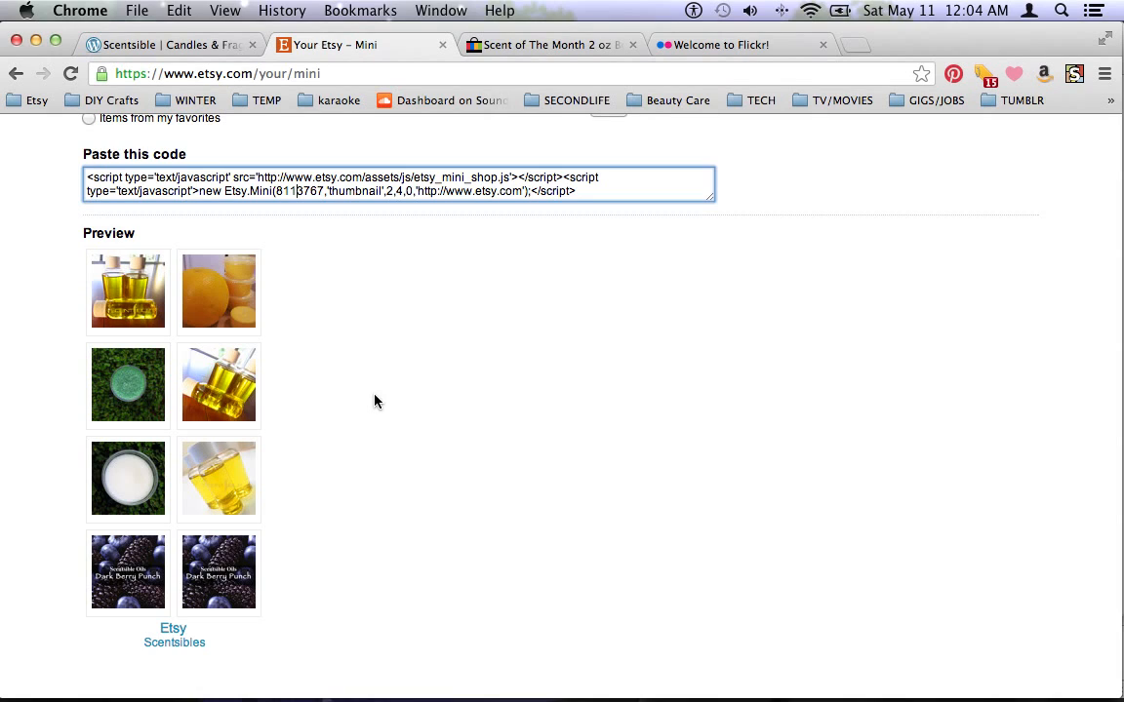
{"action": "mouse_move", "coordinate": [478, 474]}
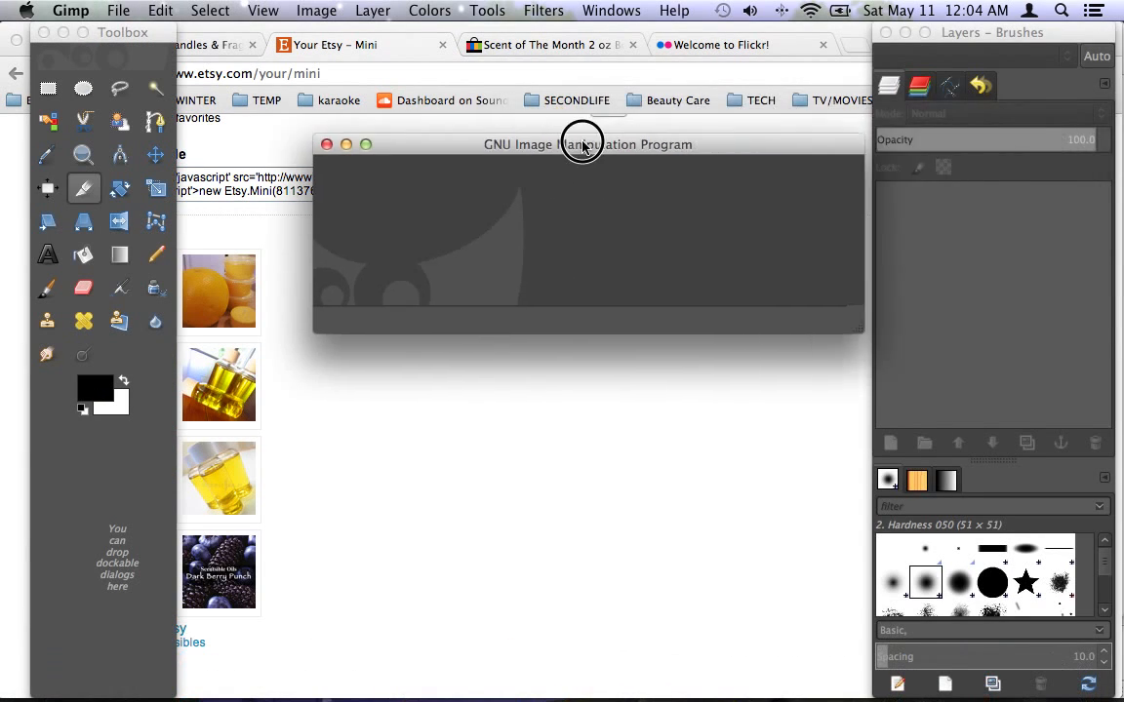
Paste the Etsy Mini page screenshot into a new untitled GIMP image
{"action": "left_click_drag", "start_coordinate": [587, 144], "coordinate": [547, 77]}
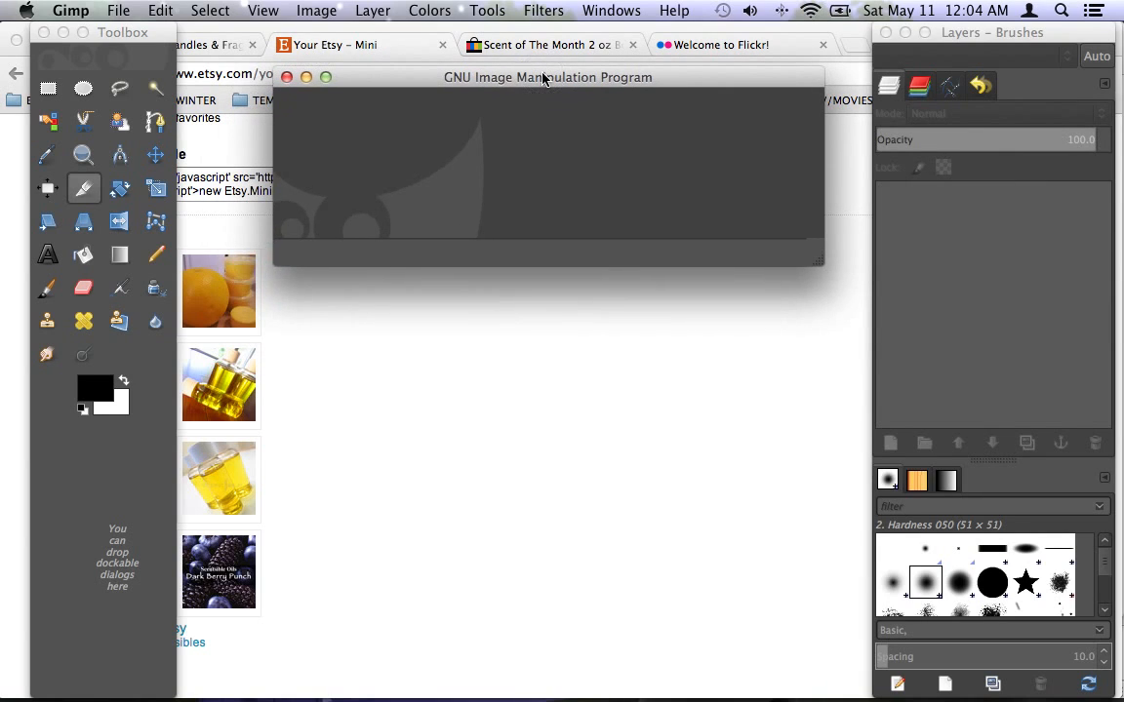
{"action": "mouse_move", "coordinate": [432, 114]}
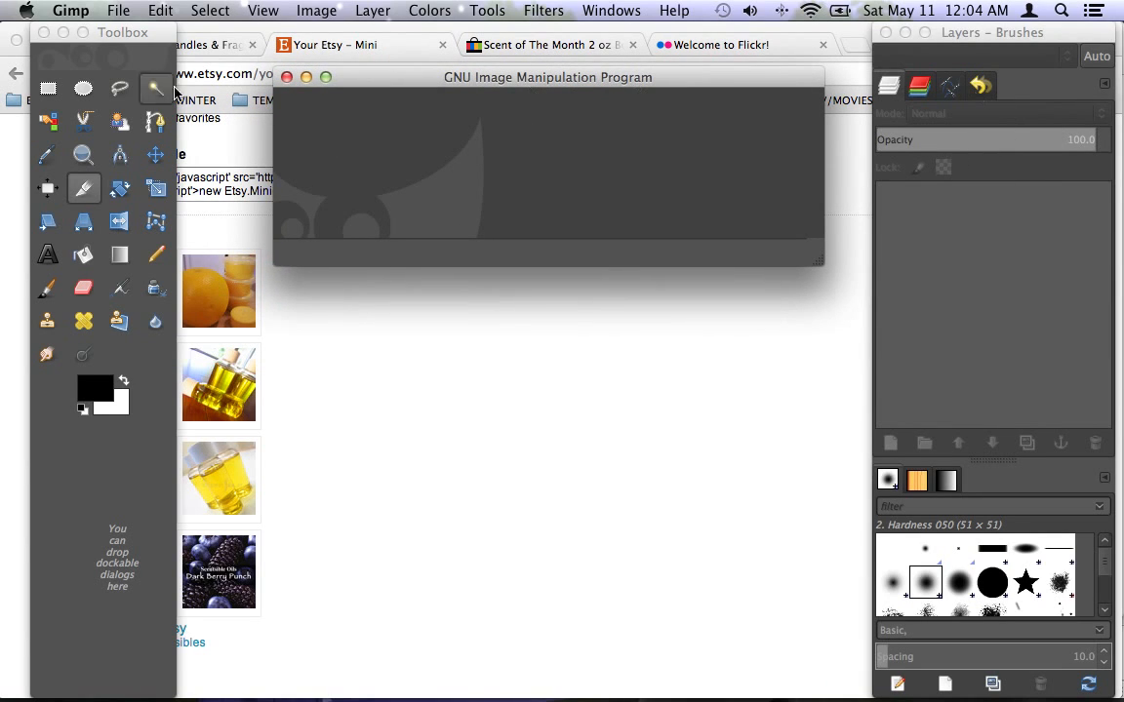
{"action": "left_click", "coordinate": [160, 11]}
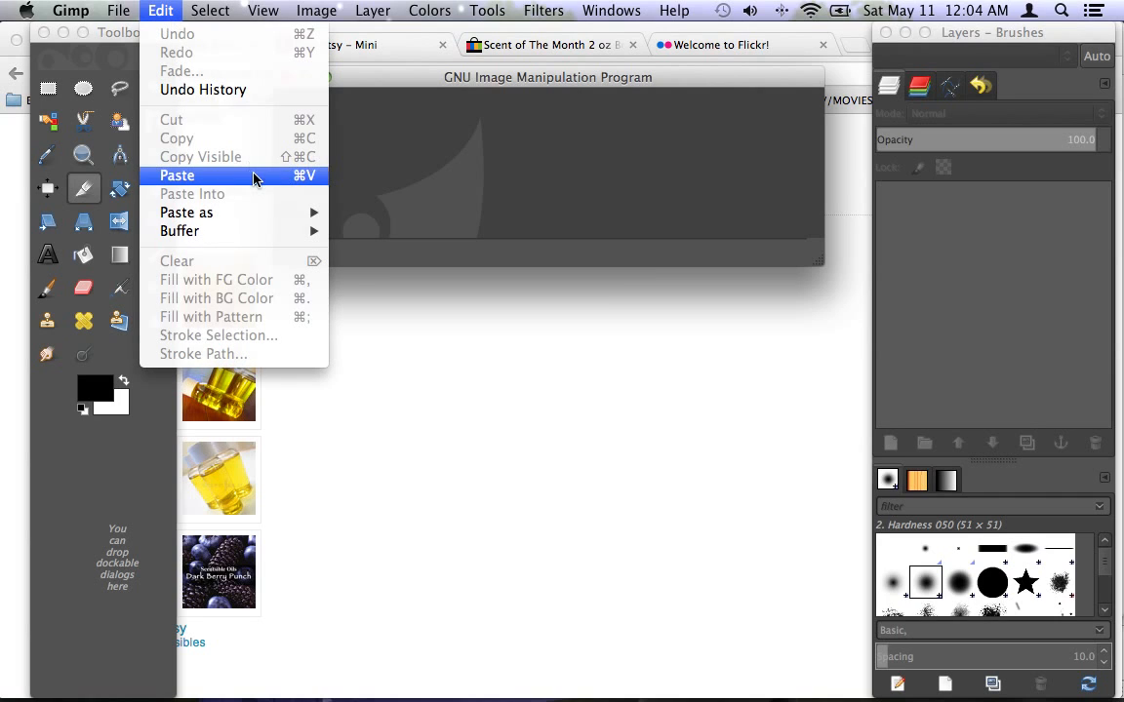
{"action": "left_click", "coordinate": [177, 176]}
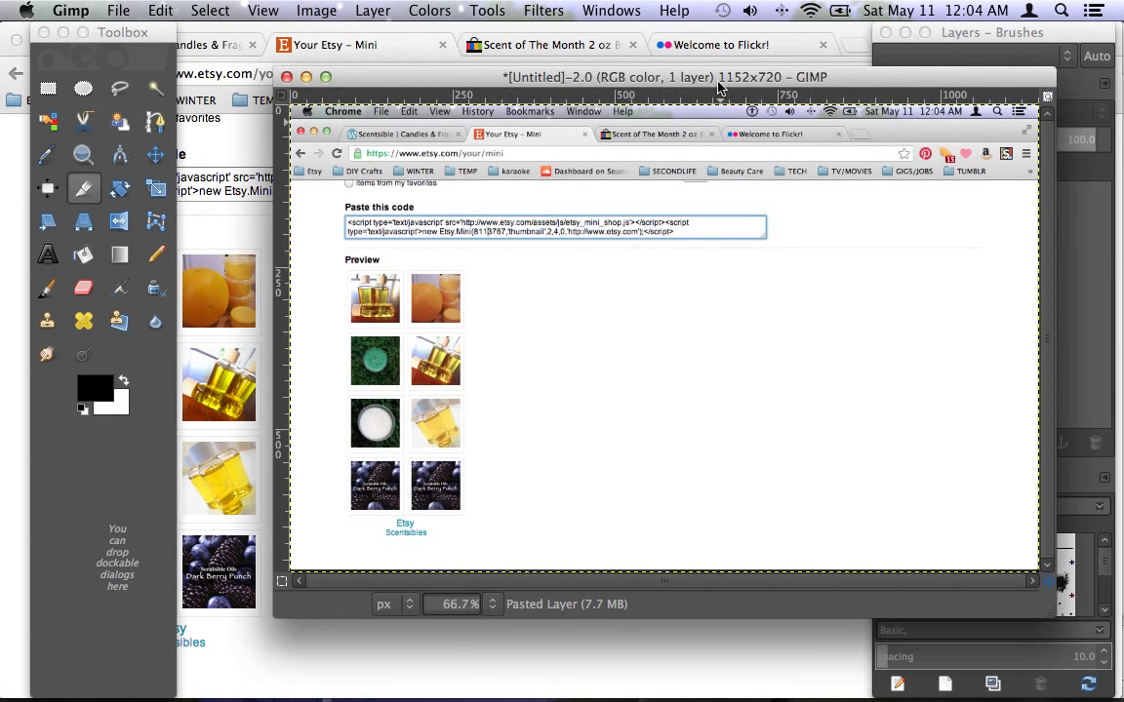
Crop the screenshot to the 203×421 Etsy Mini preview with eight thumbnails and shop name
{"action": "left_click_drag", "start_coordinate": [666, 77], "coordinate": [600, 43]}
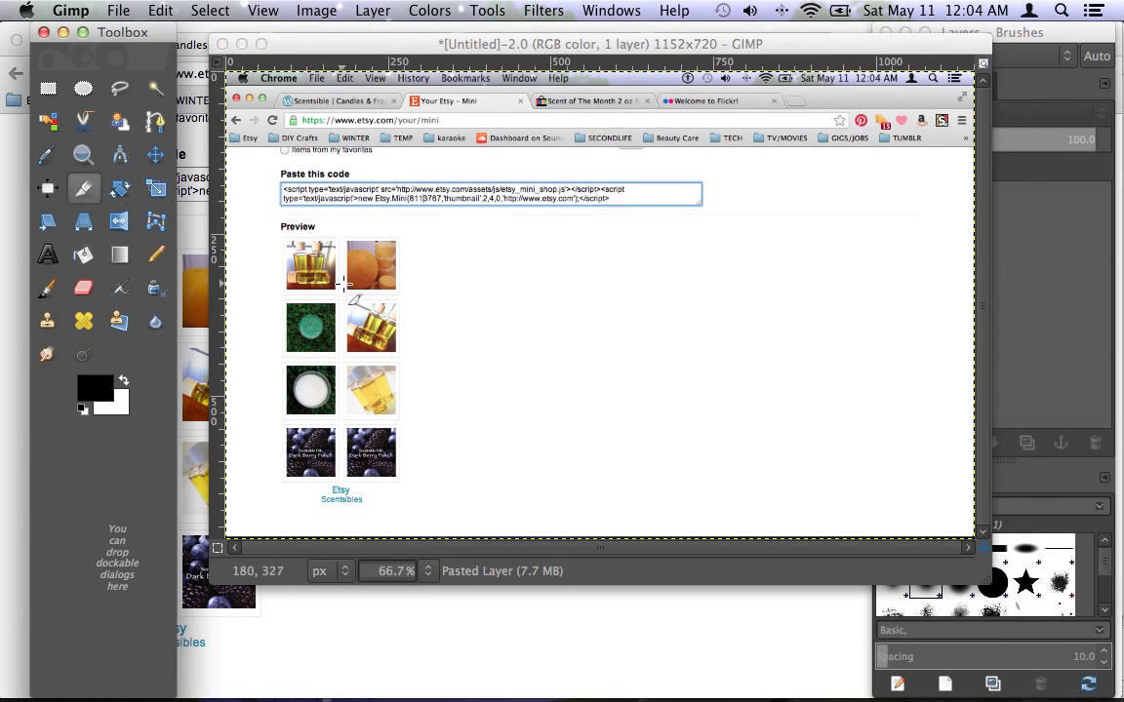
{"action": "mouse_move", "coordinate": [278, 239]}
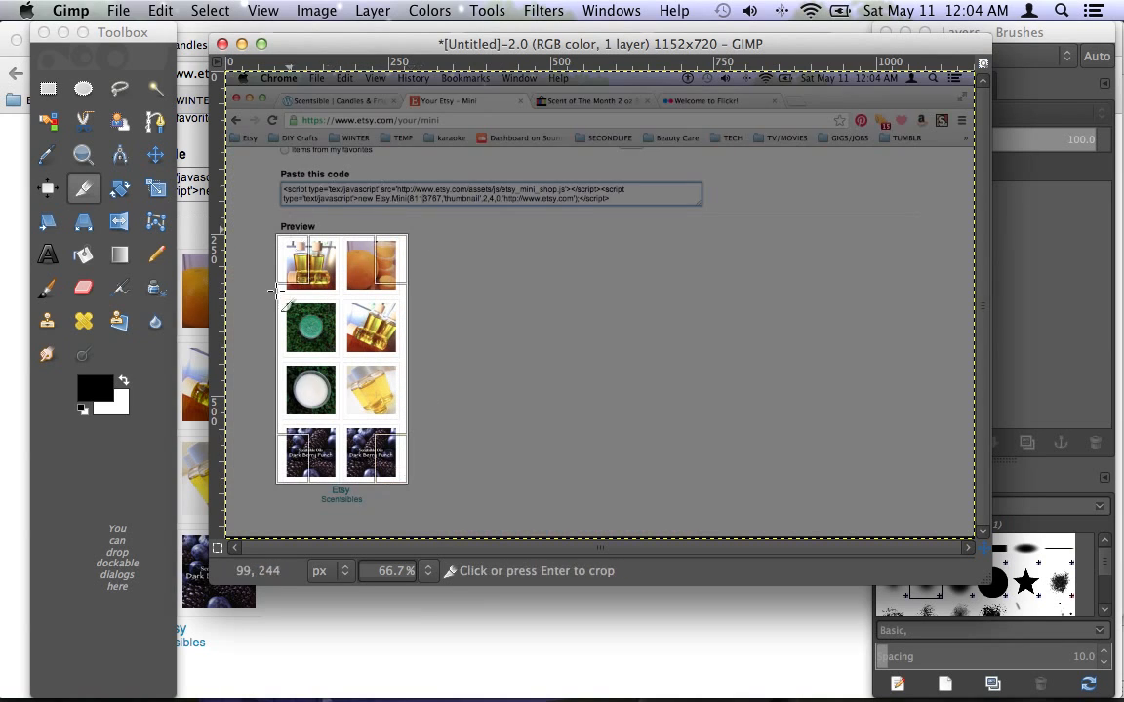
{"action": "mouse_move", "coordinate": [312, 443]}
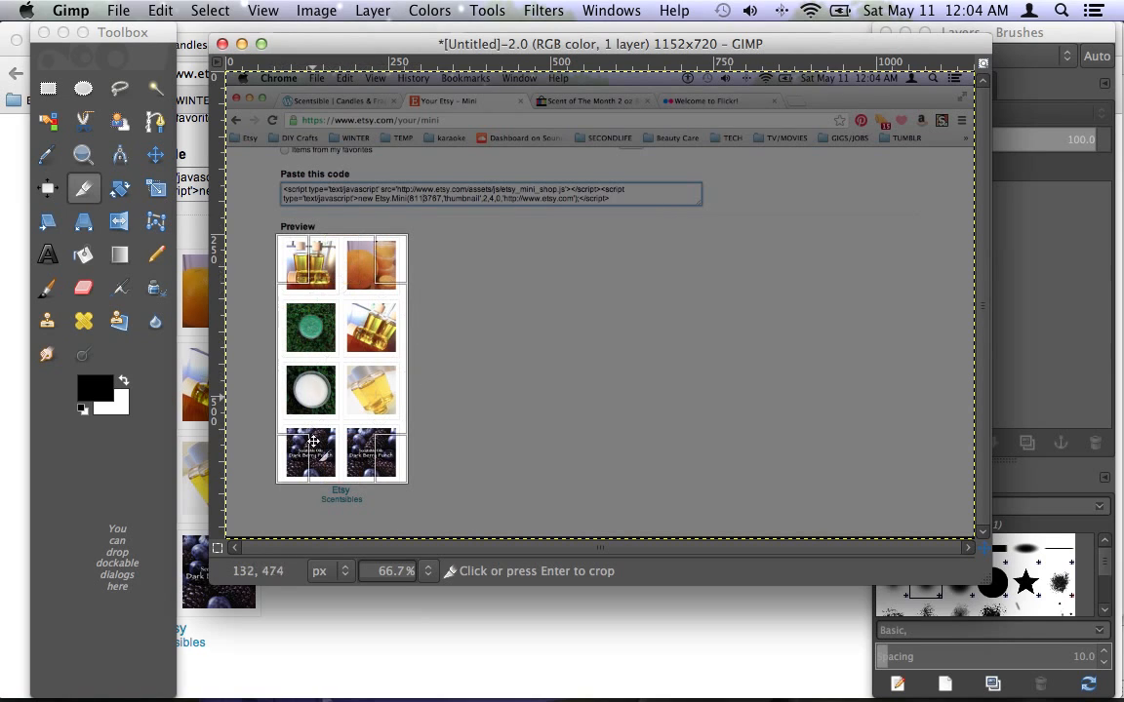
{"action": "mouse_move", "coordinate": [340, 487]}
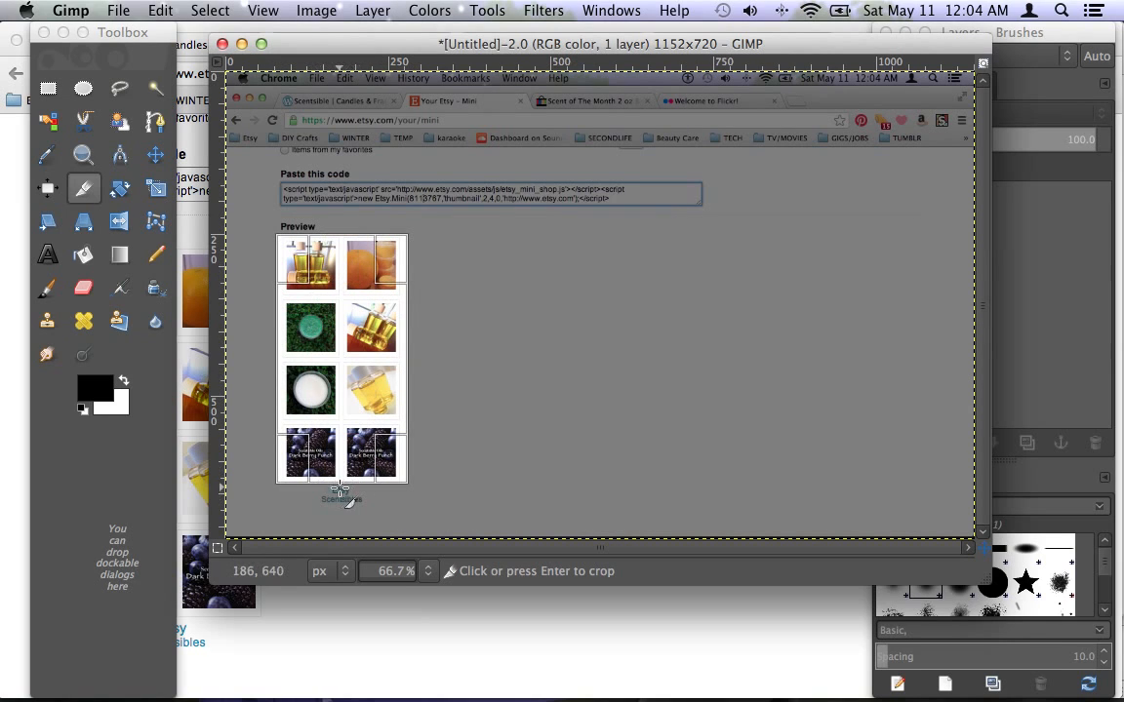
{"action": "mouse_move", "coordinate": [348, 512]}
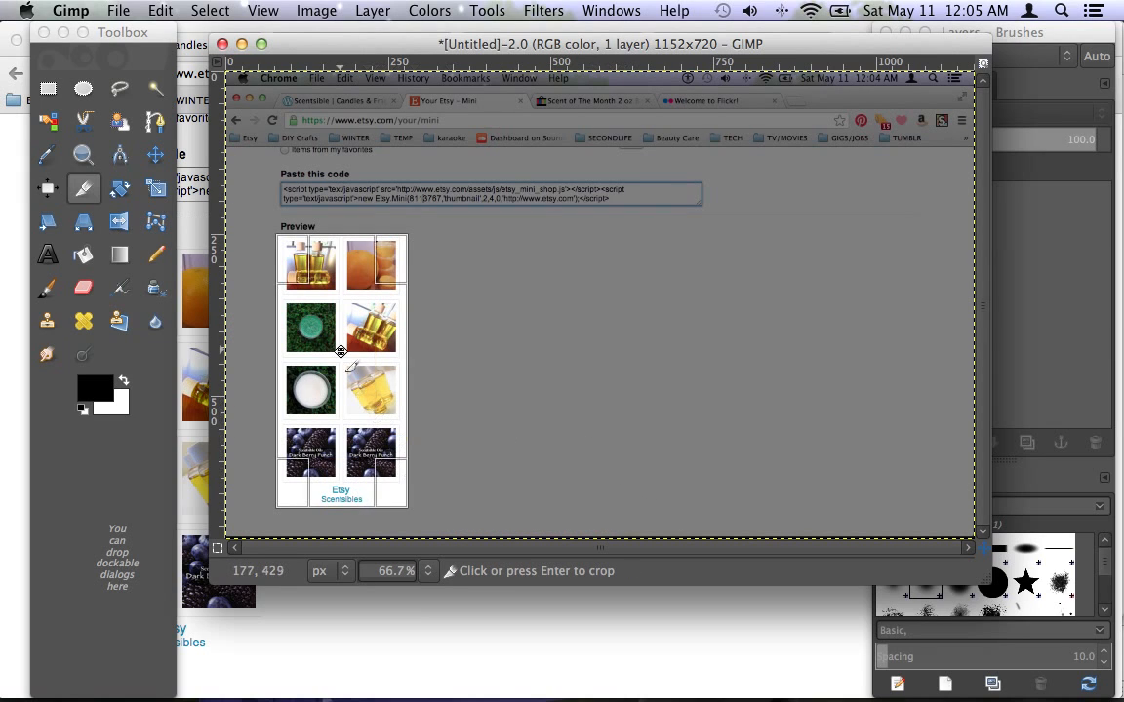
{"action": "left_click", "coordinate": [316, 11]}
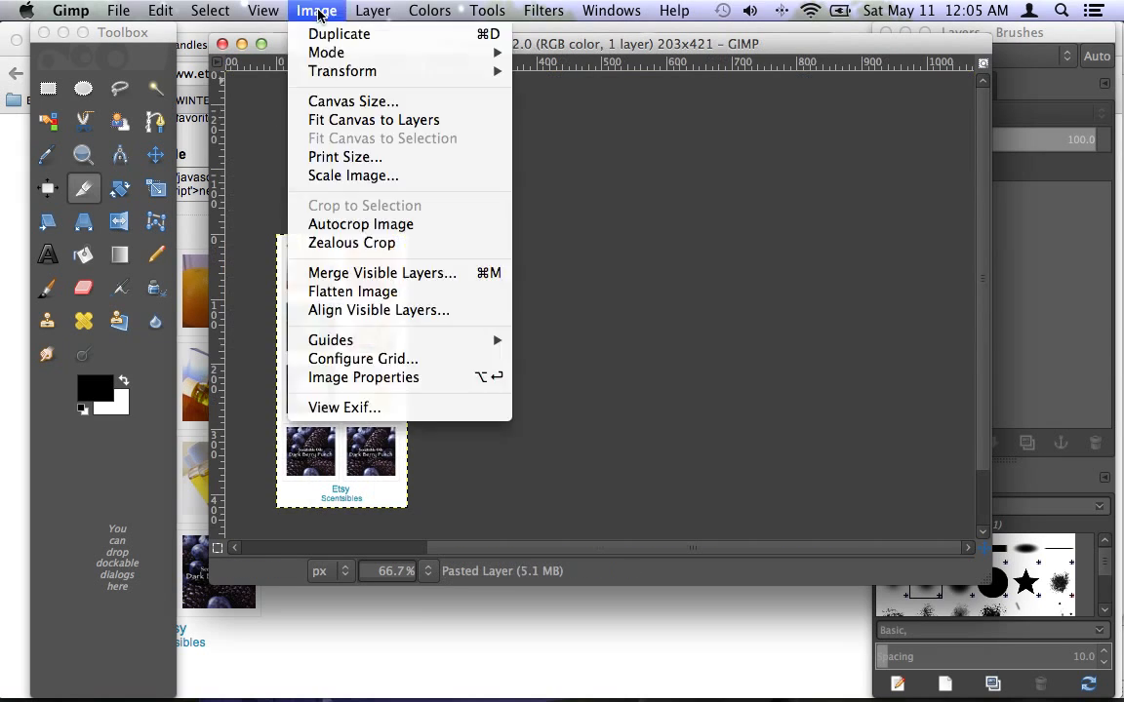
{"action": "left_click", "coordinate": [263, 11]}
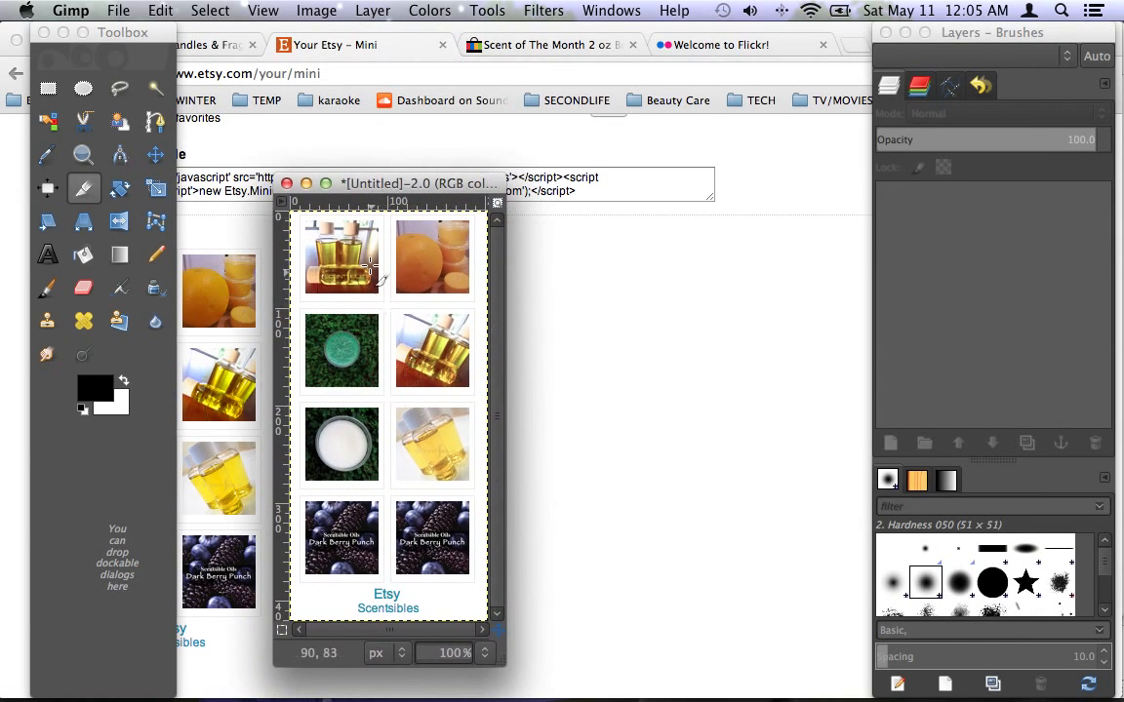
Export the cropped image as etsymini2.png into the SCENTSIBLE folder, confirming PNG settings
{"action": "left_click", "coordinate": [118, 11]}
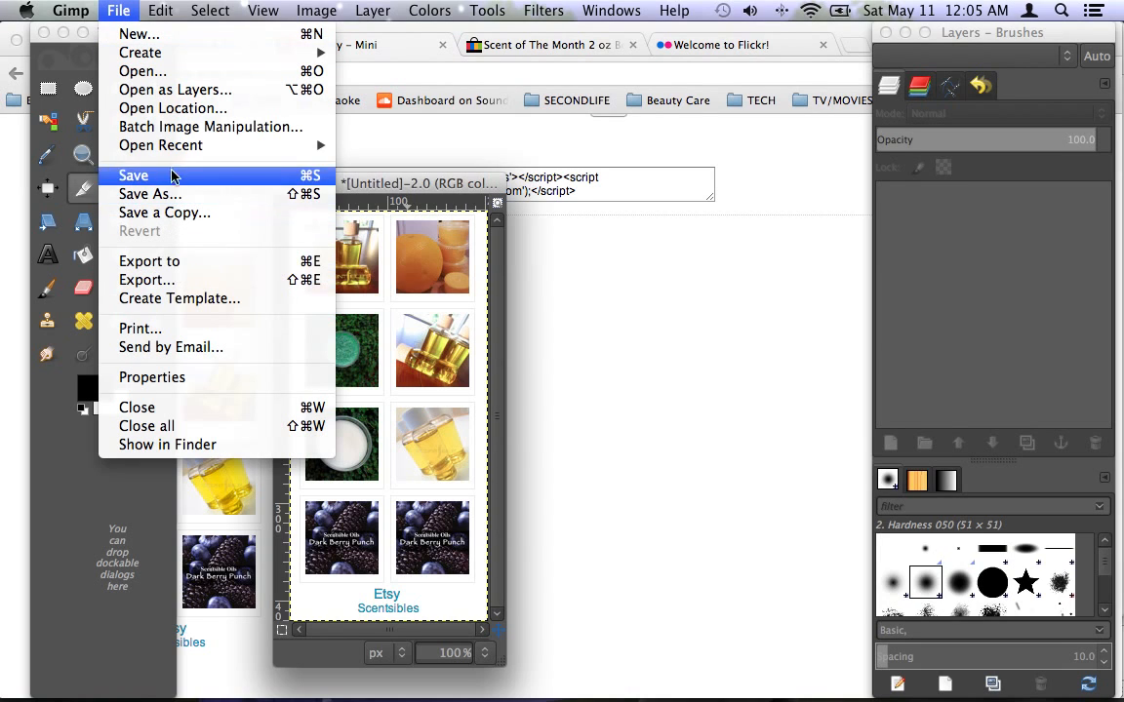
{"action": "mouse_move", "coordinate": [146, 280]}
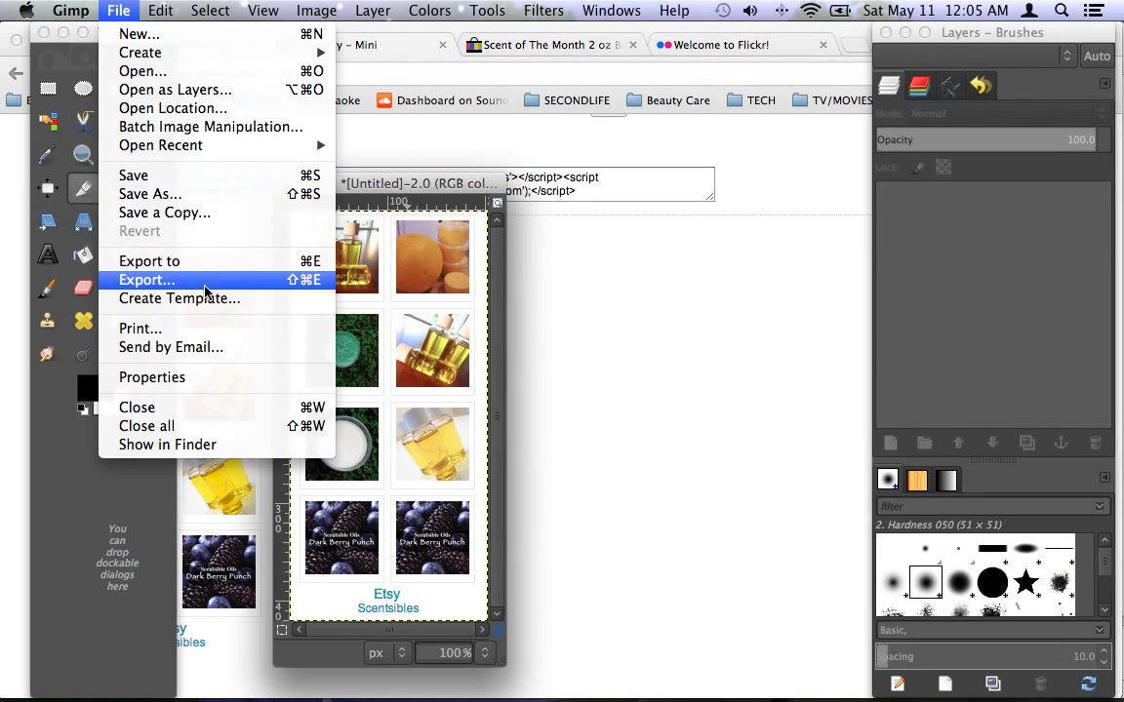
{"action": "left_click", "coordinate": [146, 280]}
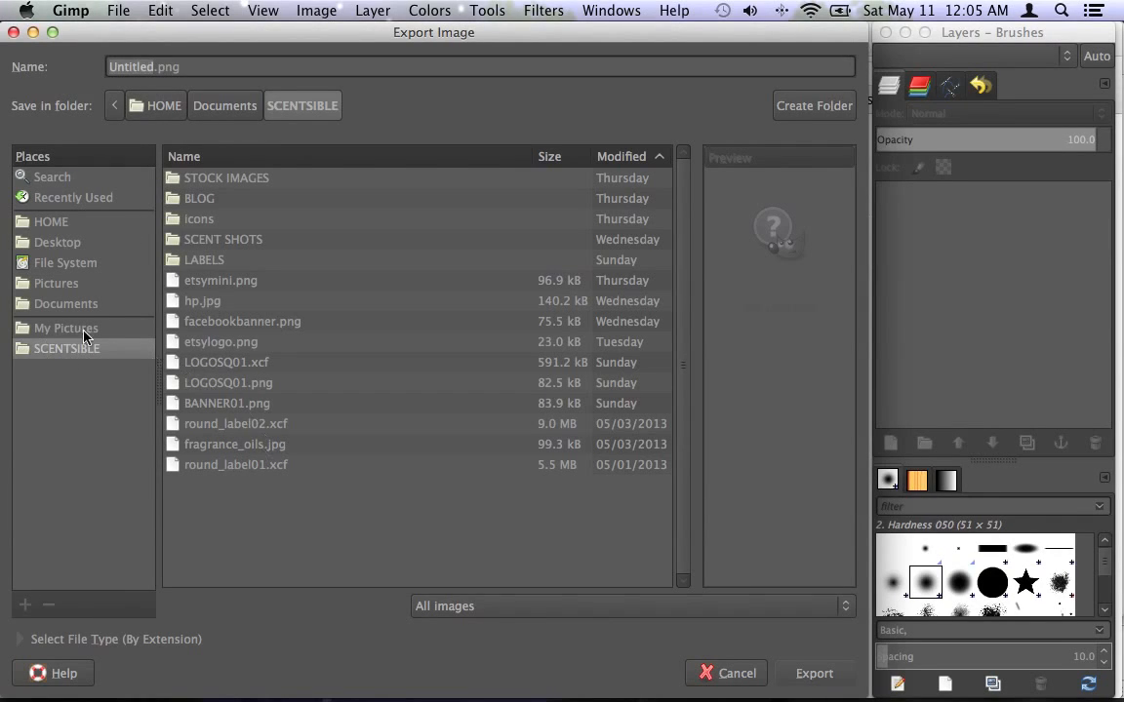
{"action": "left_click", "coordinate": [221, 280]}
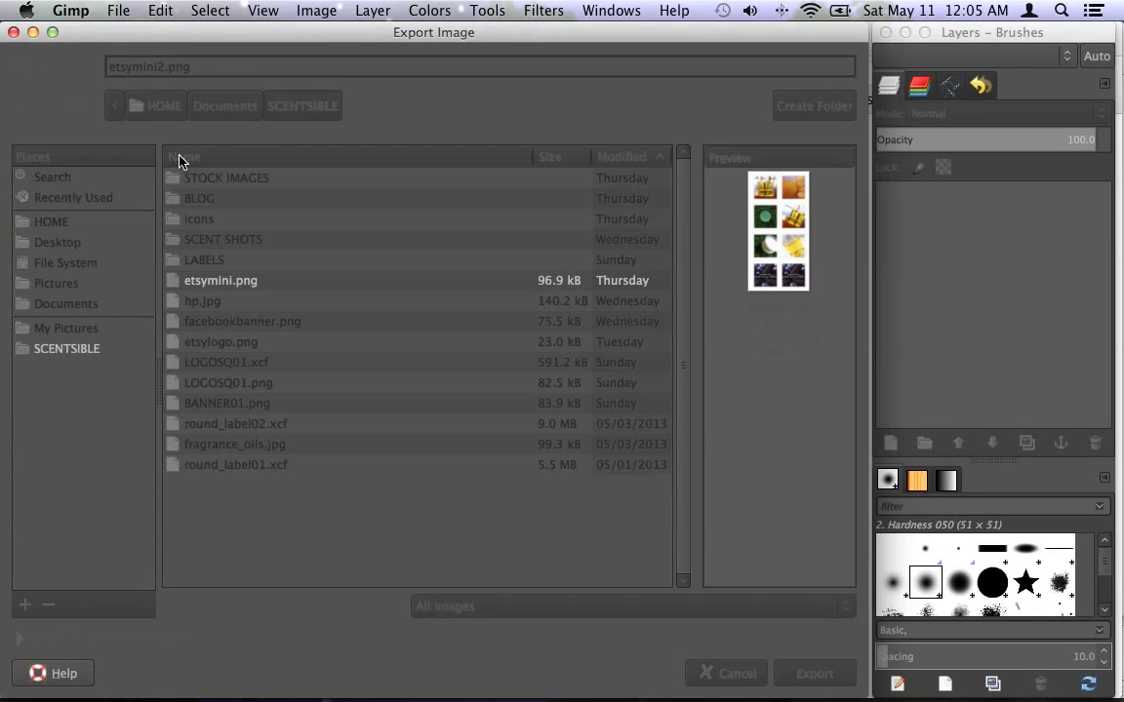
{"action": "left_click", "coordinate": [814, 673]}
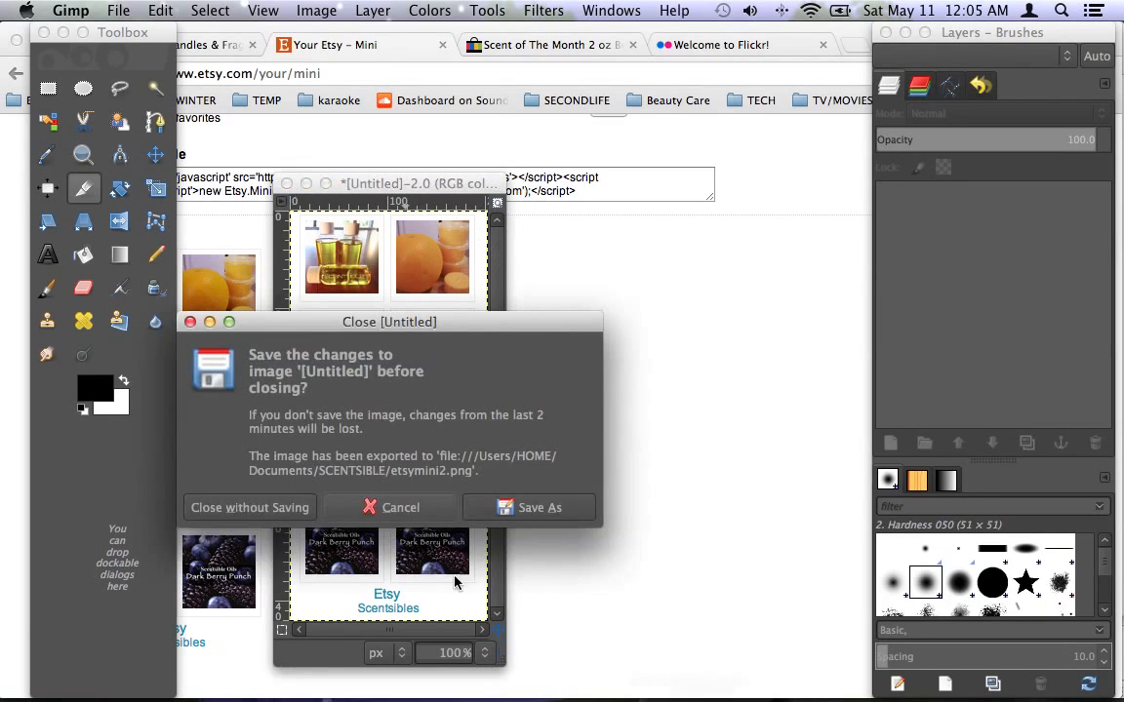
Close the untitled GIMP image without saving and return to the Etsy Mini embed code
{"action": "left_click", "coordinate": [250, 507]}
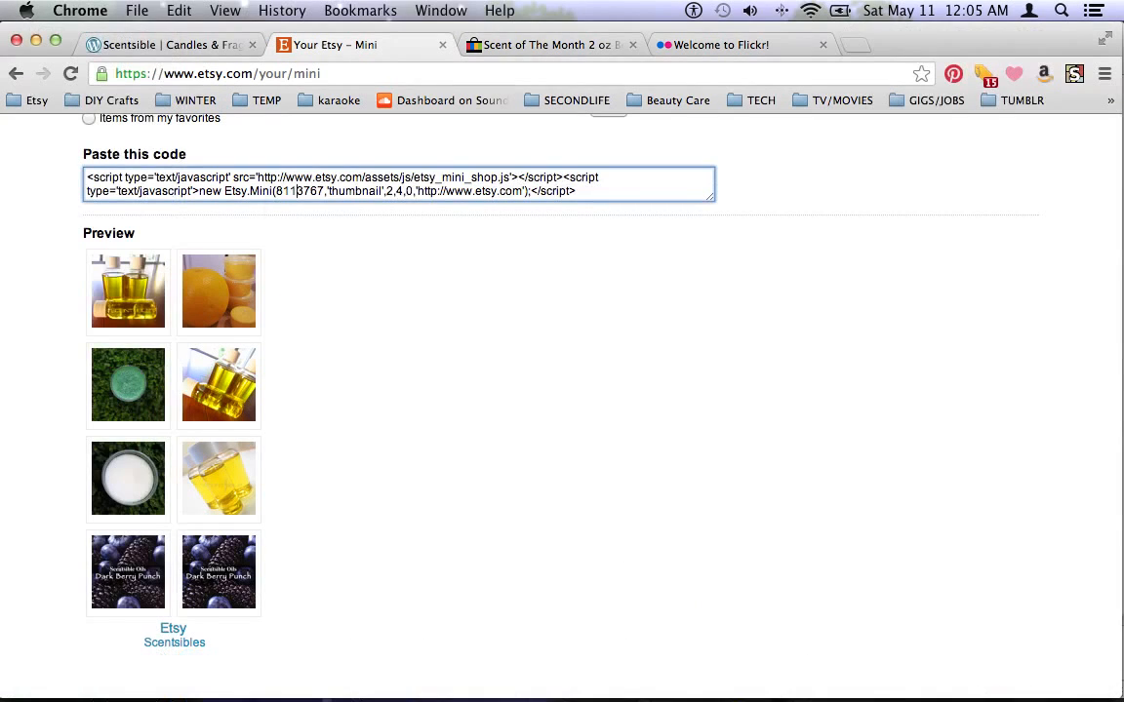
{"action": "right_click", "coordinate": [863, 668]}
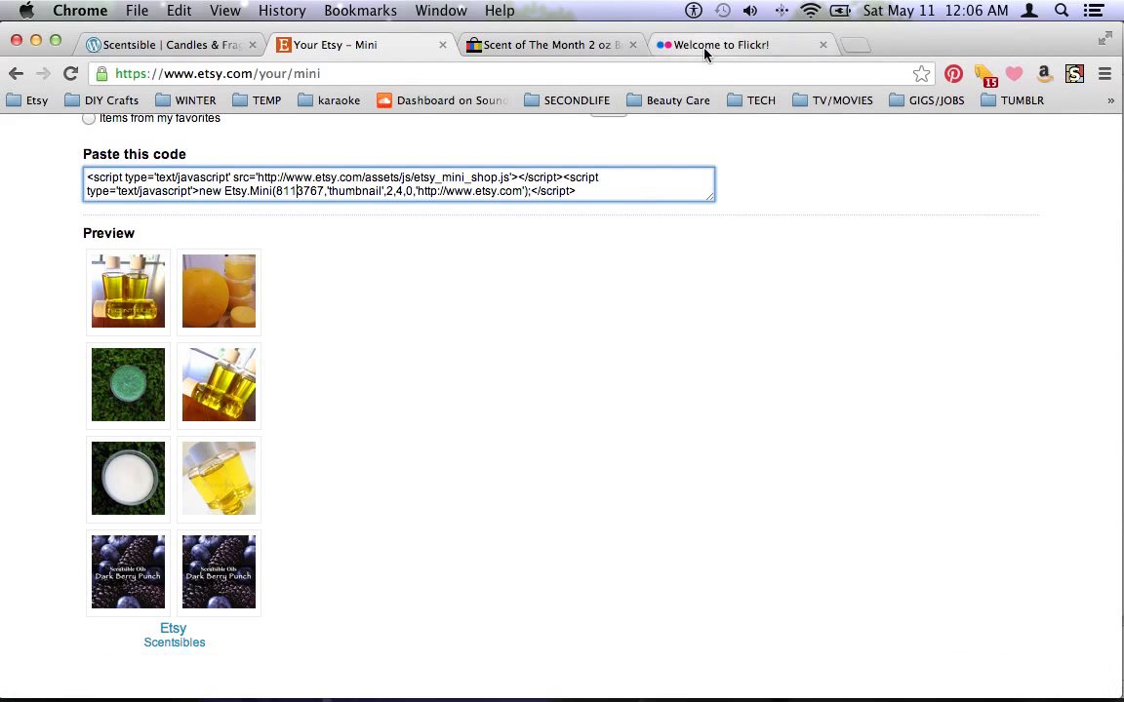
Go from the live Scentsible blog to its dashboard and the Media Library
{"action": "left_click", "coordinate": [726, 45]}
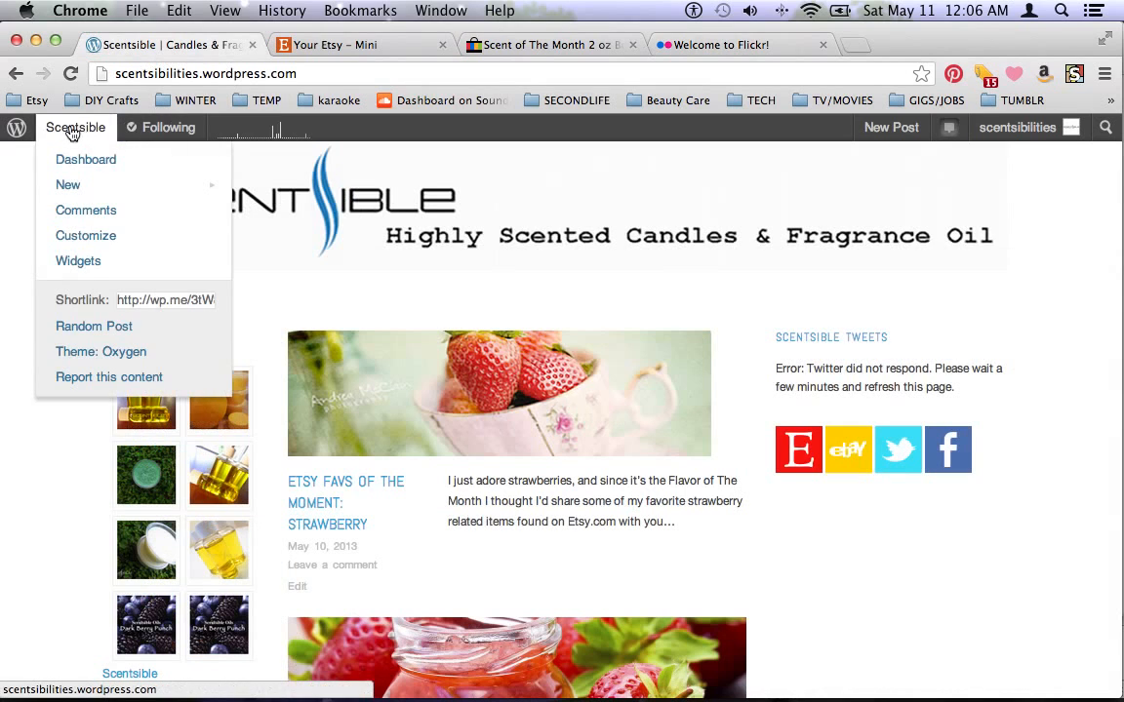
{"action": "mouse_move", "coordinate": [86, 159]}
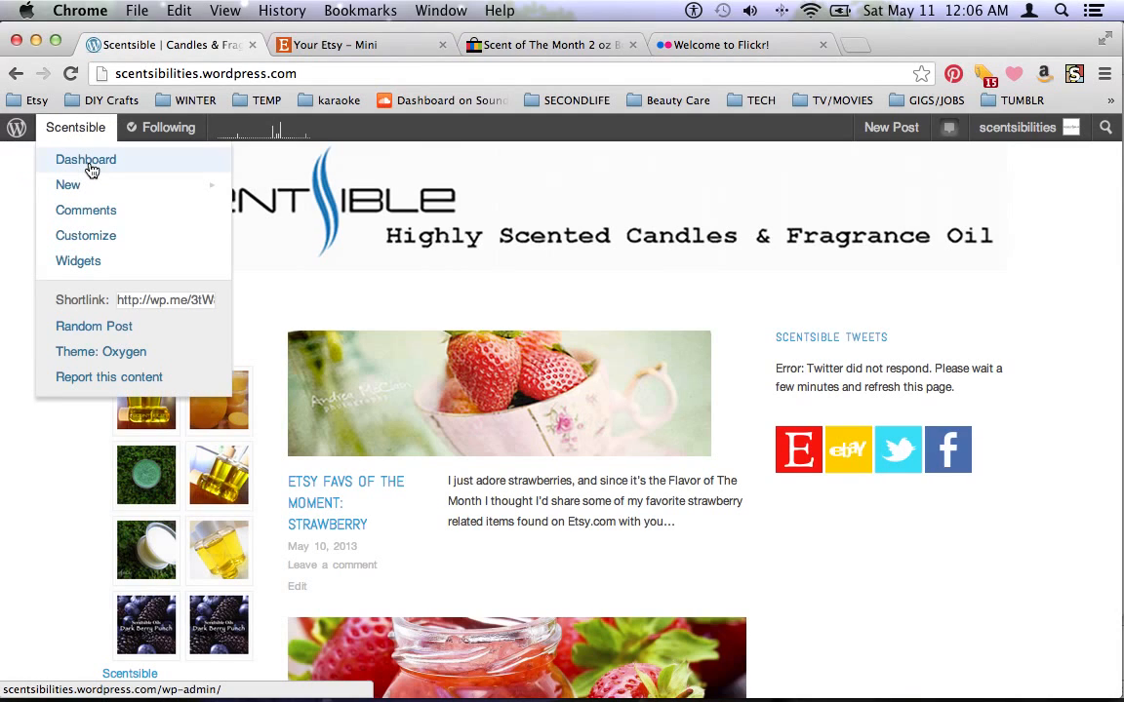
{"action": "mouse_move", "coordinate": [179, 83]}
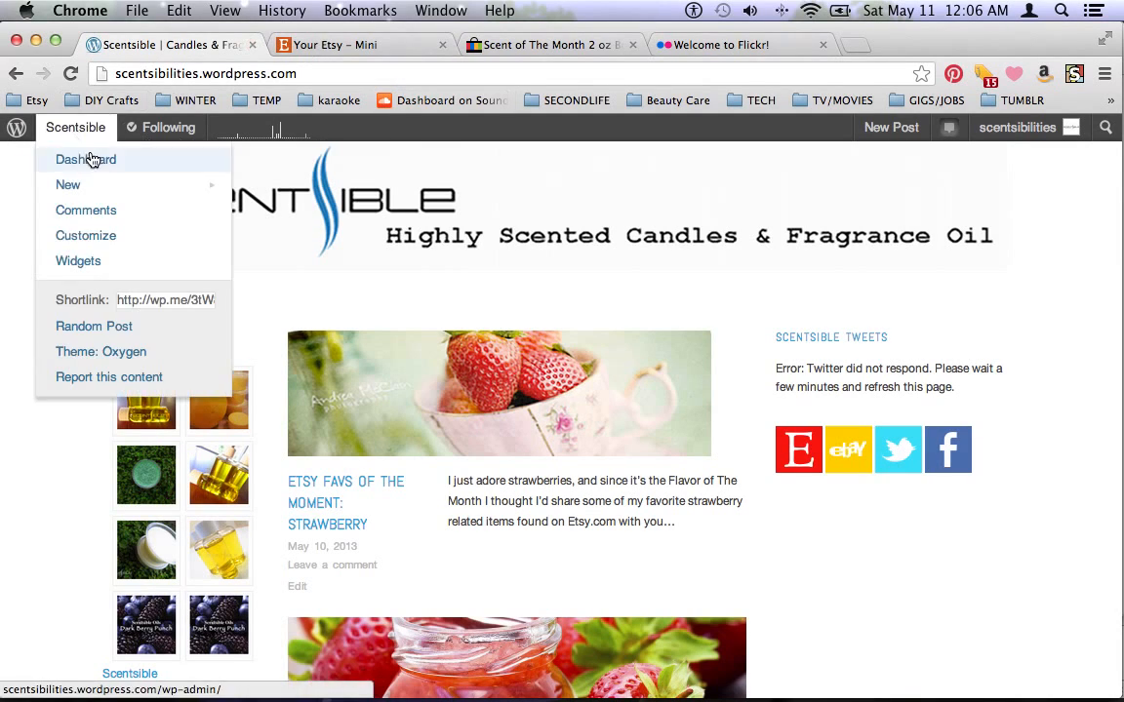
{"action": "left_click", "coordinate": [85, 159]}
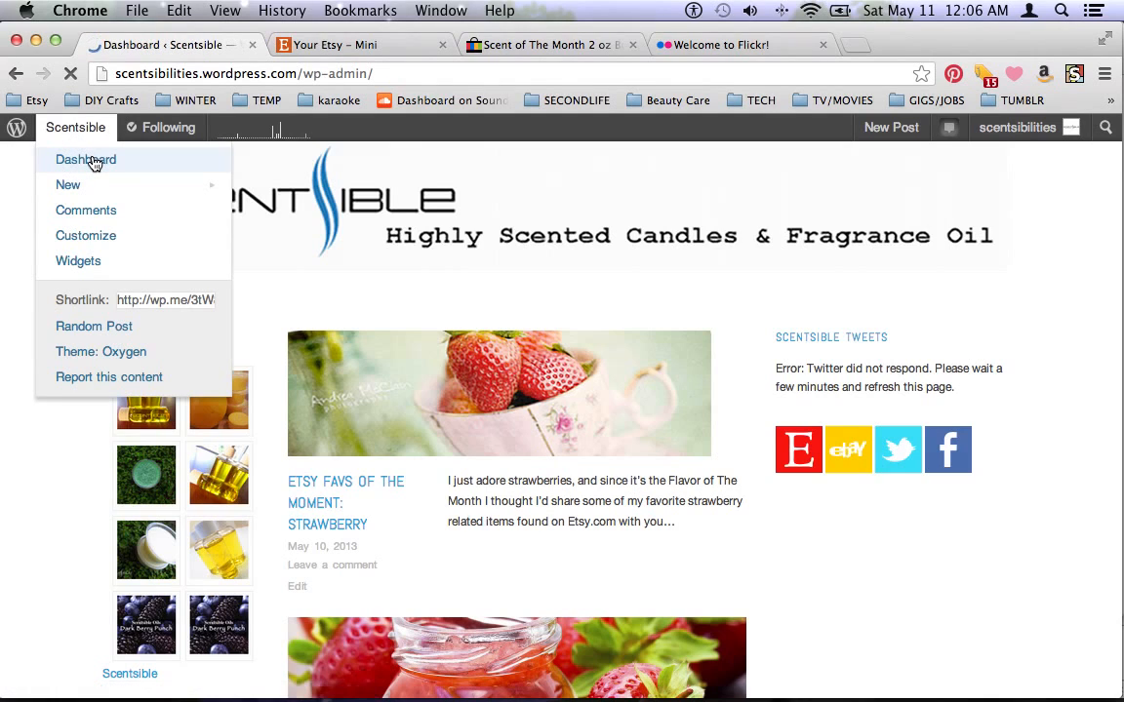
{"action": "left_click", "coordinate": [86, 159]}
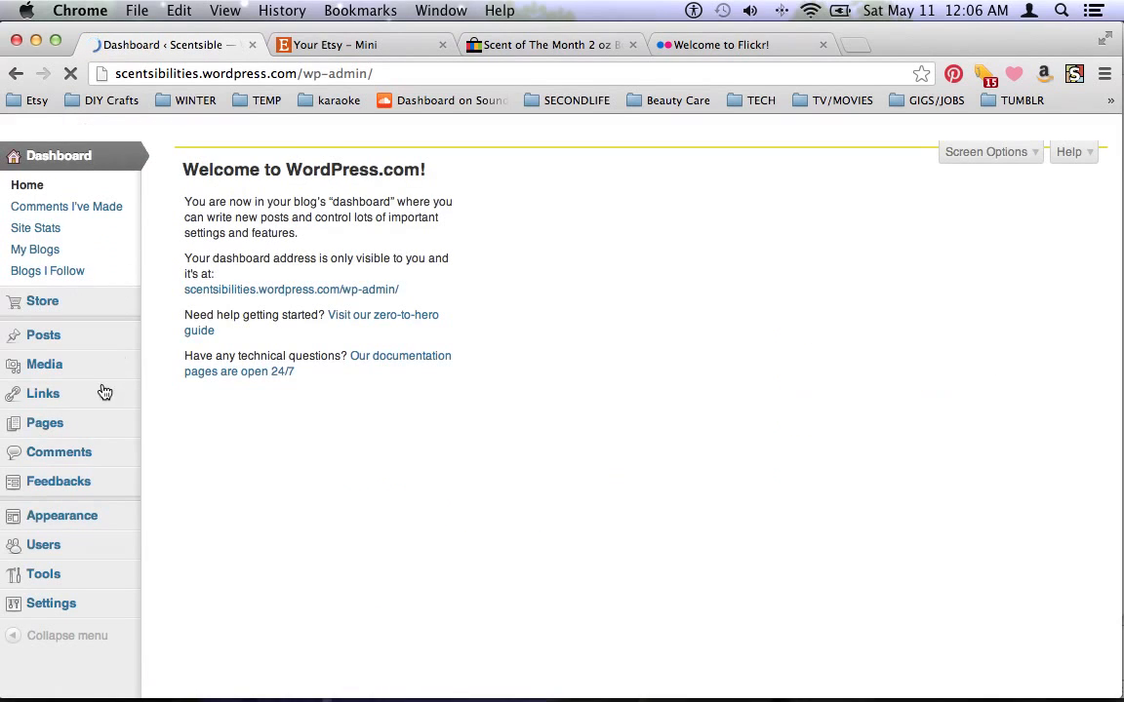
{"action": "mouse_move", "coordinate": [62, 374]}
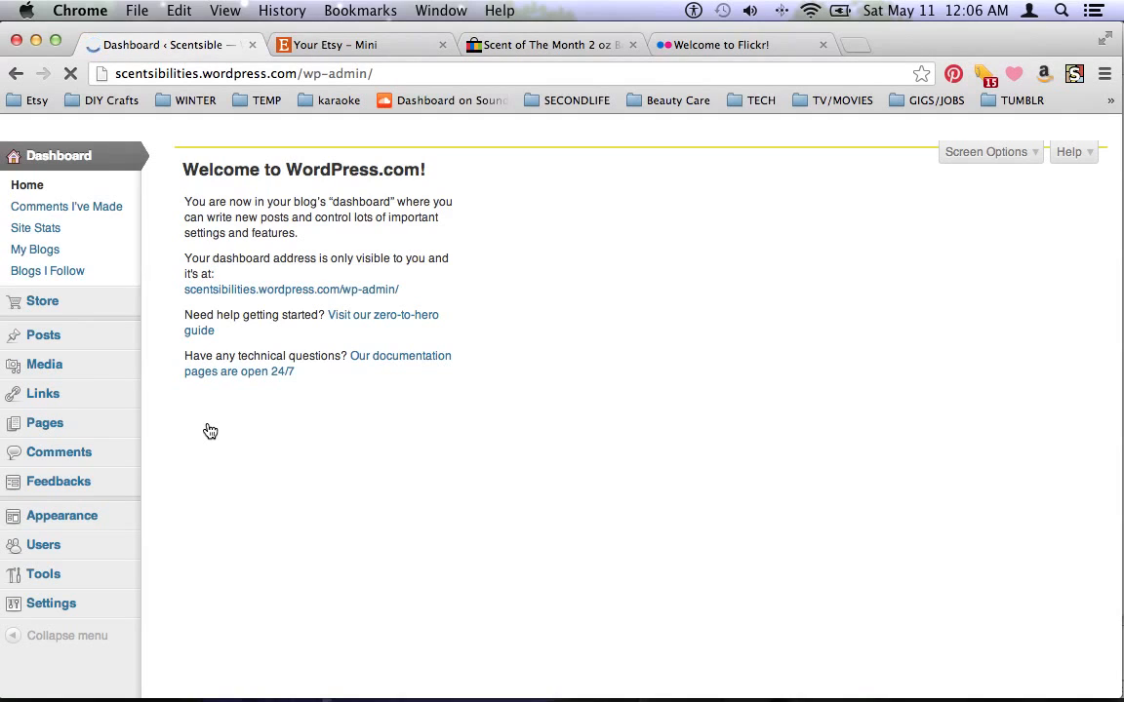
{"action": "mouse_move", "coordinate": [518, 437]}
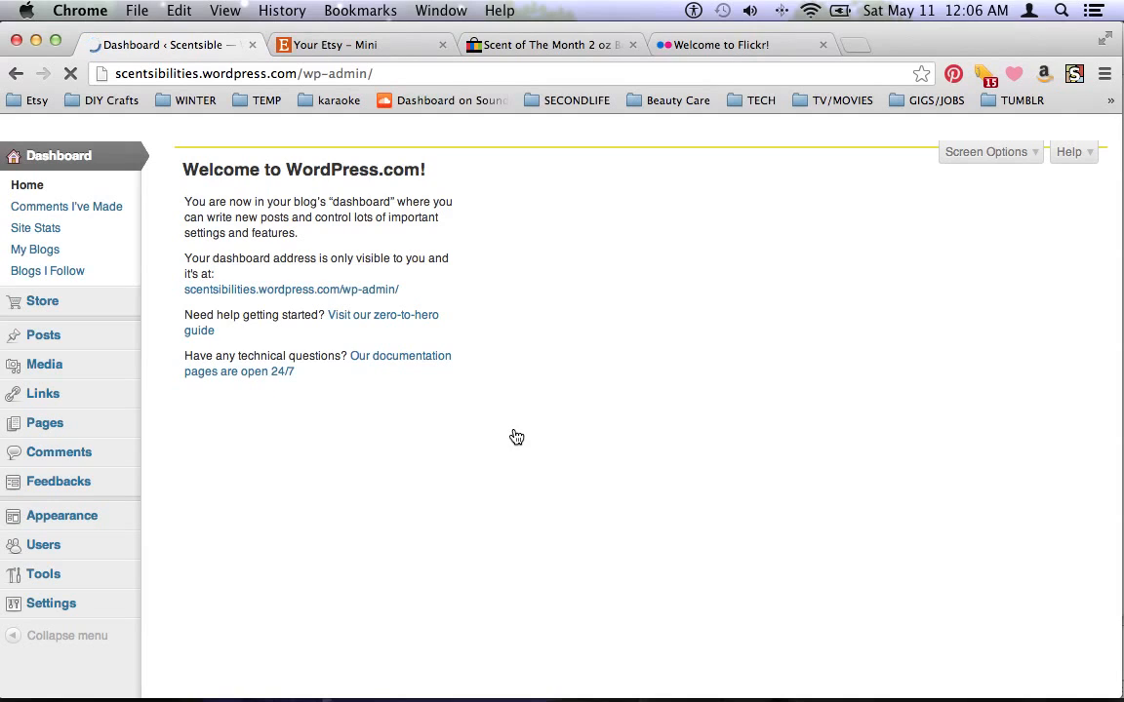
{"action": "left_click", "coordinate": [44, 364]}
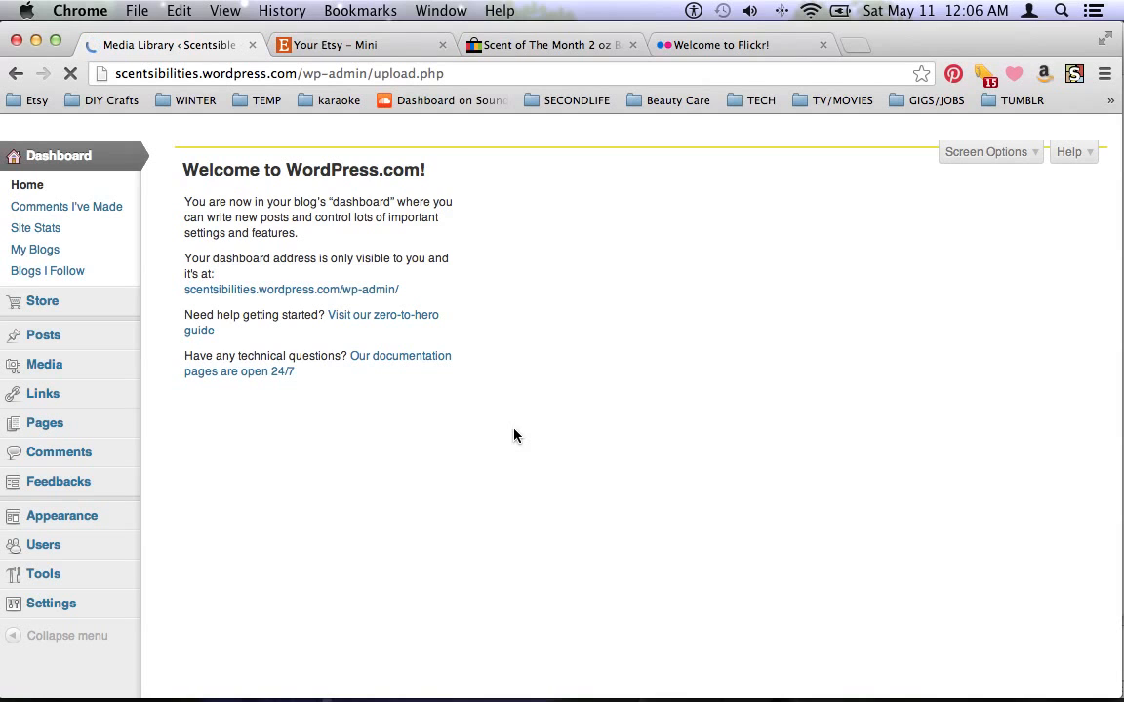
{"action": "mouse_move", "coordinate": [652, 374]}
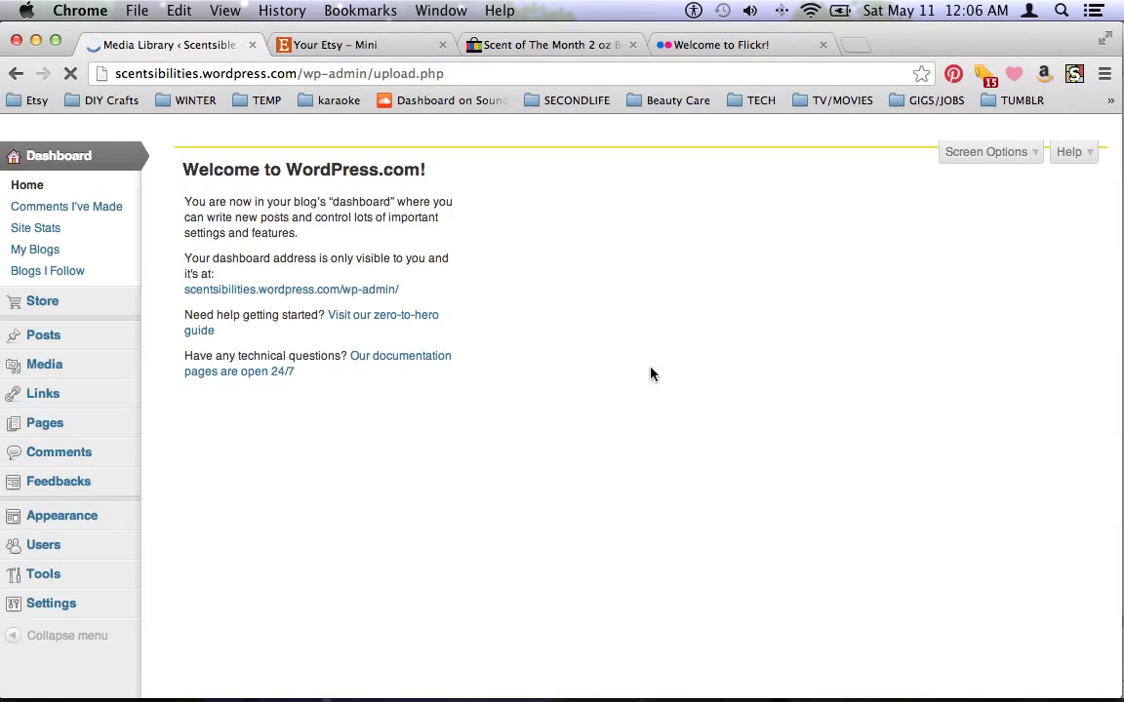
Upload etsymini2.png from the SCENTSIBLE folder and open its Edit Media page
{"action": "left_click", "coordinate": [44, 364]}
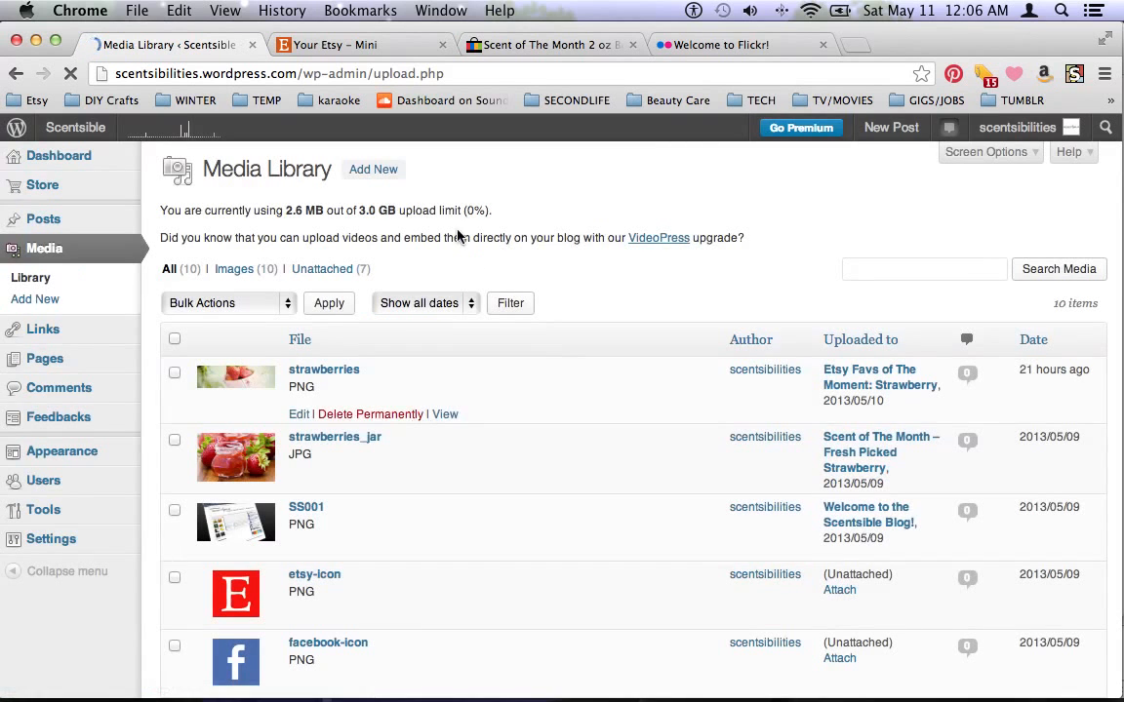
{"action": "scroll", "scroll_direction": "down", "scroll_amount": 3}
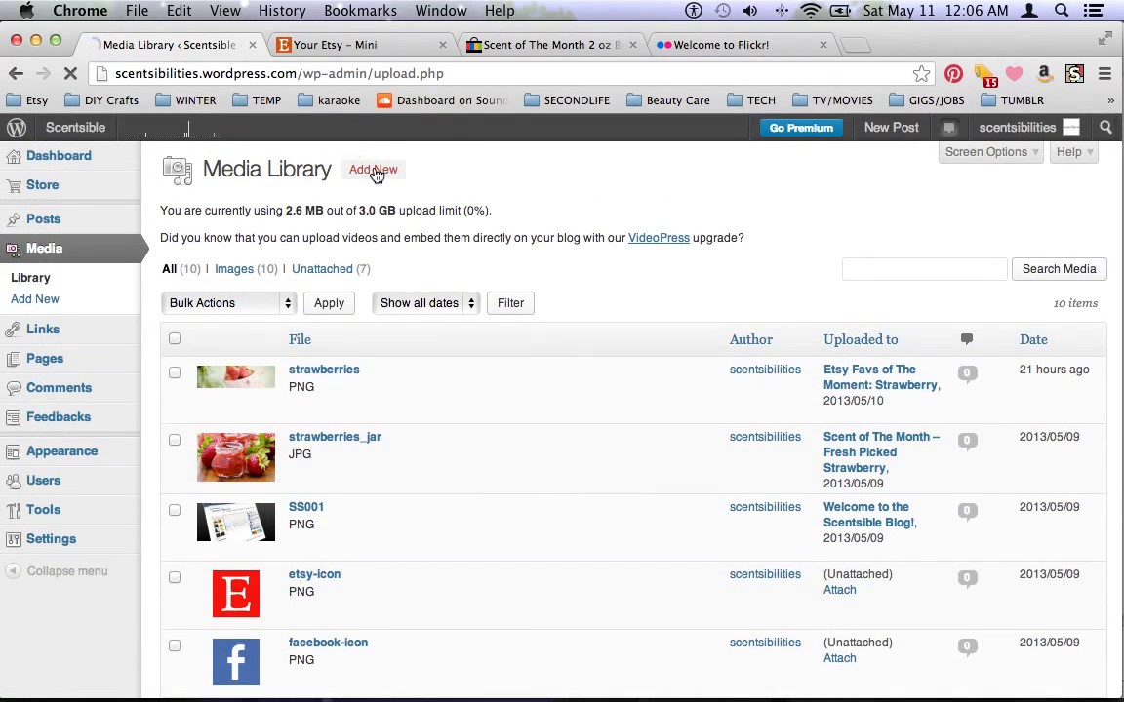
{"action": "left_click", "coordinate": [373, 169]}
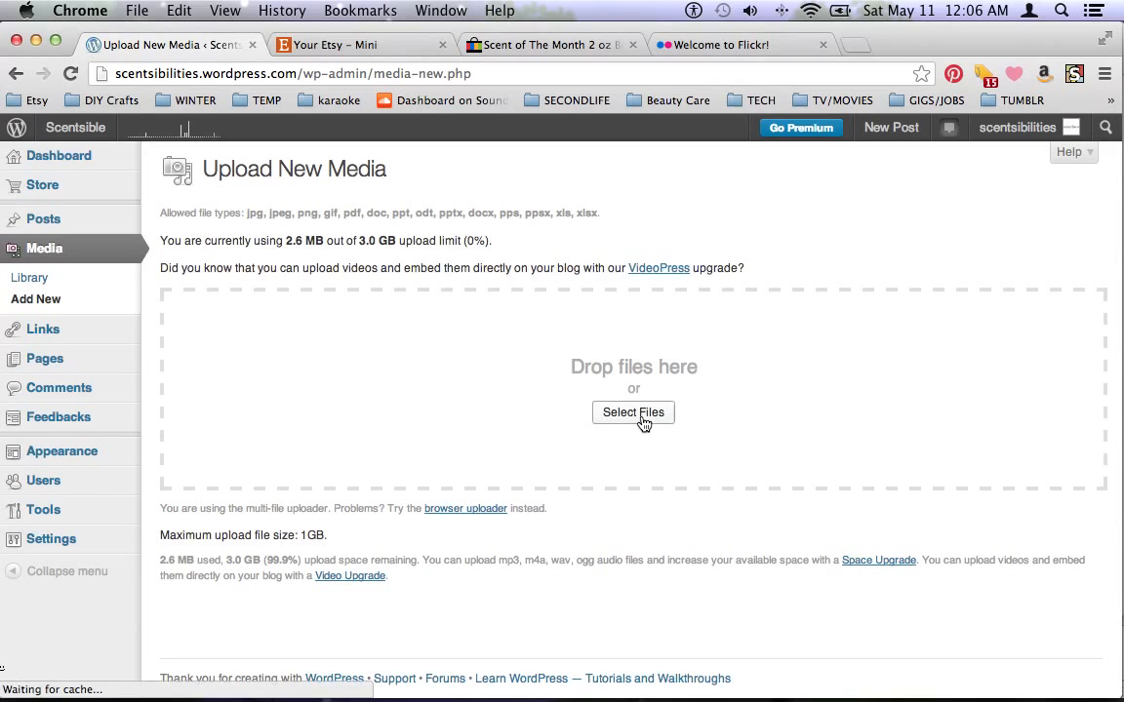
{"action": "left_click", "coordinate": [633, 412]}
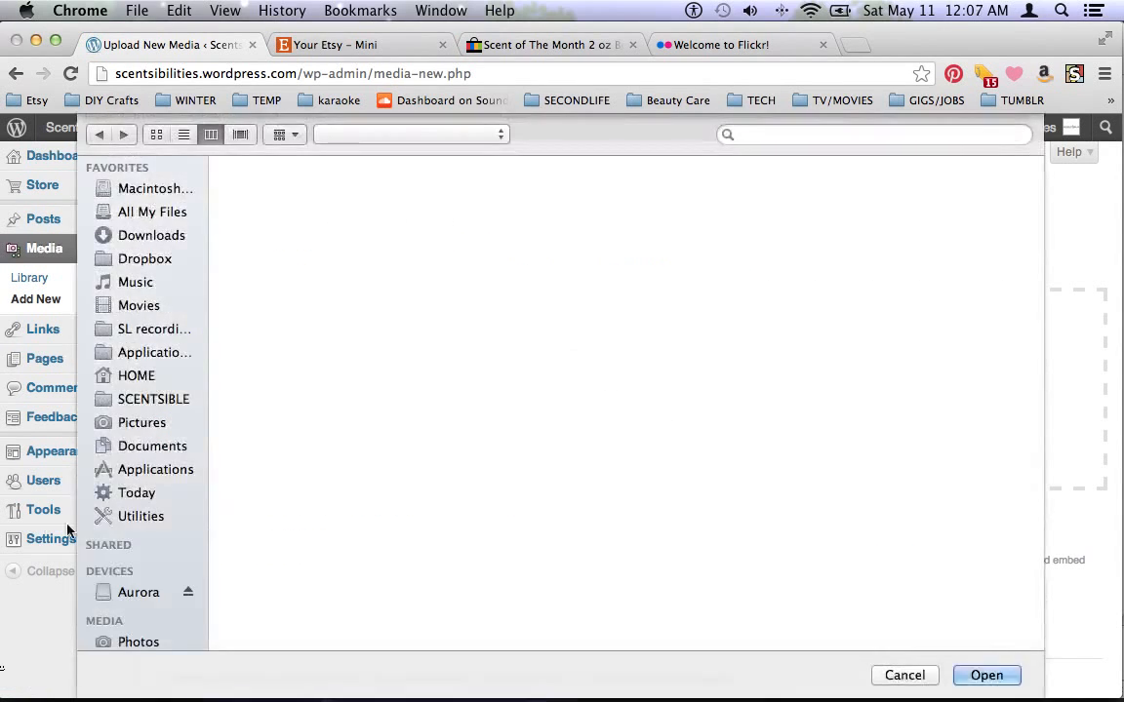
{"action": "left_click", "coordinate": [153, 399]}
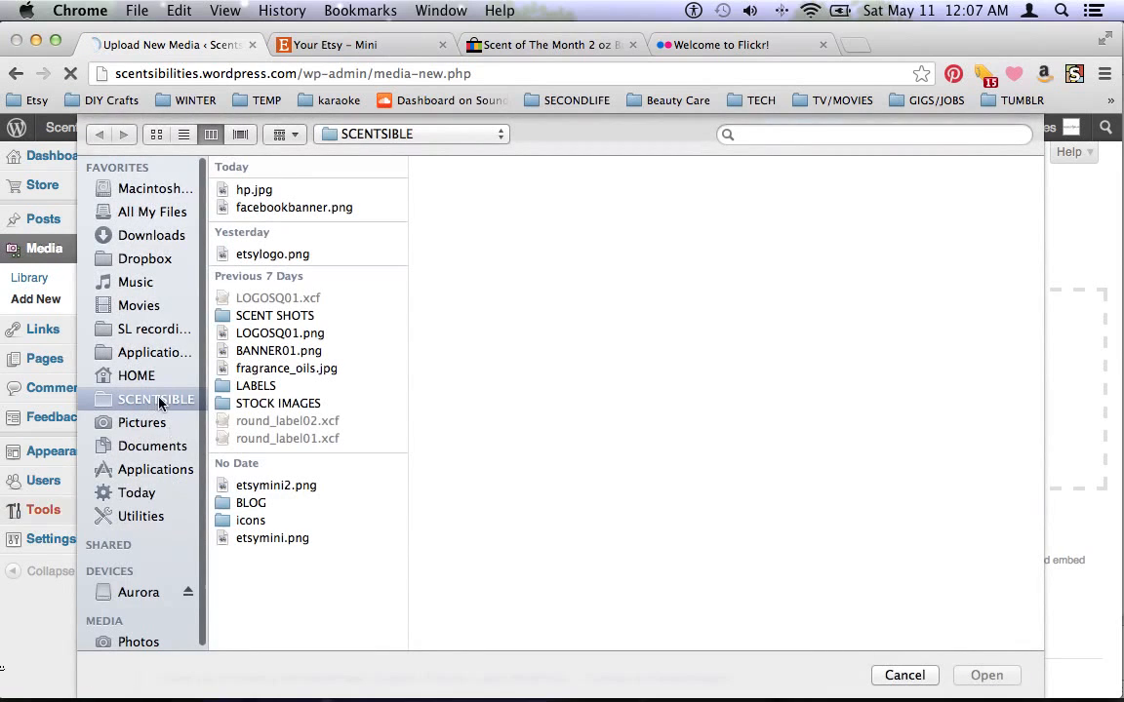
{"action": "left_click", "coordinate": [275, 485]}
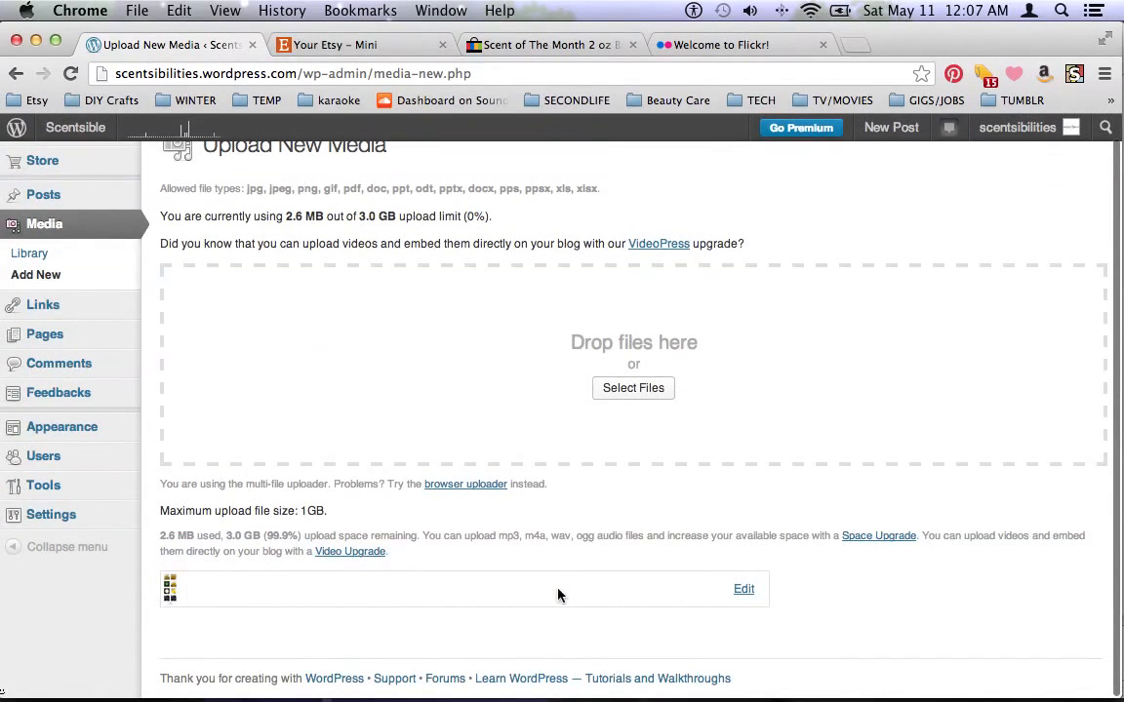
{"action": "left_click", "coordinate": [744, 588]}
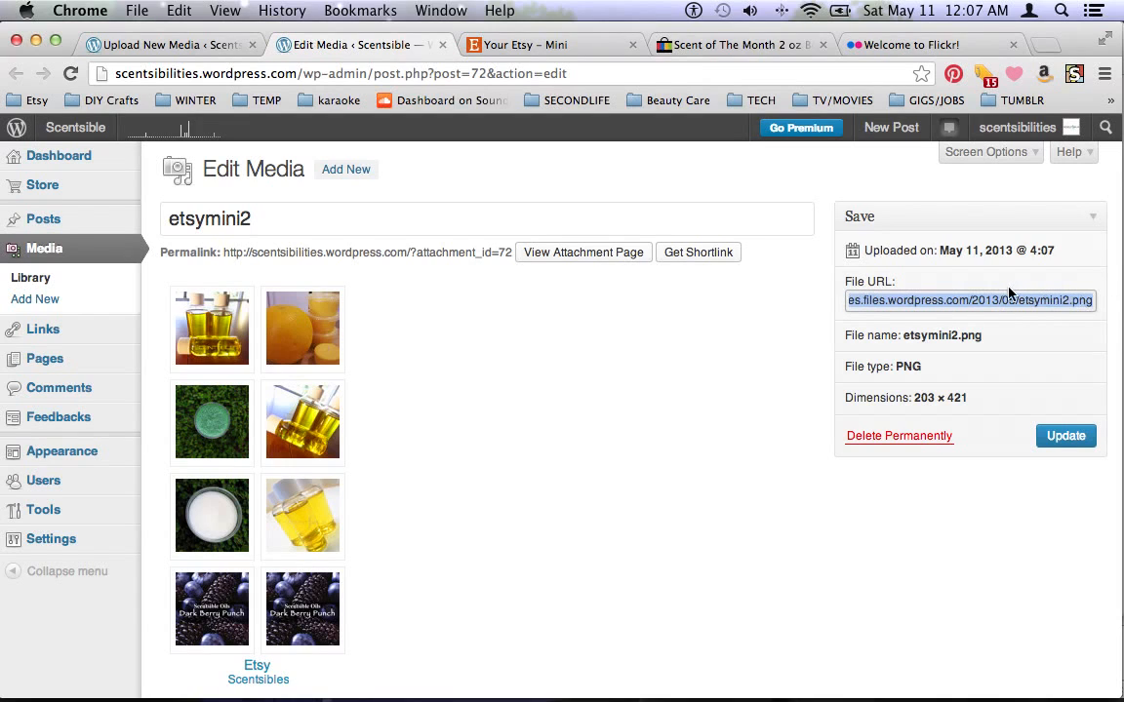
Copy the etsymini2.png File URL from the Edit Media page
{"action": "right_click", "coordinate": [970, 300]}
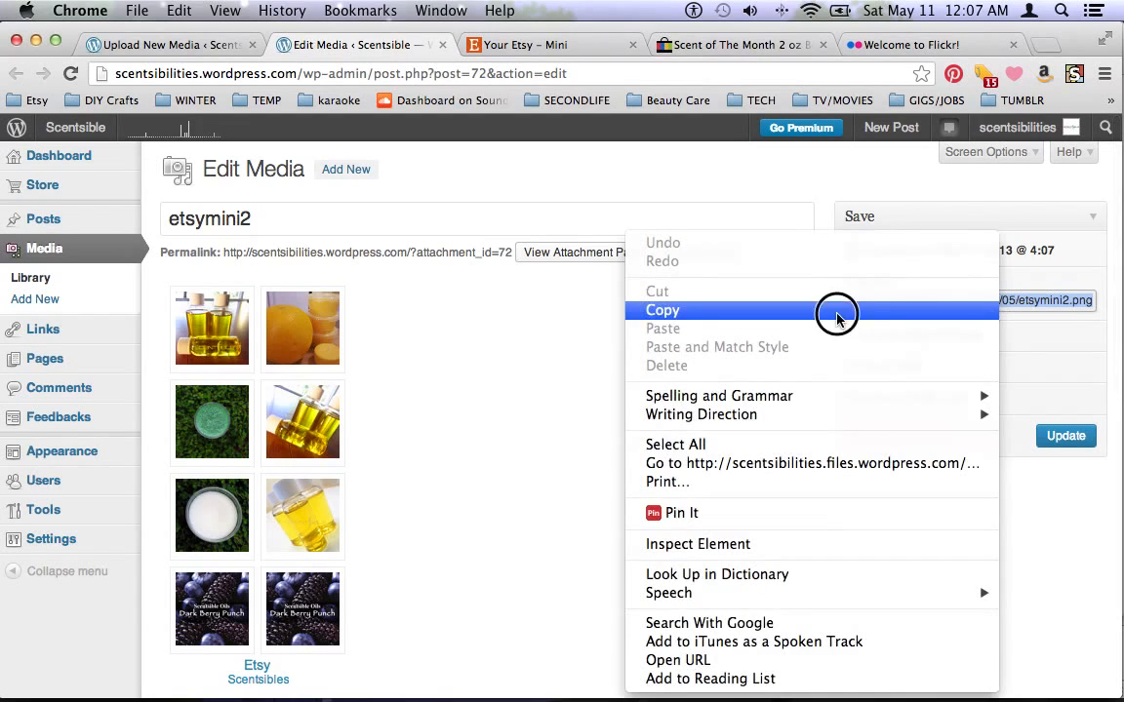
{"action": "left_click", "coordinate": [663, 310]}
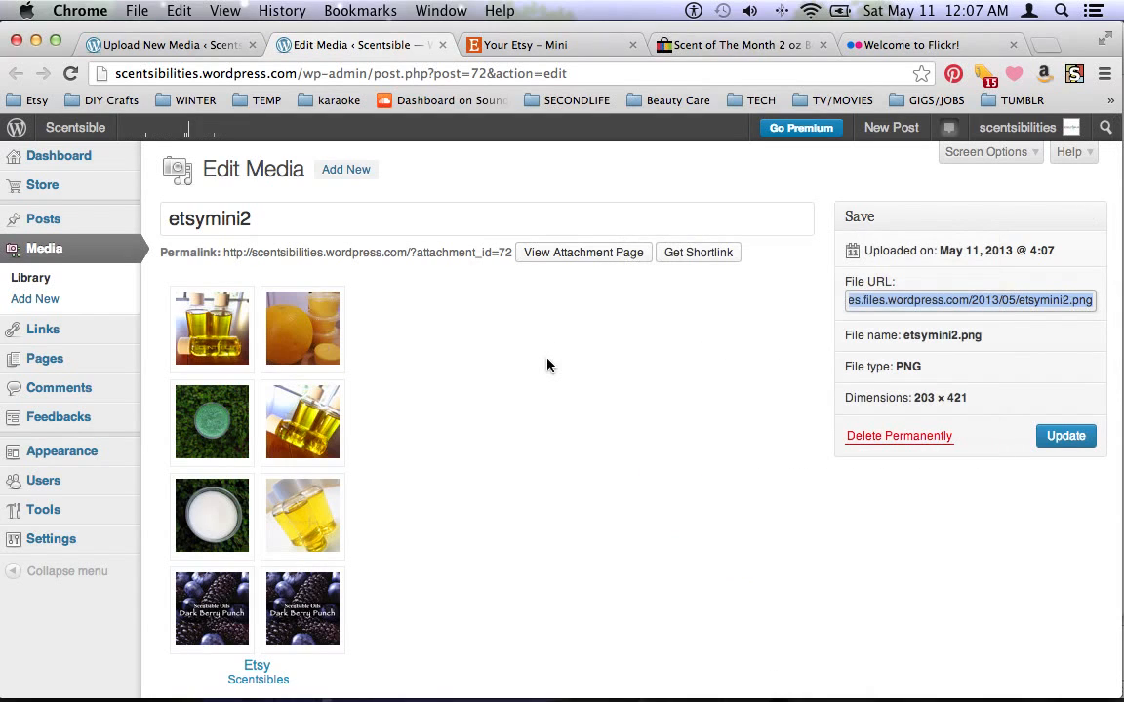
{"action": "mouse_move", "coordinate": [492, 162]}
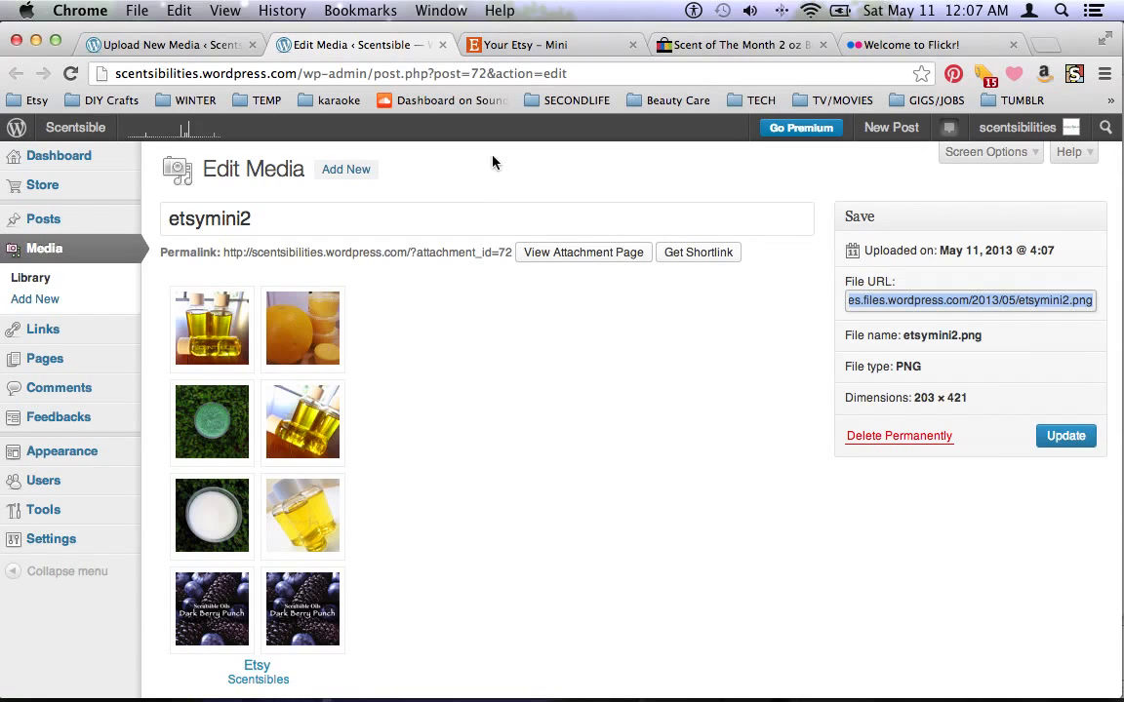
{"action": "mouse_move", "coordinate": [522, 298]}
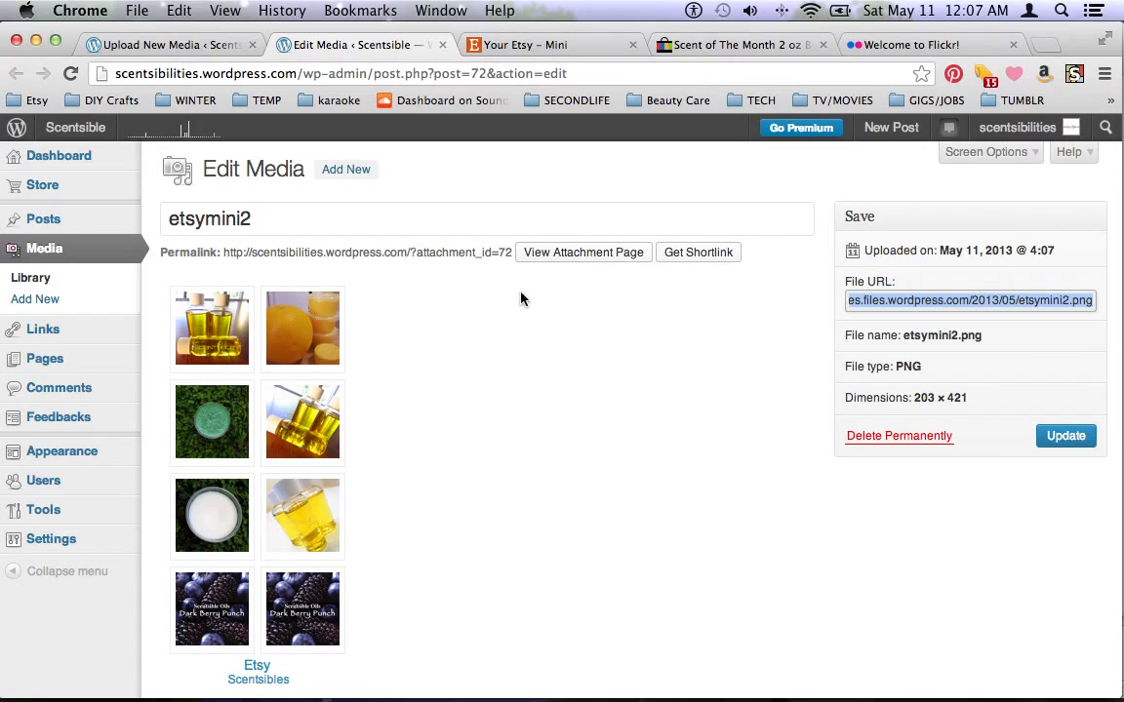
{"action": "mouse_move", "coordinate": [88, 188]}
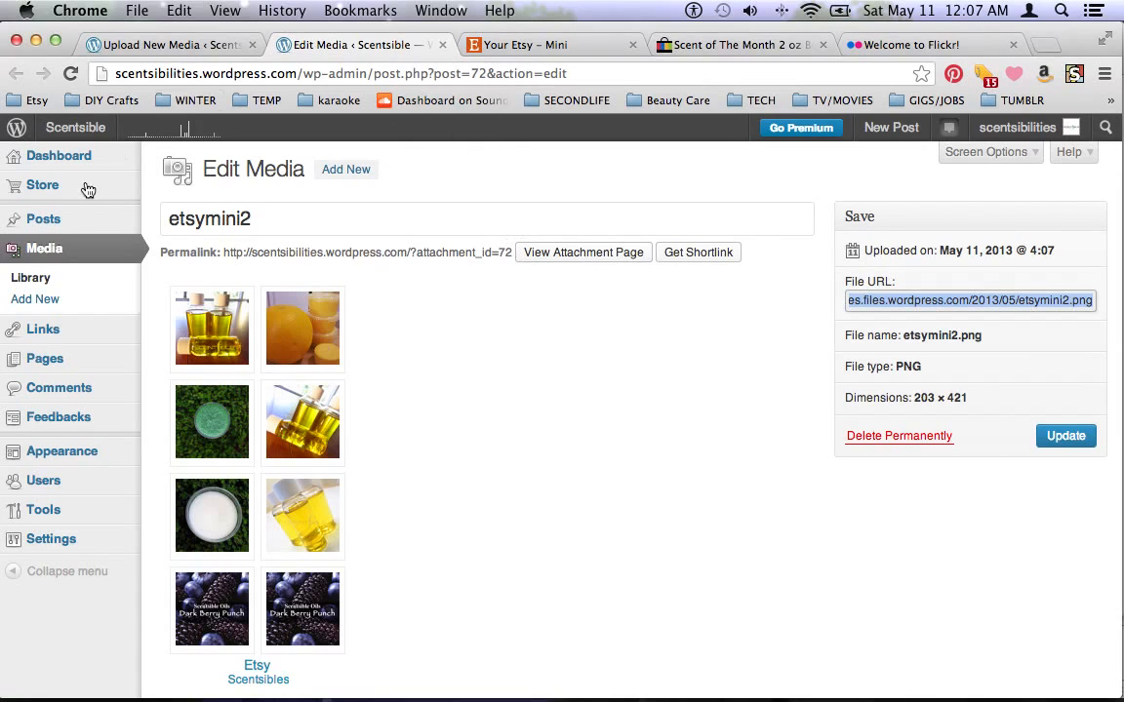
{"action": "mouse_move", "coordinate": [61, 450]}
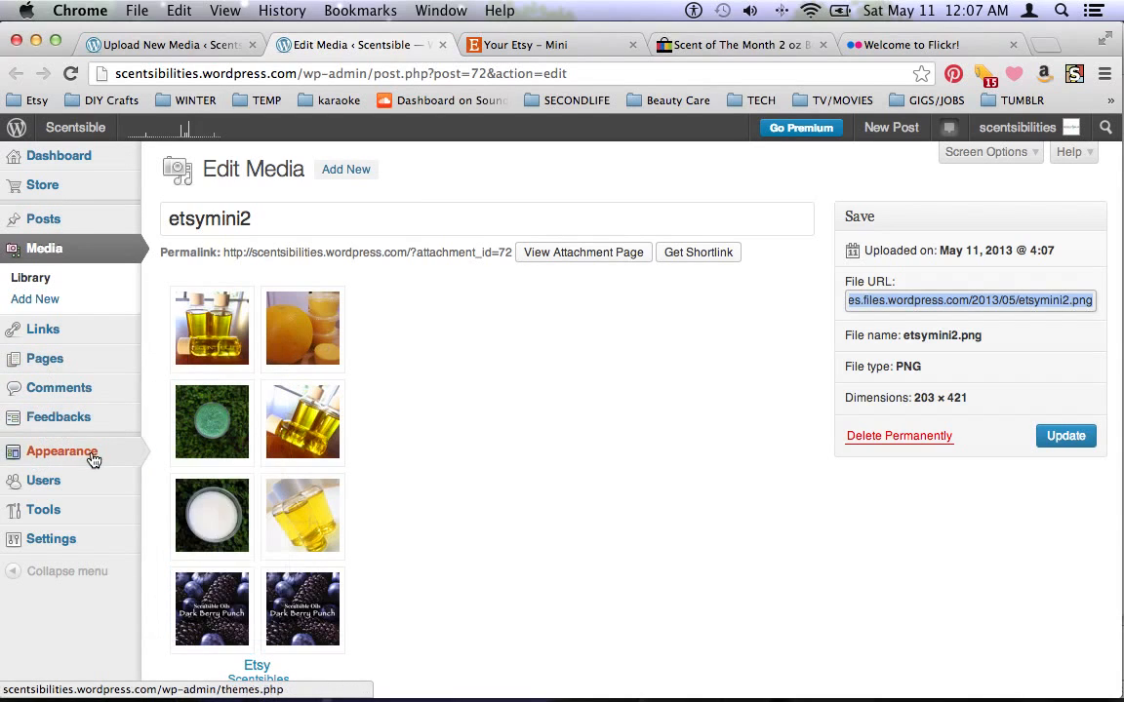
{"action": "left_click", "coordinate": [61, 451]}
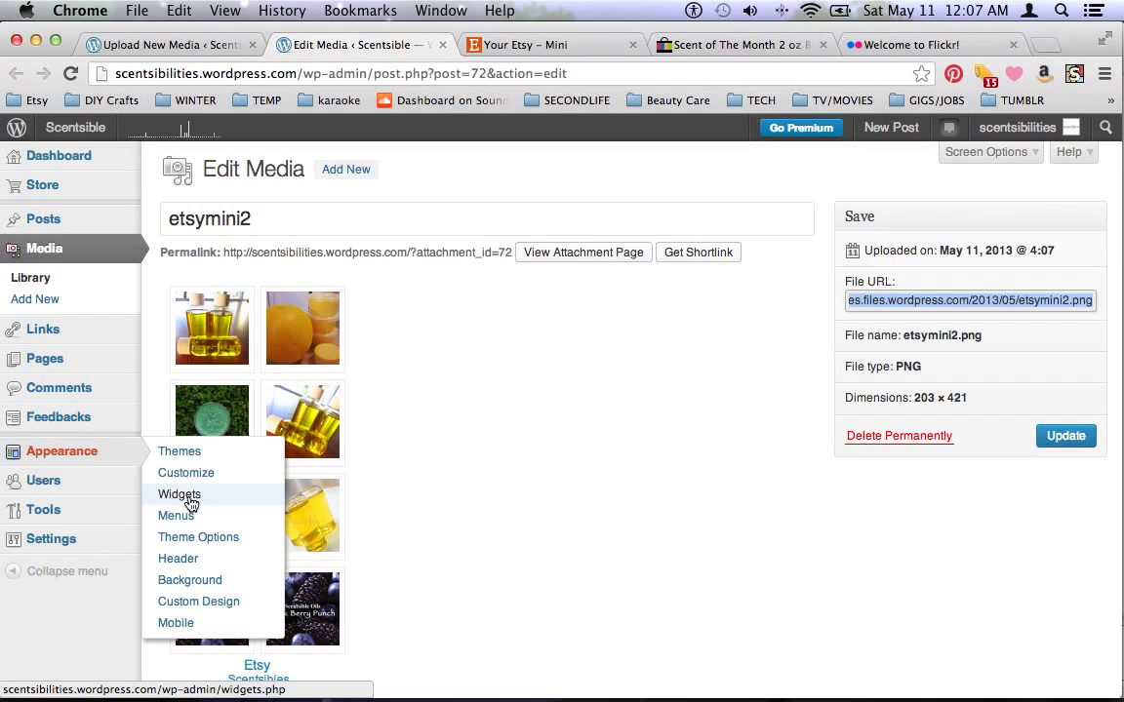
{"action": "mouse_move", "coordinate": [96, 237]}
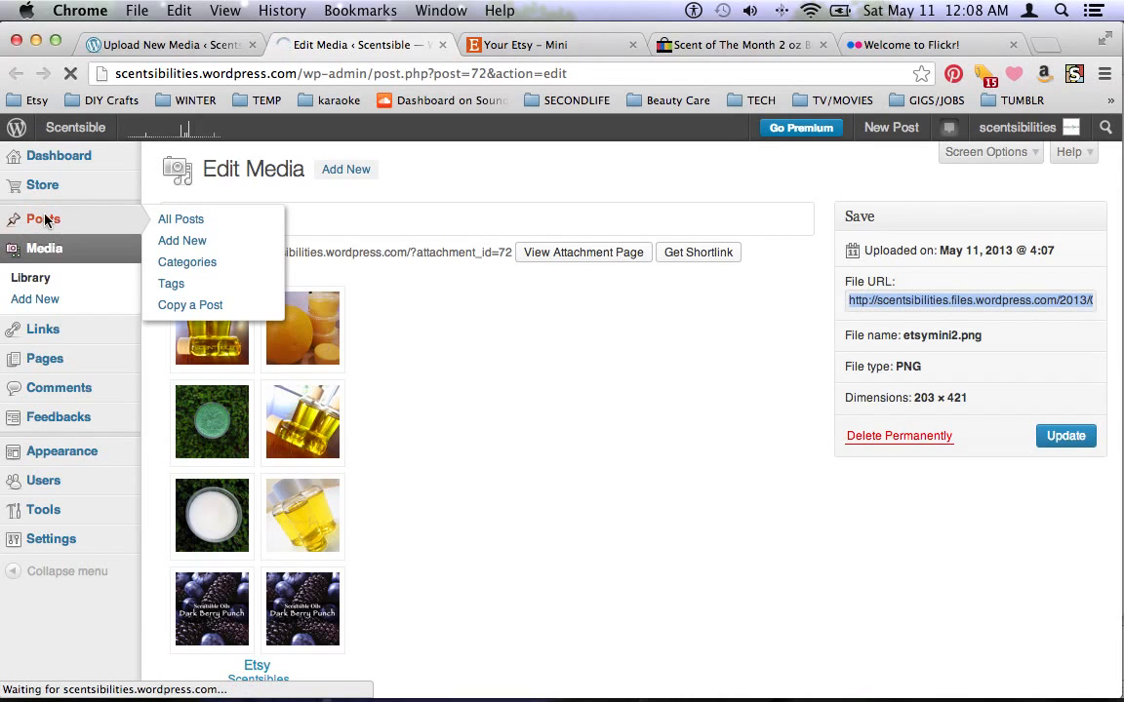
Open a blank post via Posts > Add New in the admin sidebar
{"action": "left_click", "coordinate": [181, 218]}
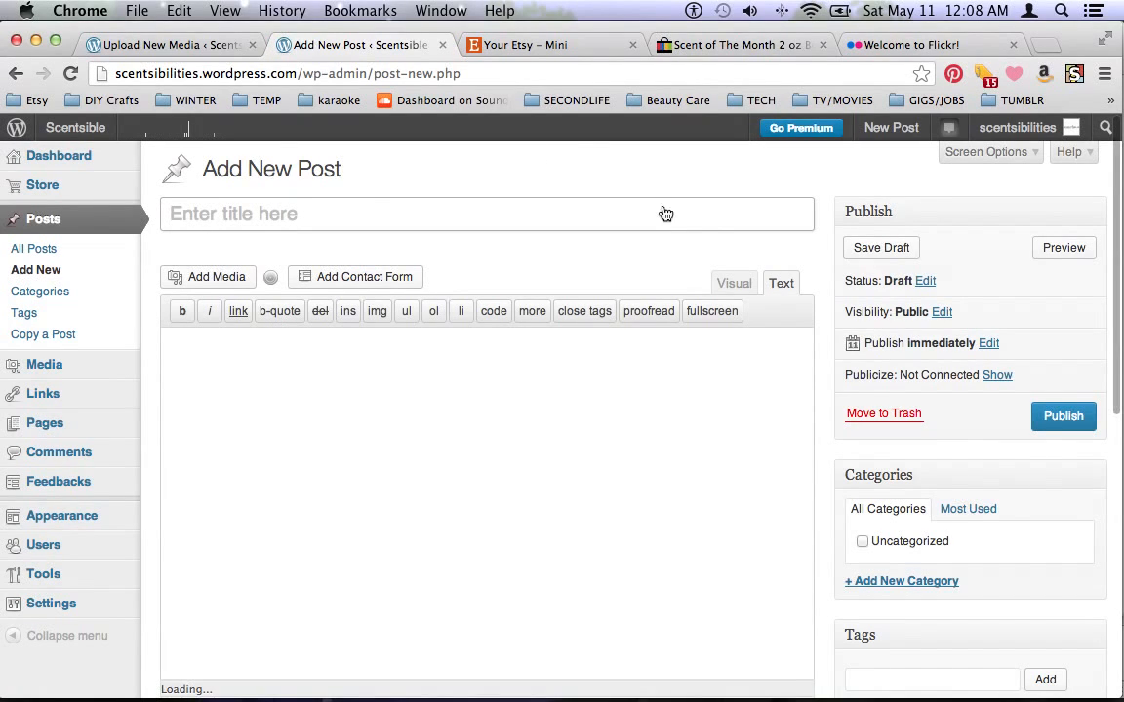
In Visual mode, insert the etsymini2 image from the media library and select it in the post
{"action": "left_click", "coordinate": [732, 283]}
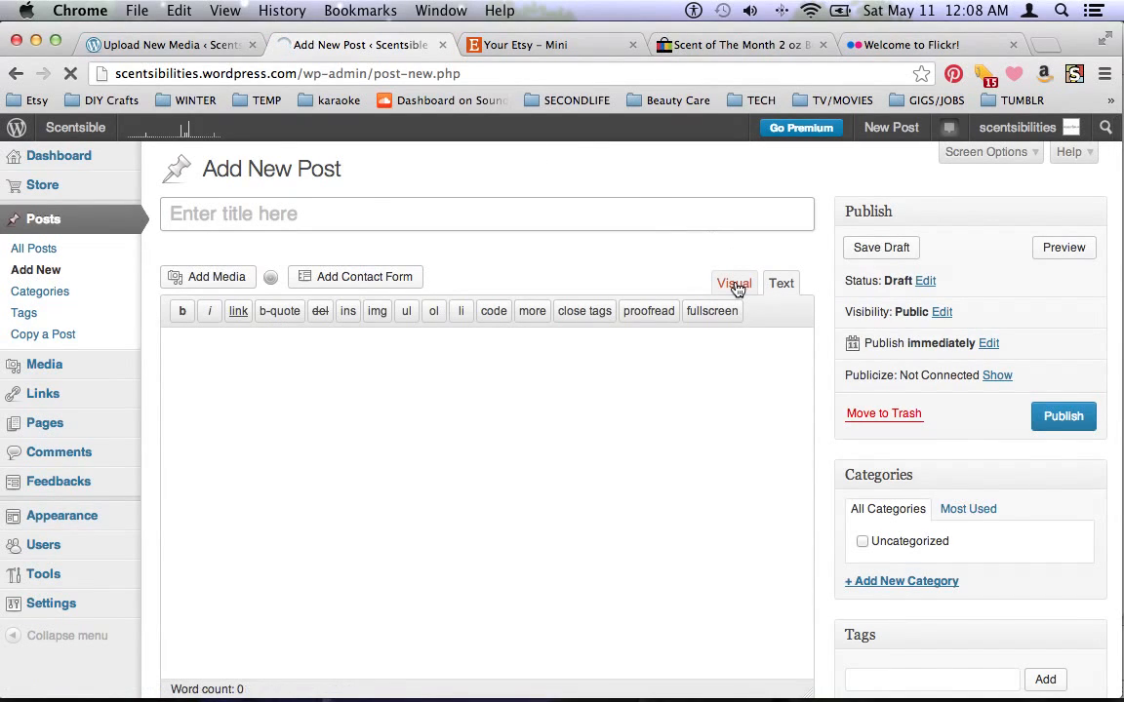
{"action": "left_click", "coordinate": [732, 283]}
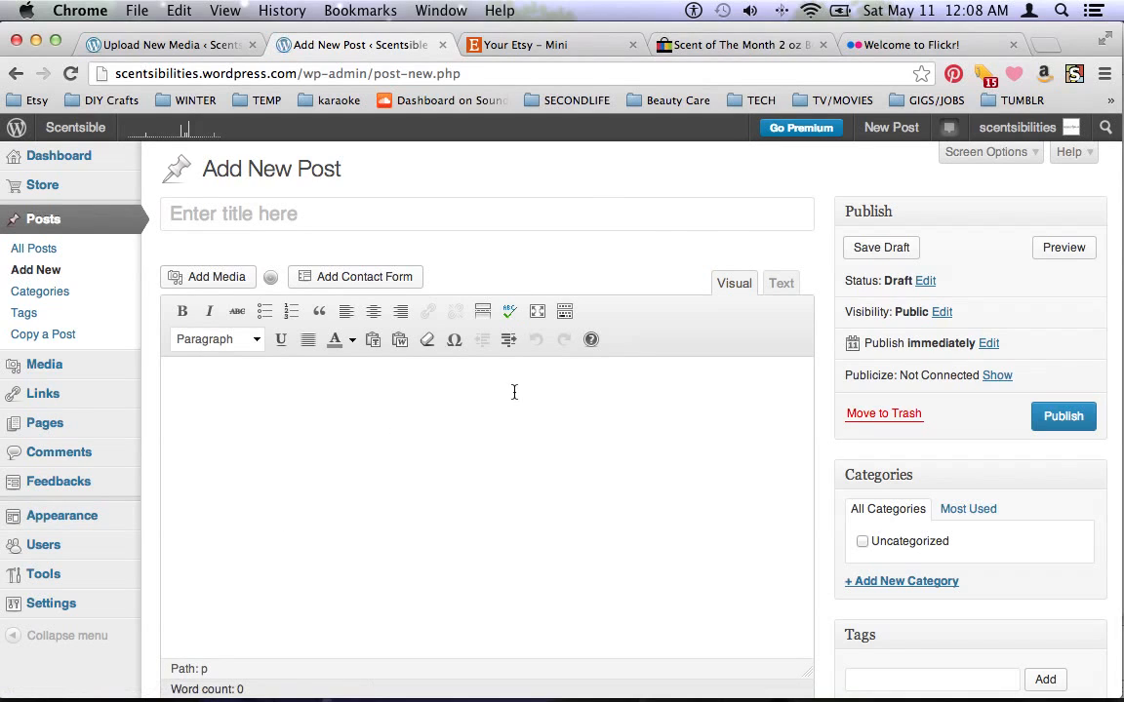
{"action": "mouse_move", "coordinate": [198, 292]}
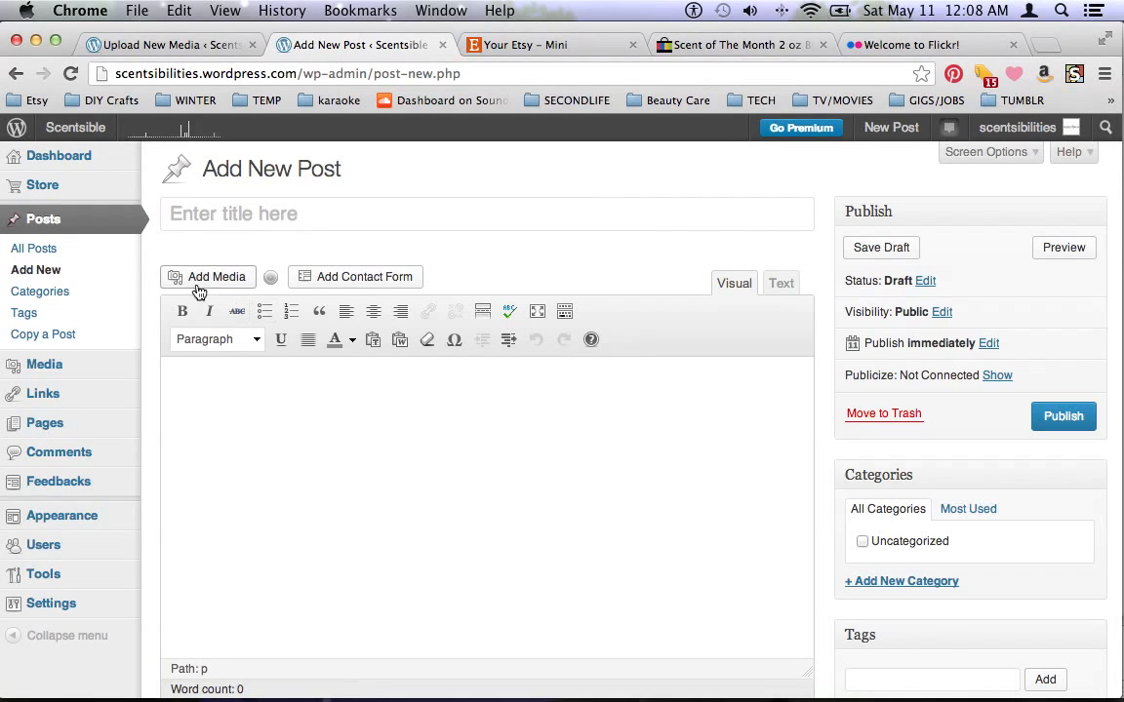
{"action": "left_click", "coordinate": [208, 276]}
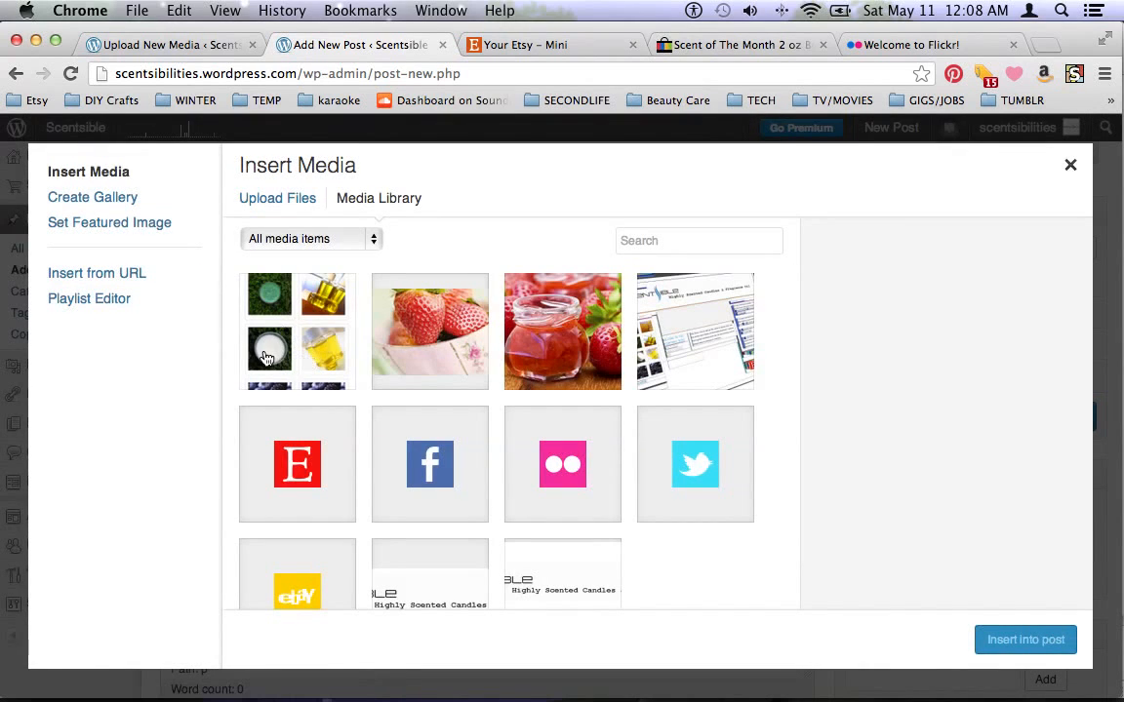
{"action": "left_click", "coordinate": [297, 332]}
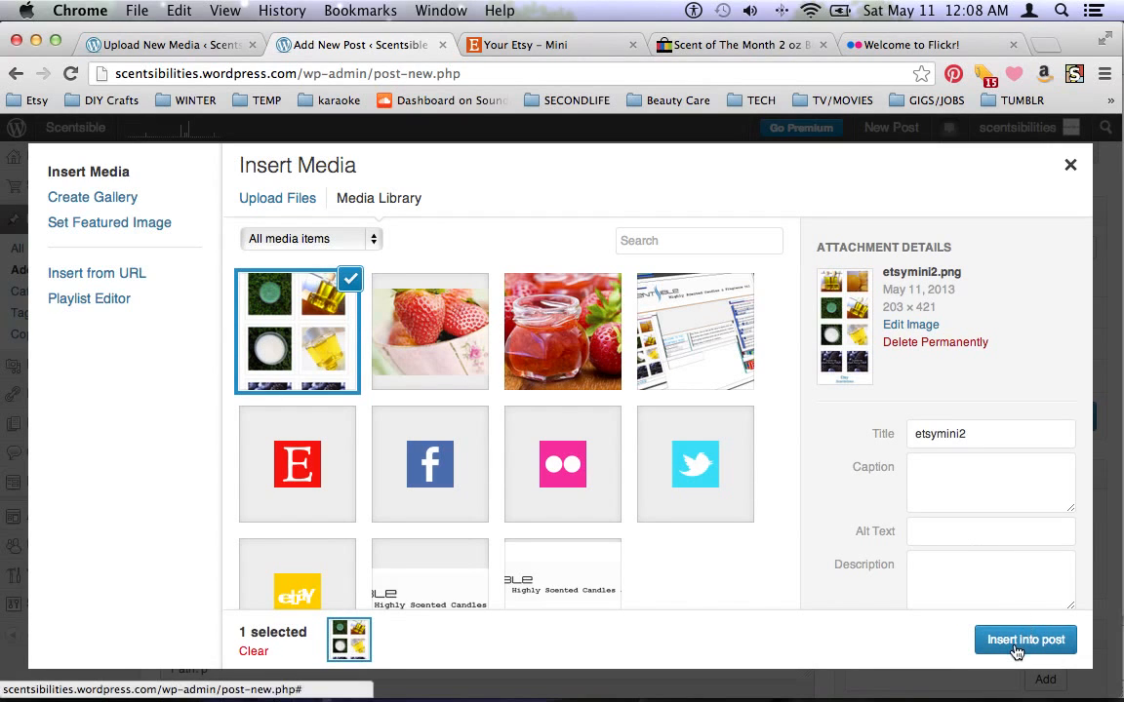
{"action": "left_click", "coordinate": [1025, 640]}
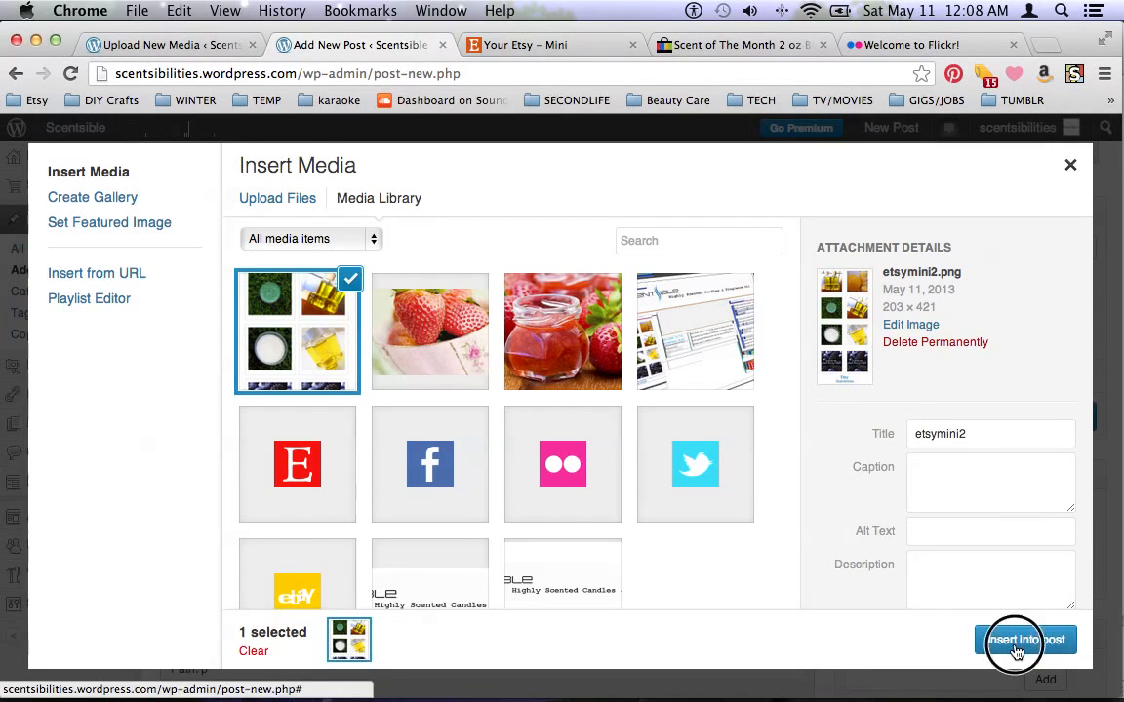
{"action": "left_click", "coordinate": [1018, 639]}
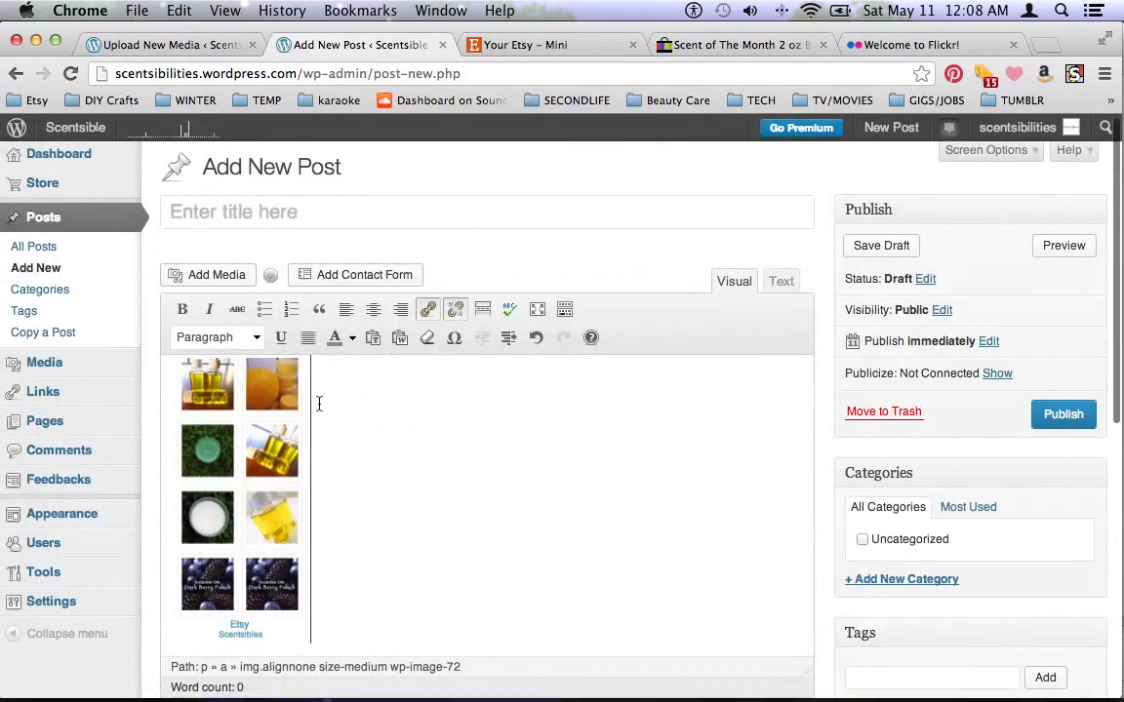
{"action": "scroll", "scroll_direction": "down", "scroll_amount": 3}
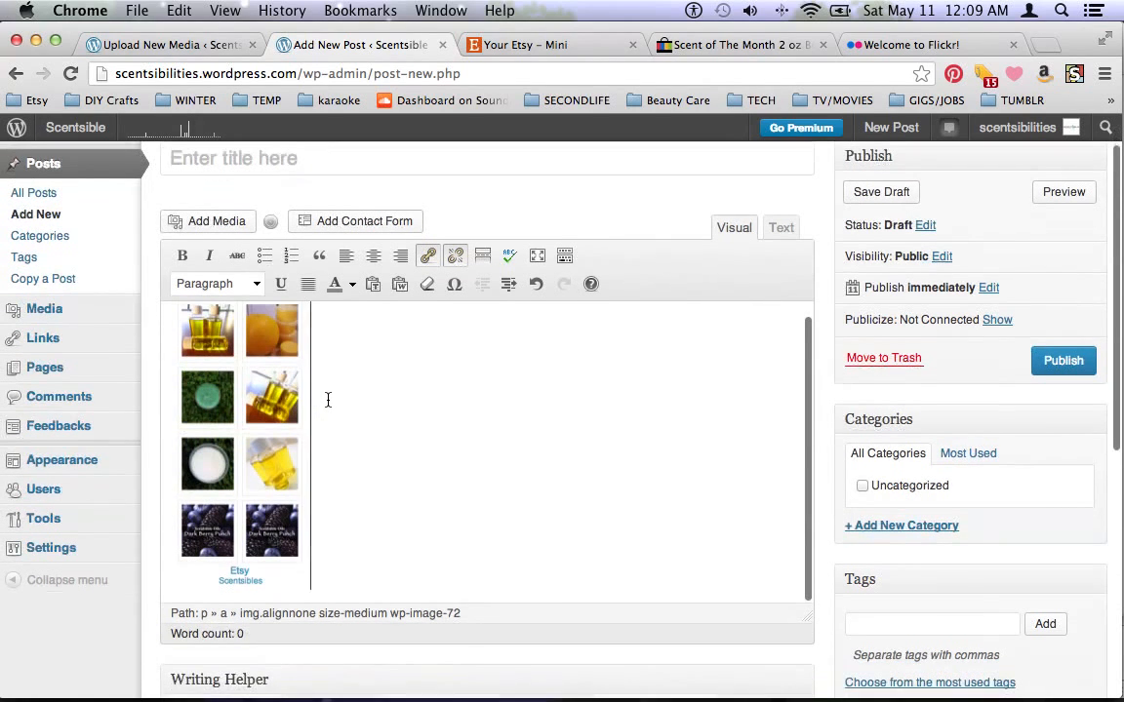
{"action": "mouse_move", "coordinate": [476, 427]}
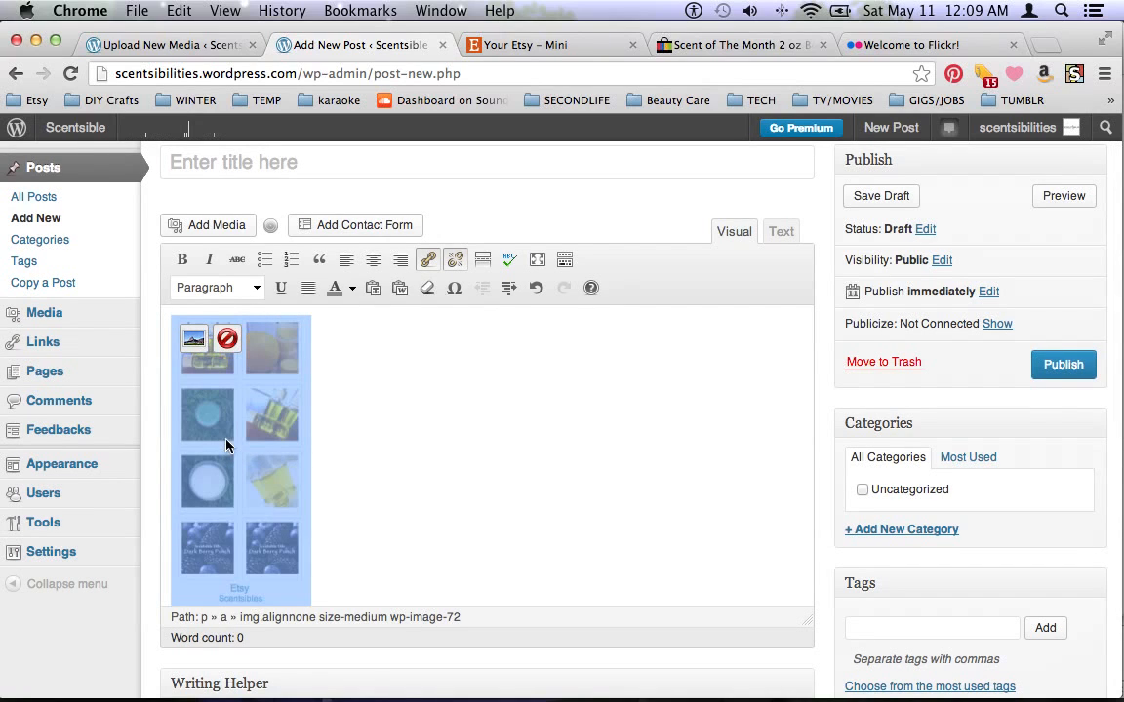
{"action": "left_click", "coordinate": [427, 259]}
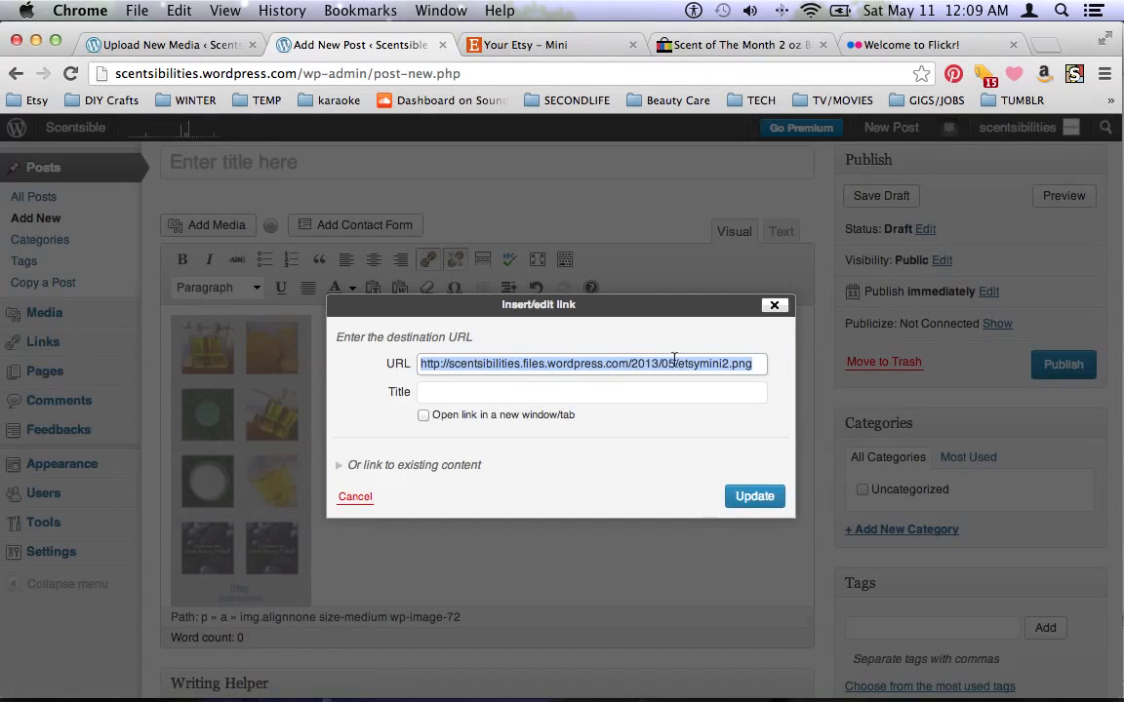
{"action": "left_click", "coordinate": [552, 45]}
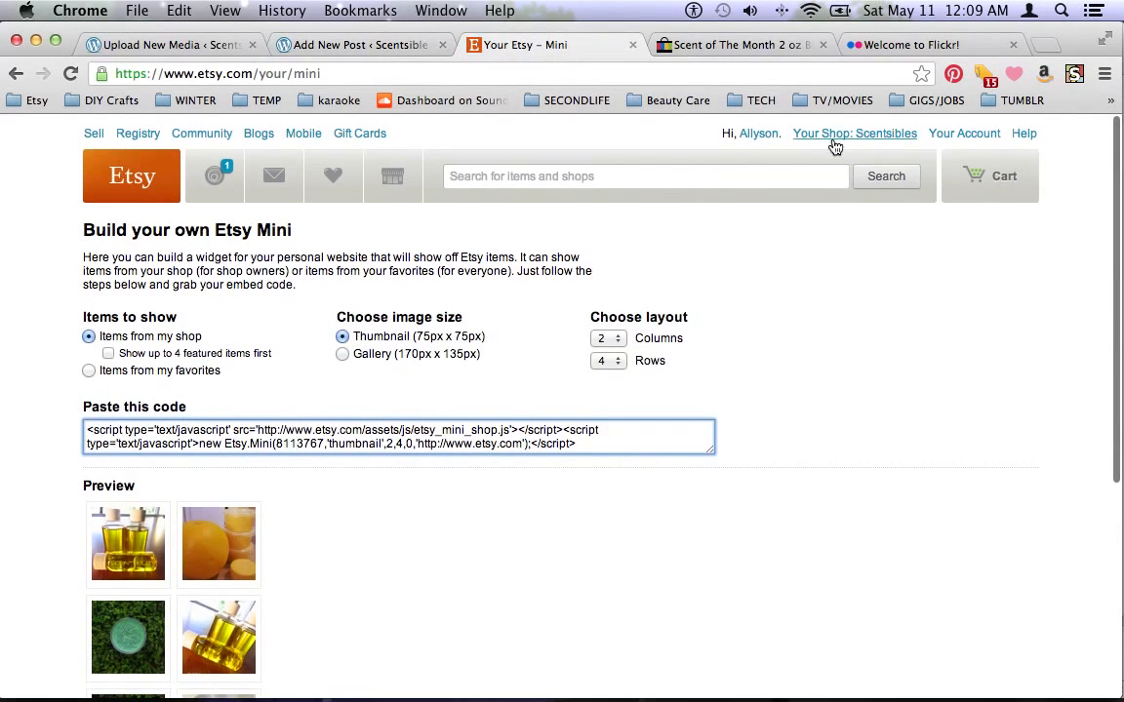
{"action": "left_click", "coordinate": [854, 133]}
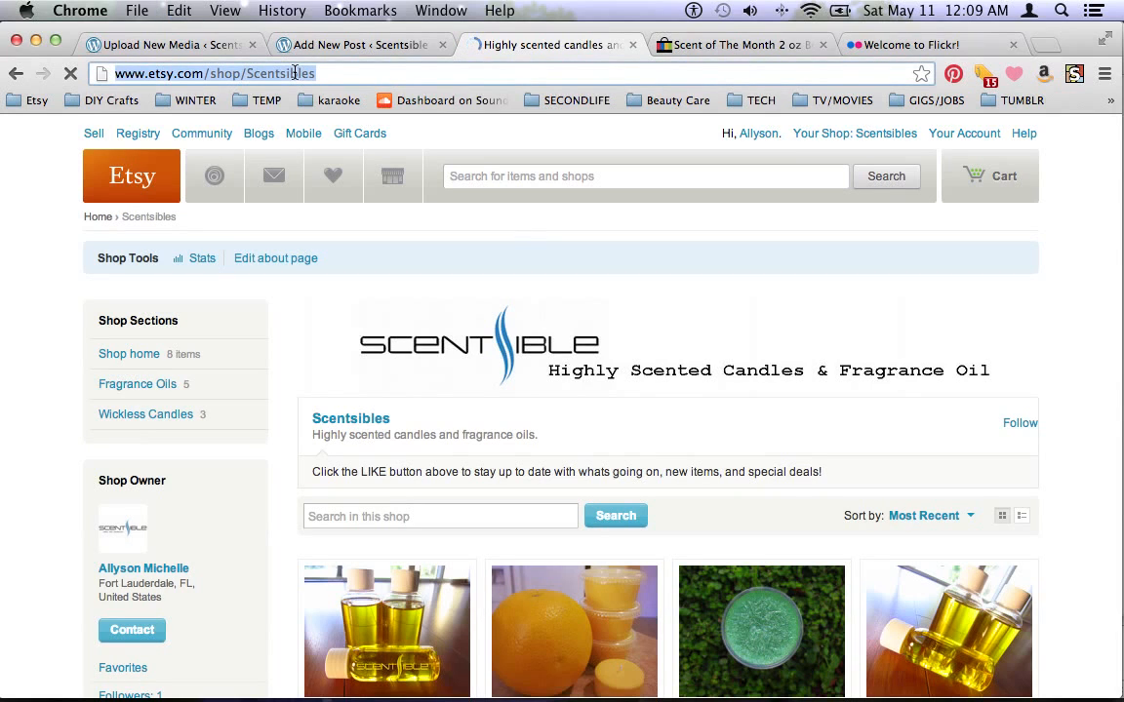
{"action": "left_click", "coordinate": [361, 45]}
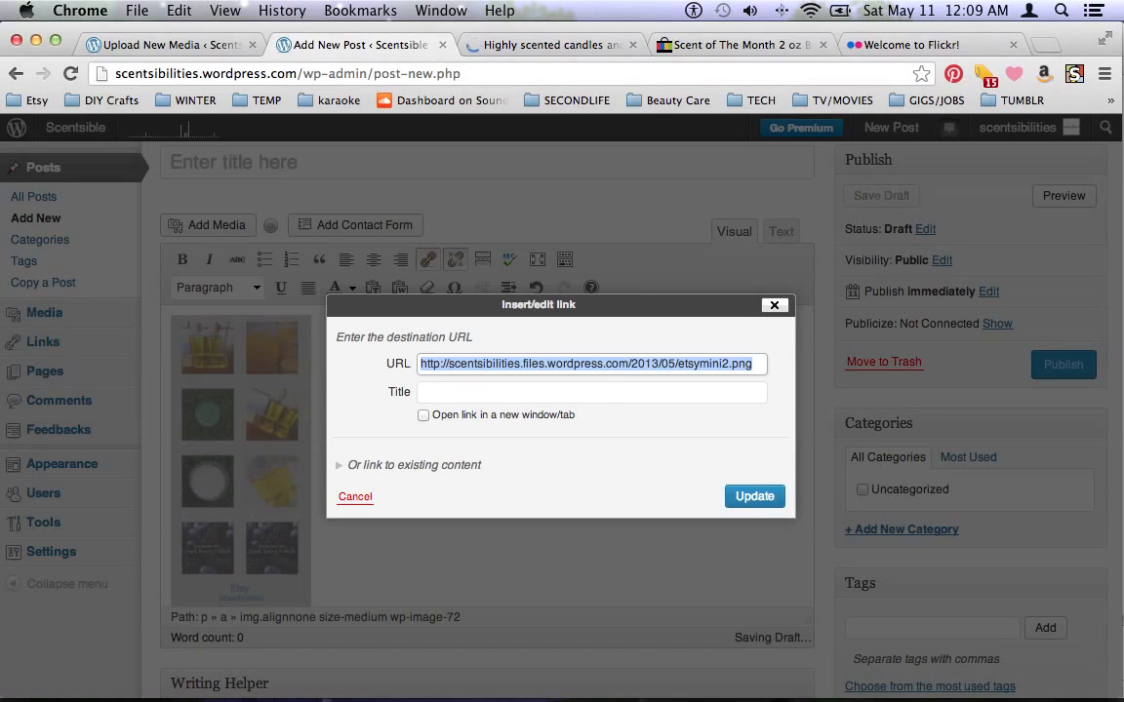
{"action": "type", "text": "http://www.etsy.com/shop/Scentsibles"}
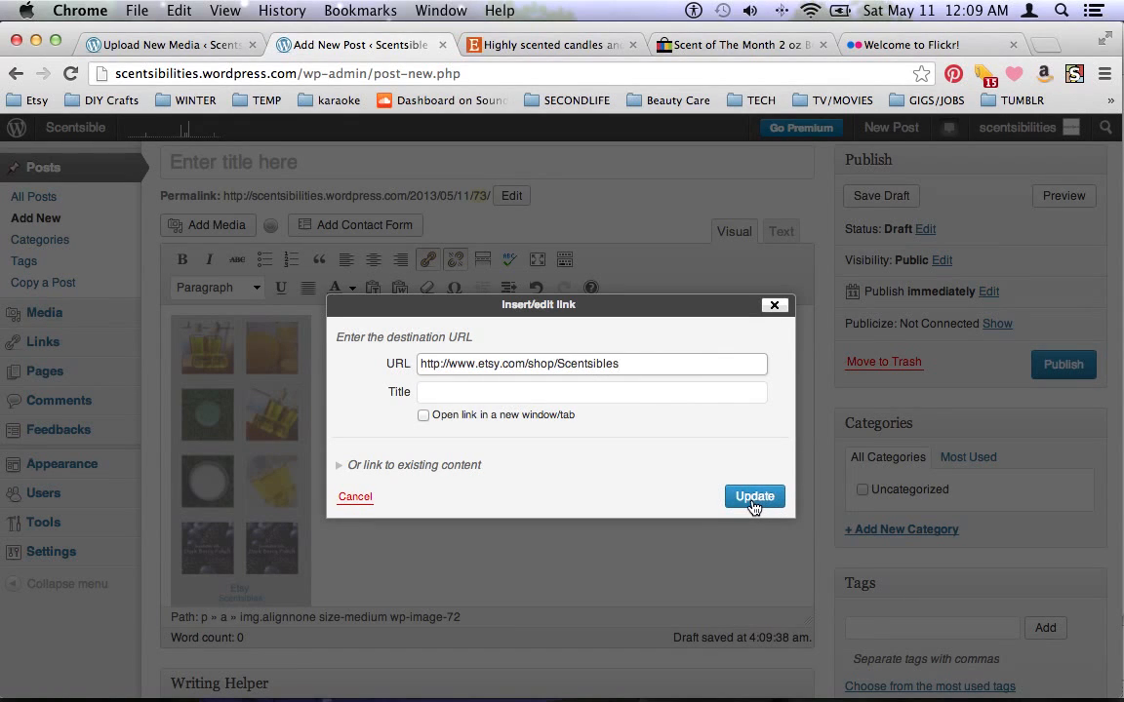
{"action": "left_click", "coordinate": [753, 496]}
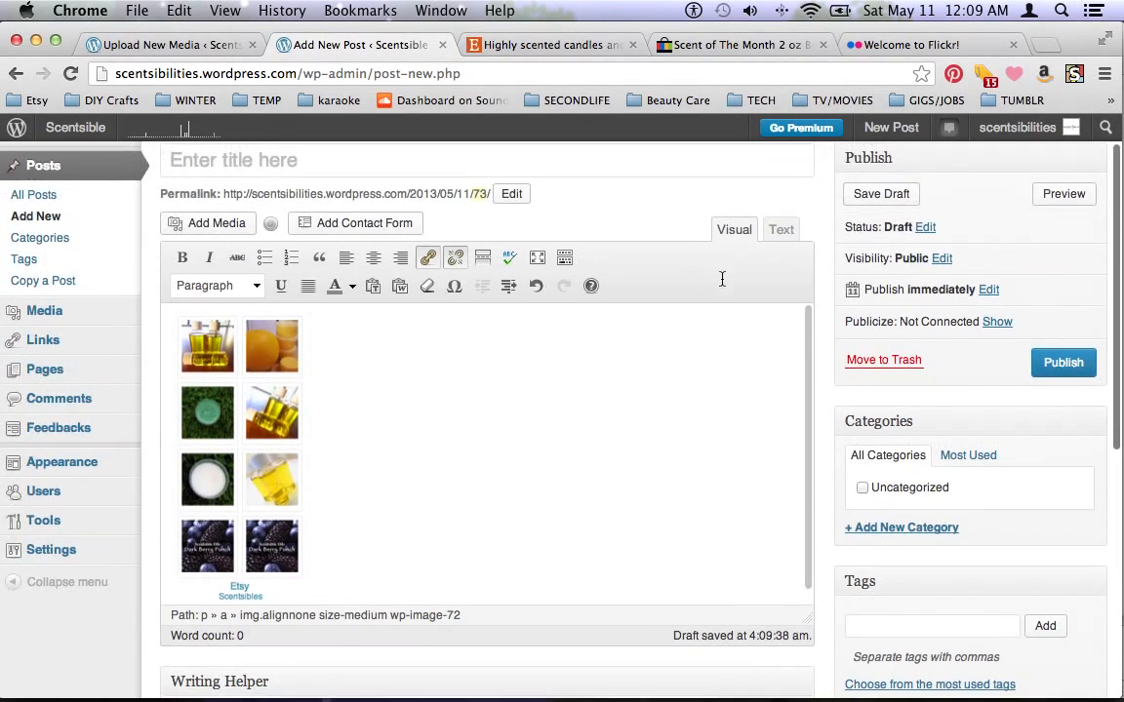
Switch the post editor to the Text view to reveal the linked image HTML
{"action": "left_click", "coordinate": [781, 229]}
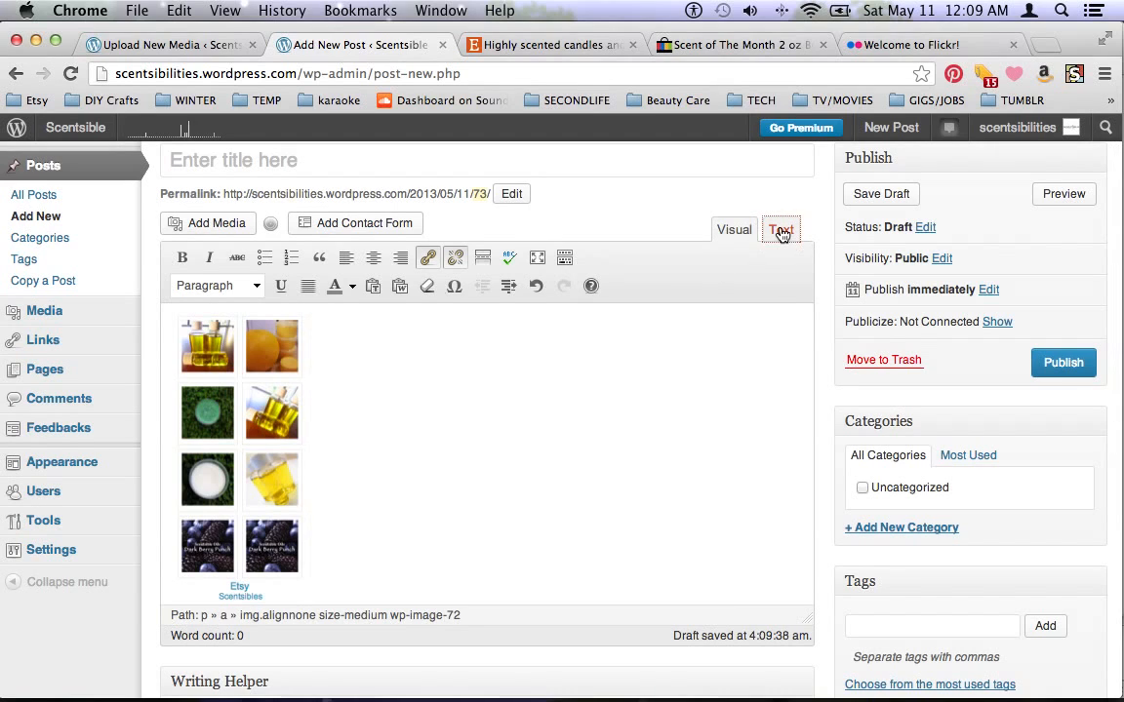
{"action": "left_click", "coordinate": [780, 228]}
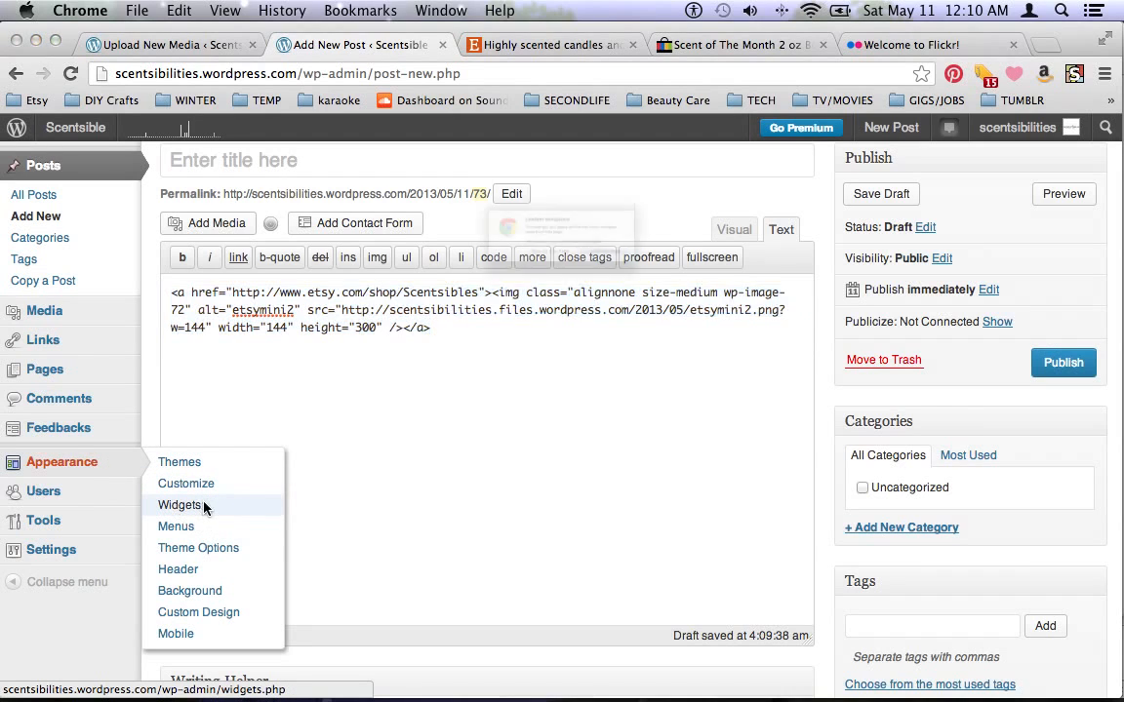
Open Appearance > Widgets and scroll the Available Widgets list to locate the Text widget
{"action": "left_click", "coordinate": [180, 504]}
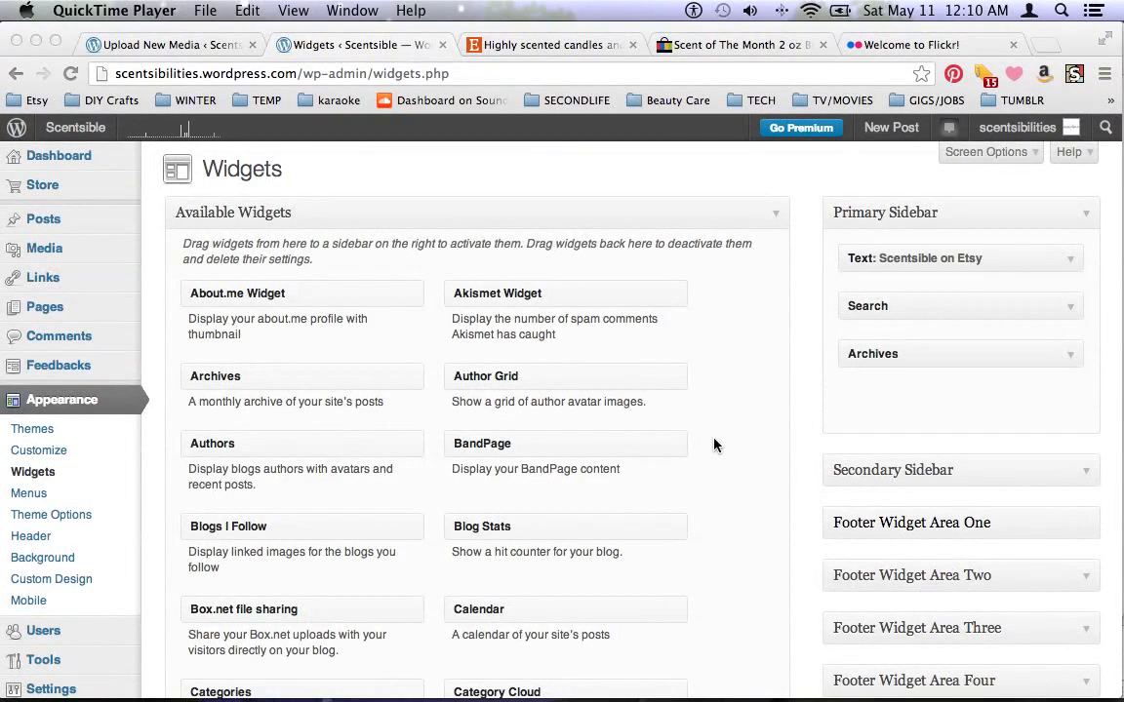
{"action": "mouse_move", "coordinate": [705, 440]}
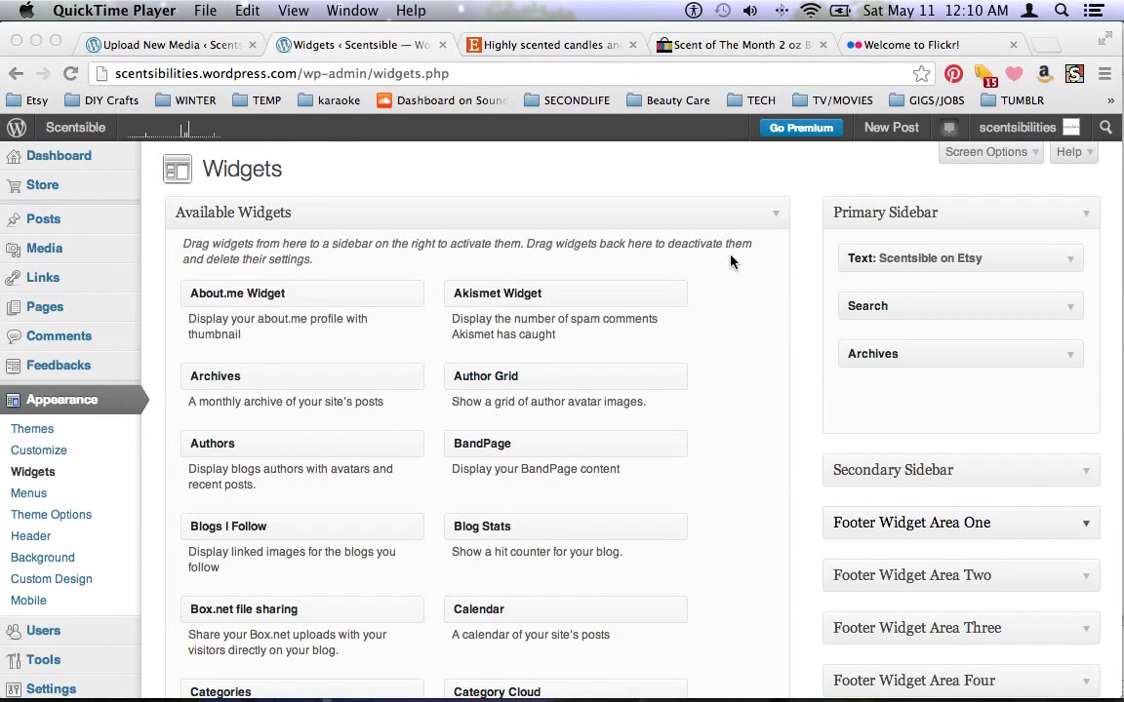
{"action": "scroll", "scroll_direction": "down", "scroll_amount": 3}
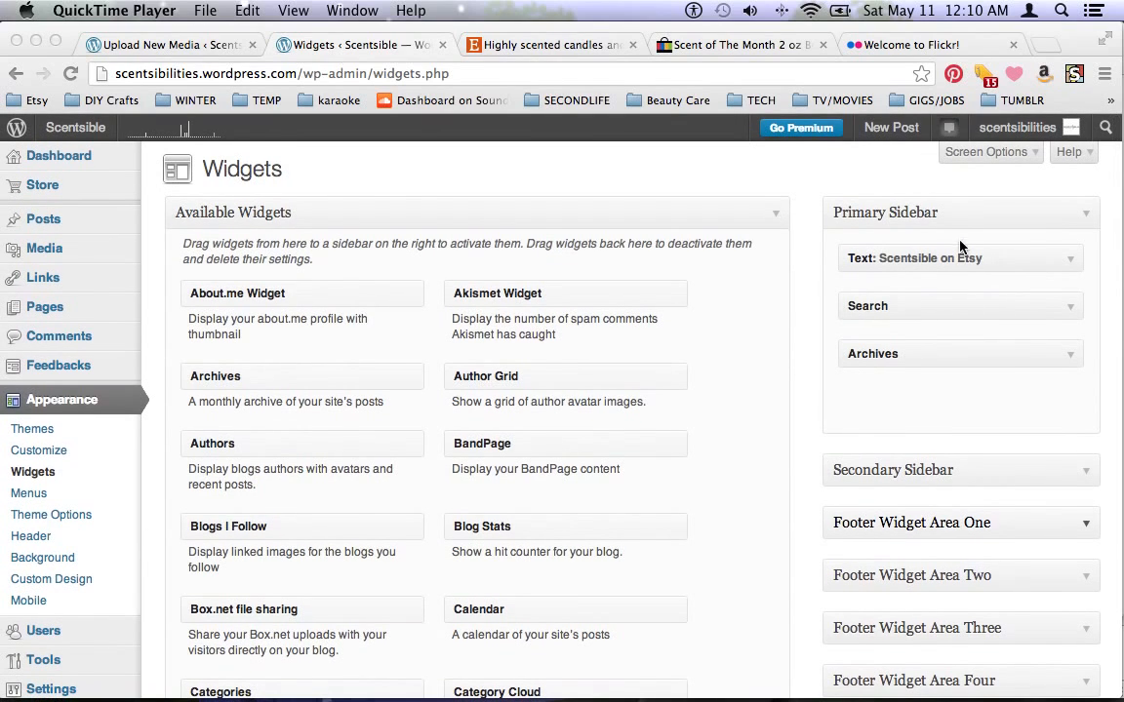
{"action": "mouse_move", "coordinate": [818, 334]}
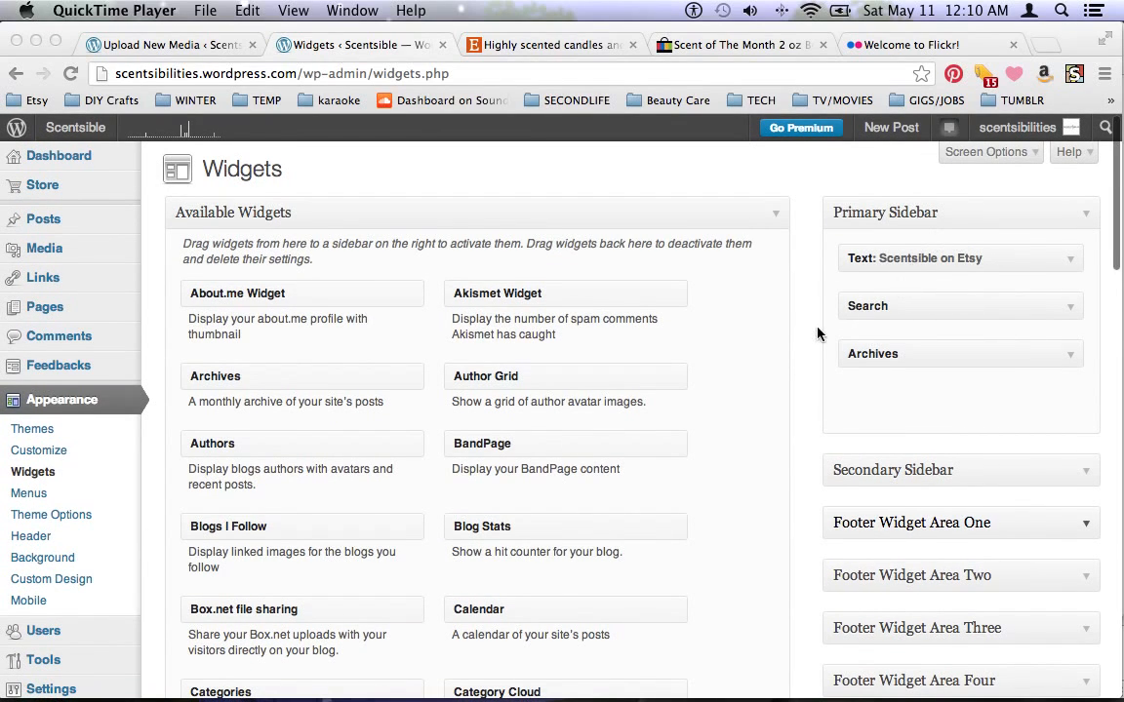
{"action": "scroll", "scroll_direction": "down", "scroll_amount": 3}
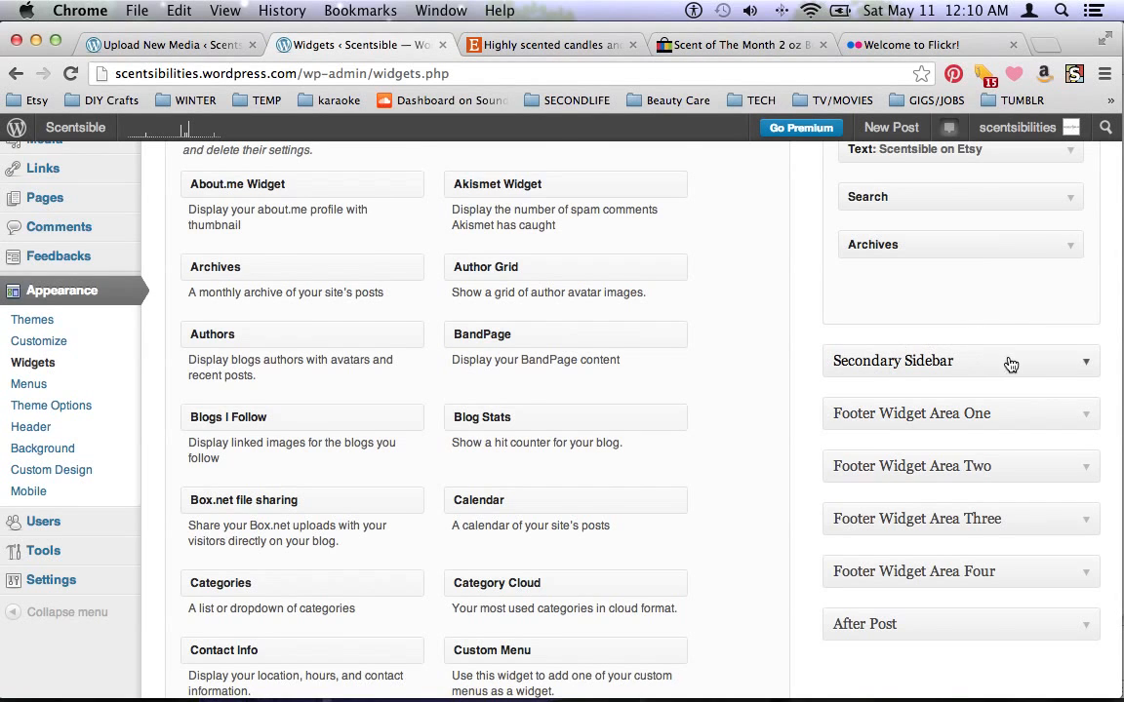
{"action": "scroll", "scroll_direction": "down", "scroll_amount": 3}
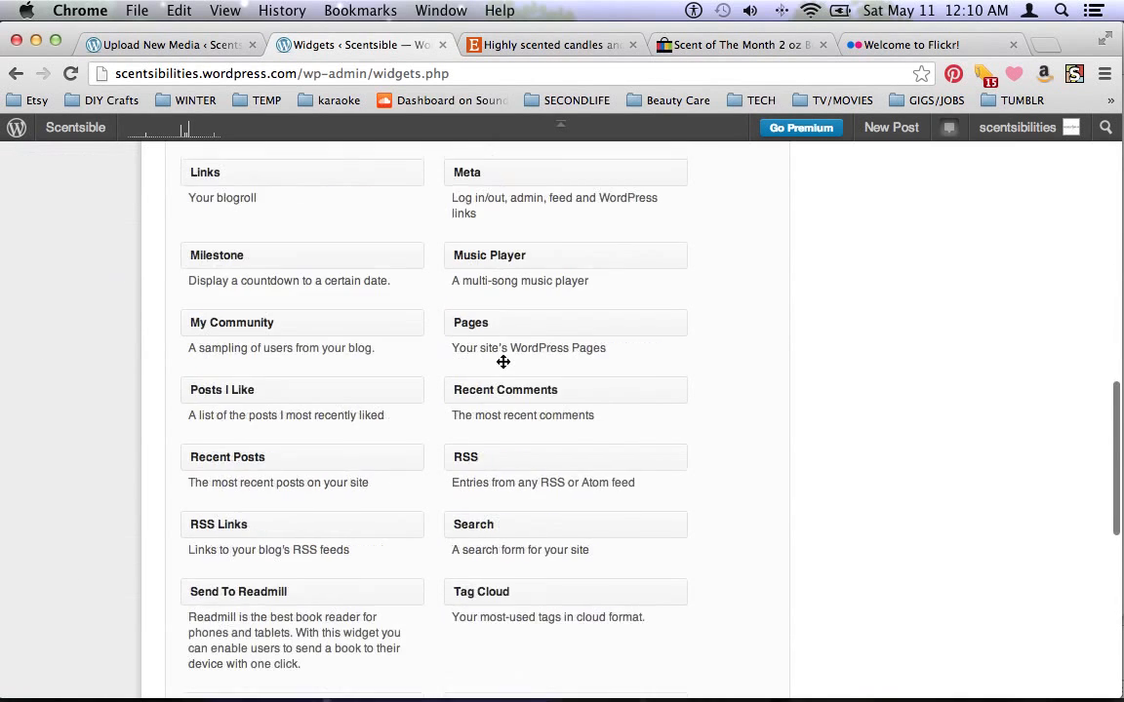
{"action": "scroll", "scroll_direction": "down", "scroll_amount": 3}
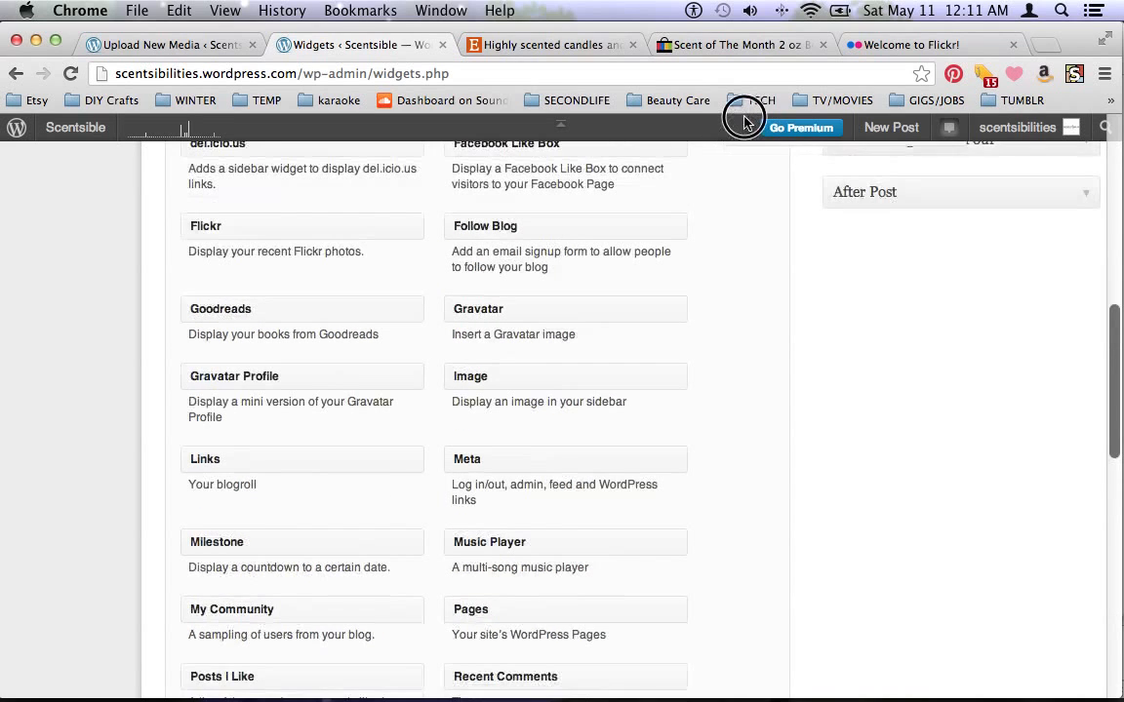
{"action": "scroll", "scroll_direction": "up", "scroll_amount": 3}
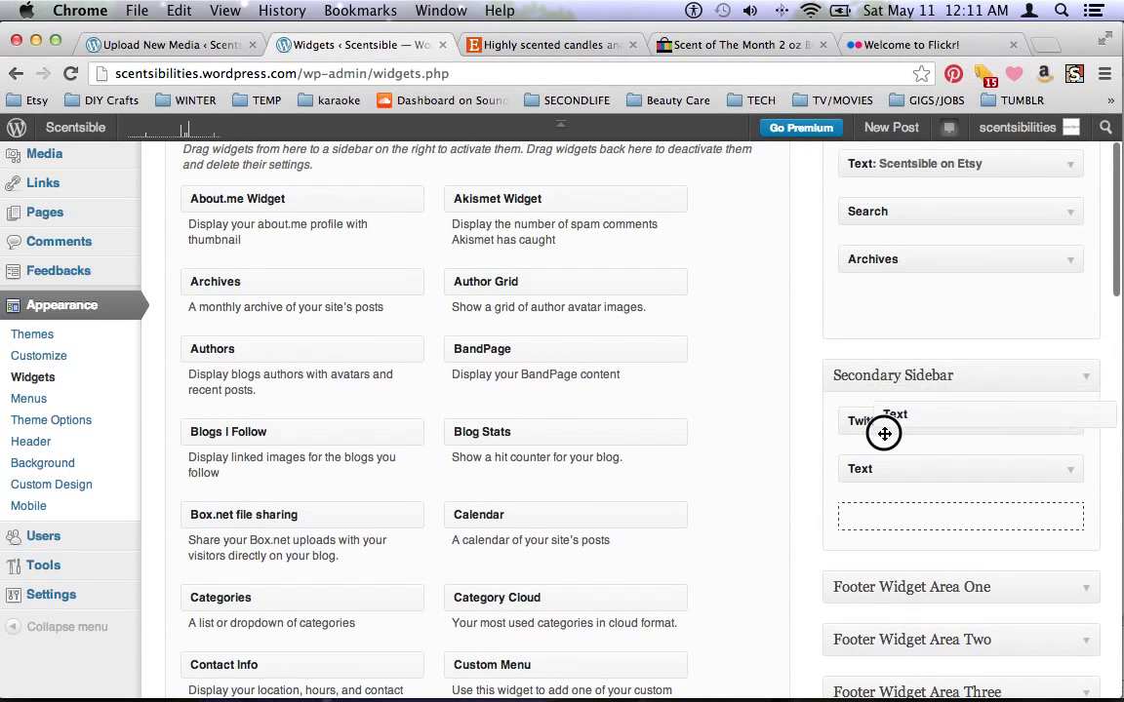
Drop a Text widget titled 'Scentsible On Etsy' with the image link code into the Secondary Sidebar and save
{"action": "left_click_drag", "start_coordinate": [882, 432], "coordinate": [861, 419]}
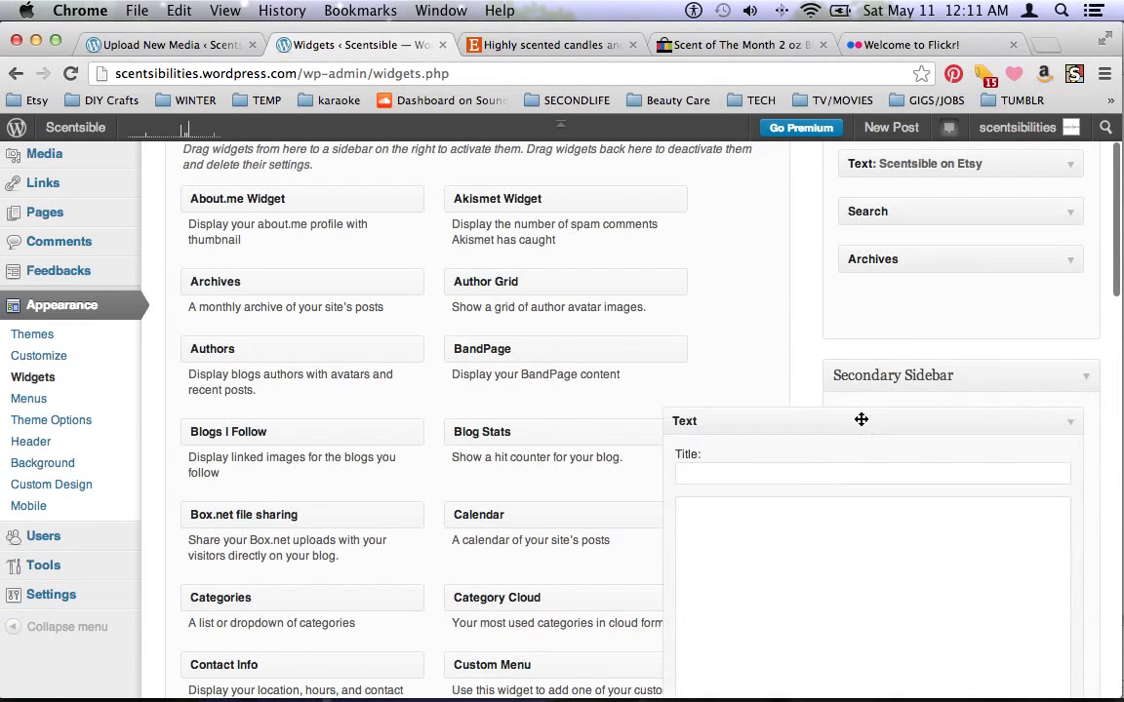
{"action": "scroll", "scroll_direction": "down", "scroll_amount": 3}
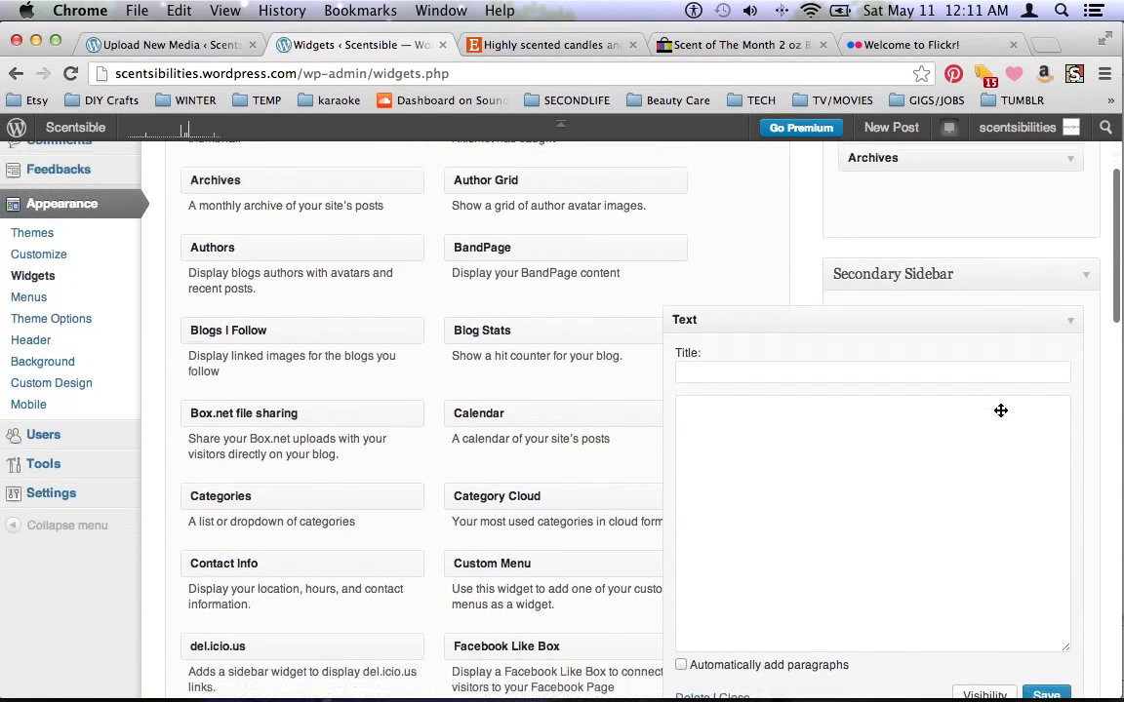
{"action": "scroll", "scroll_direction": "down", "scroll_amount": 3}
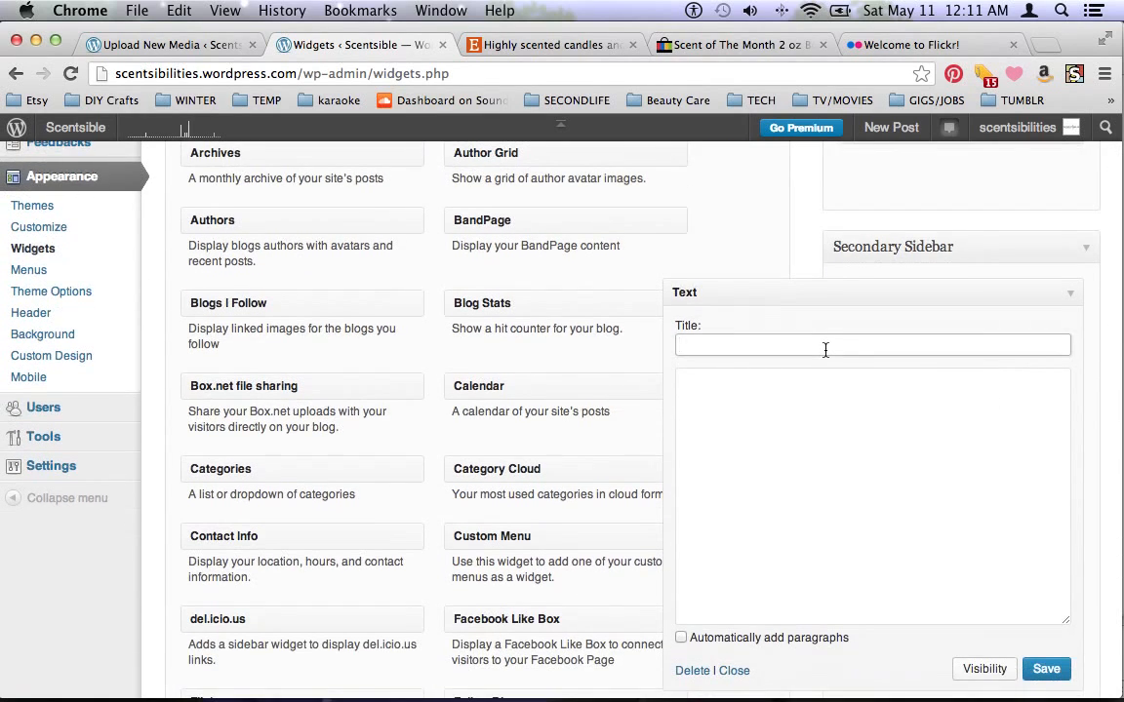
{"action": "type", "text": "Scentsible On Etsy"}
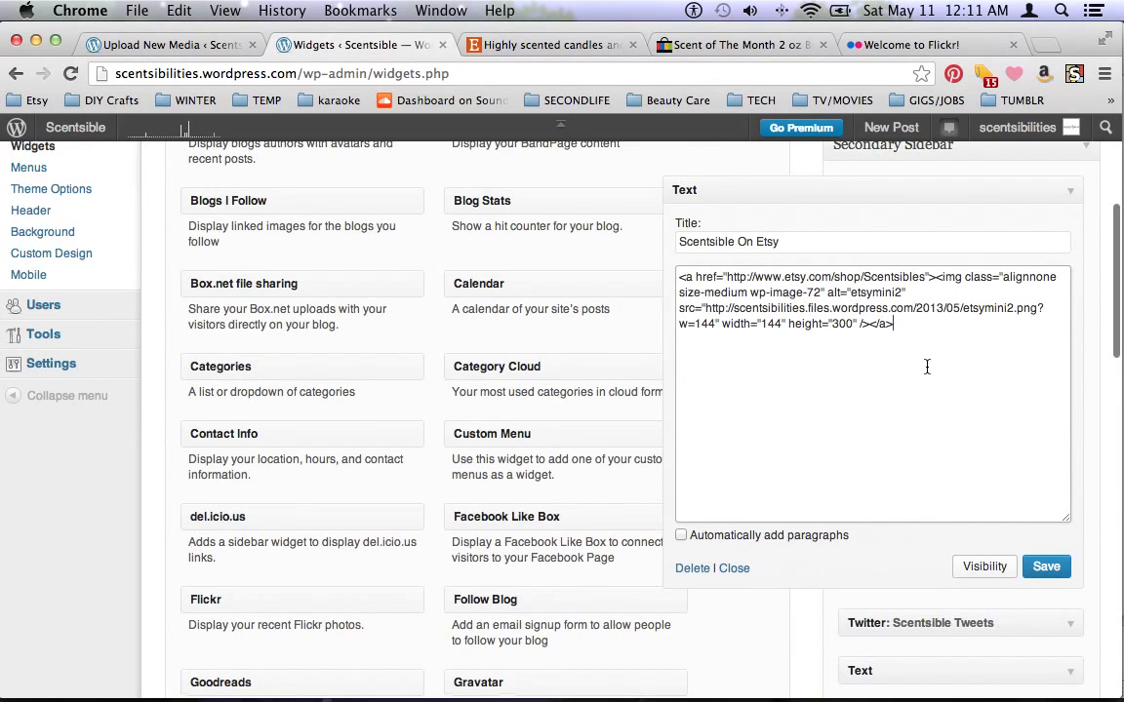
{"action": "scroll", "scroll_direction": "down", "scroll_amount": 3}
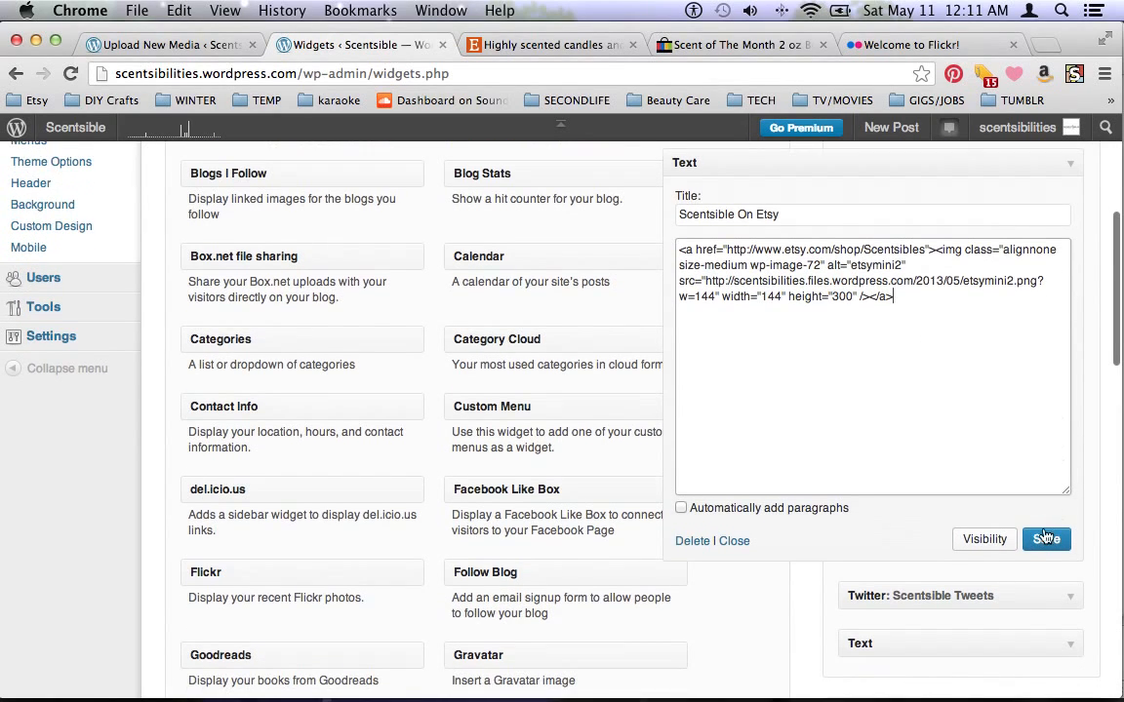
{"action": "left_click", "coordinate": [1046, 538]}
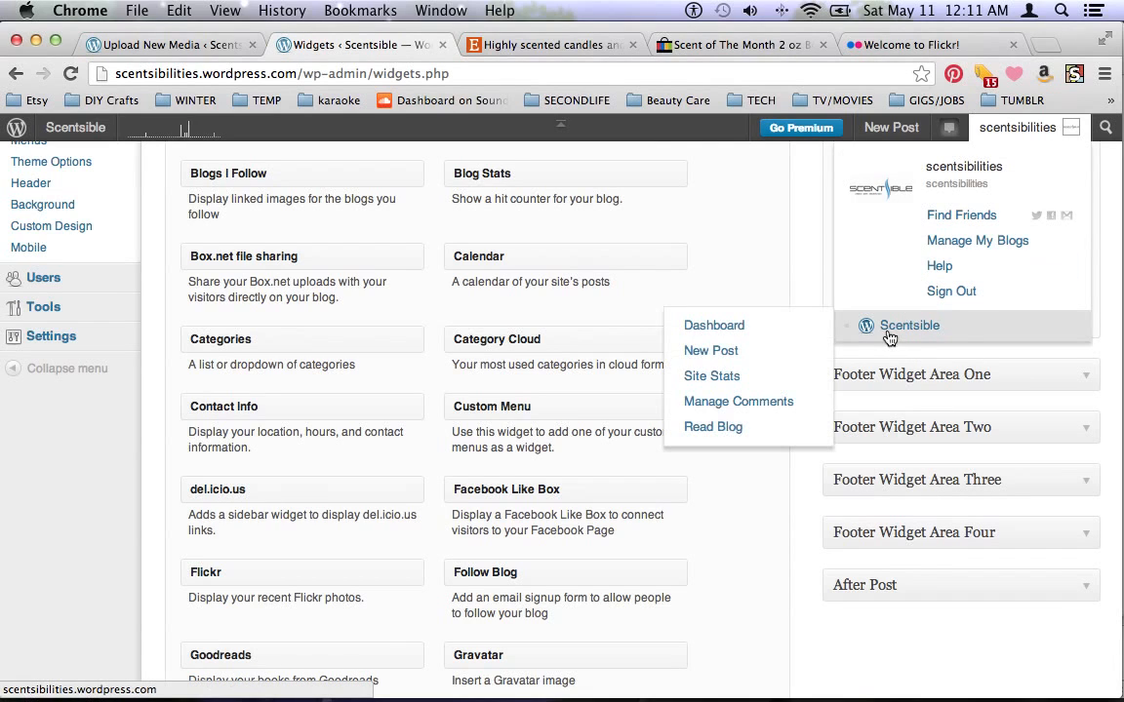
Choose Read Blog from the blog menu, then click the sidebar Etsy image
{"action": "left_click", "coordinate": [713, 427]}
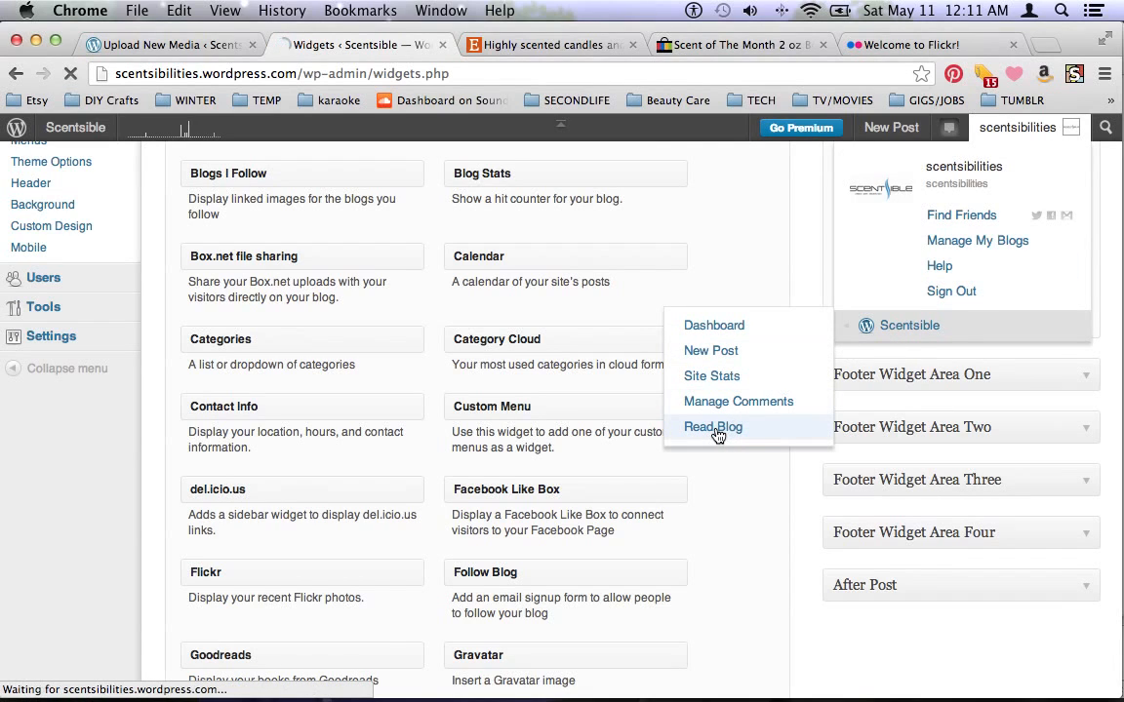
{"action": "left_click", "coordinate": [713, 427]}
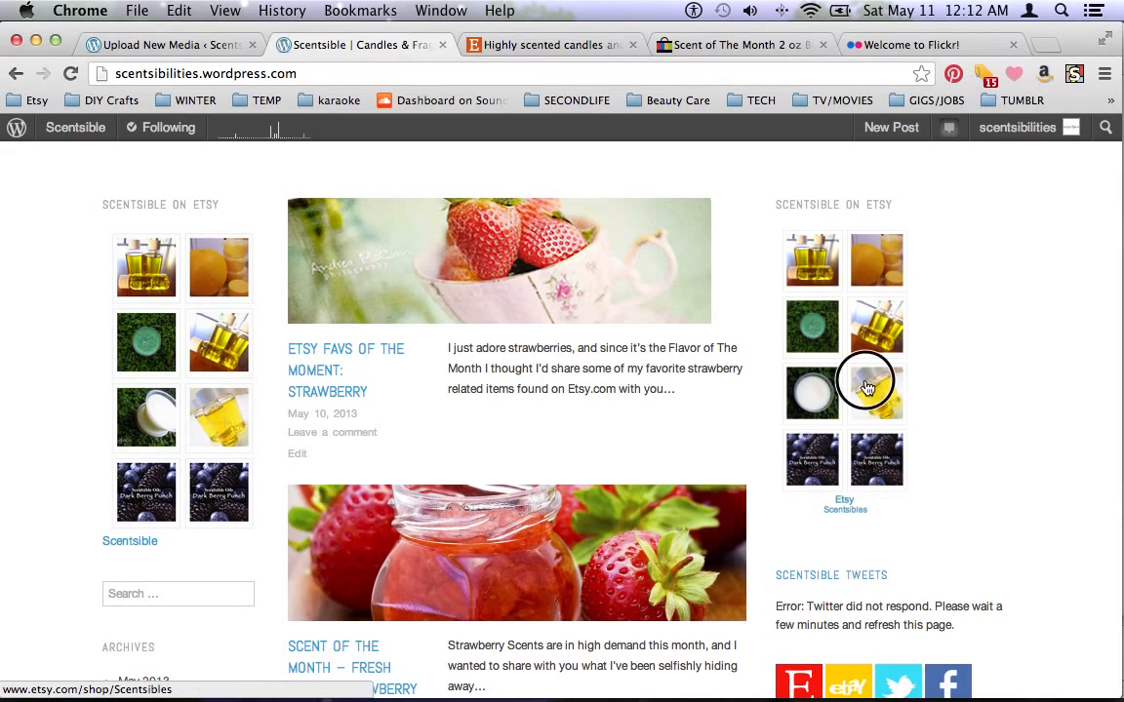
{"action": "left_click", "coordinate": [868, 385]}
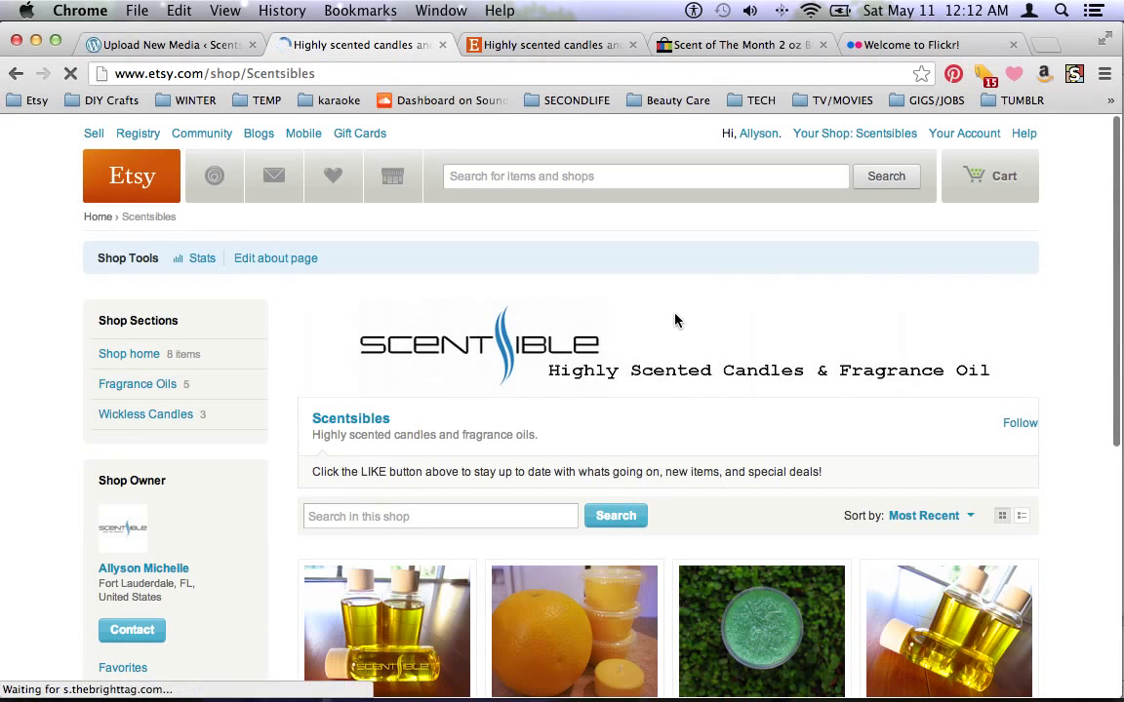
{"action": "scroll", "scroll_direction": "down", "scroll_amount": 3}
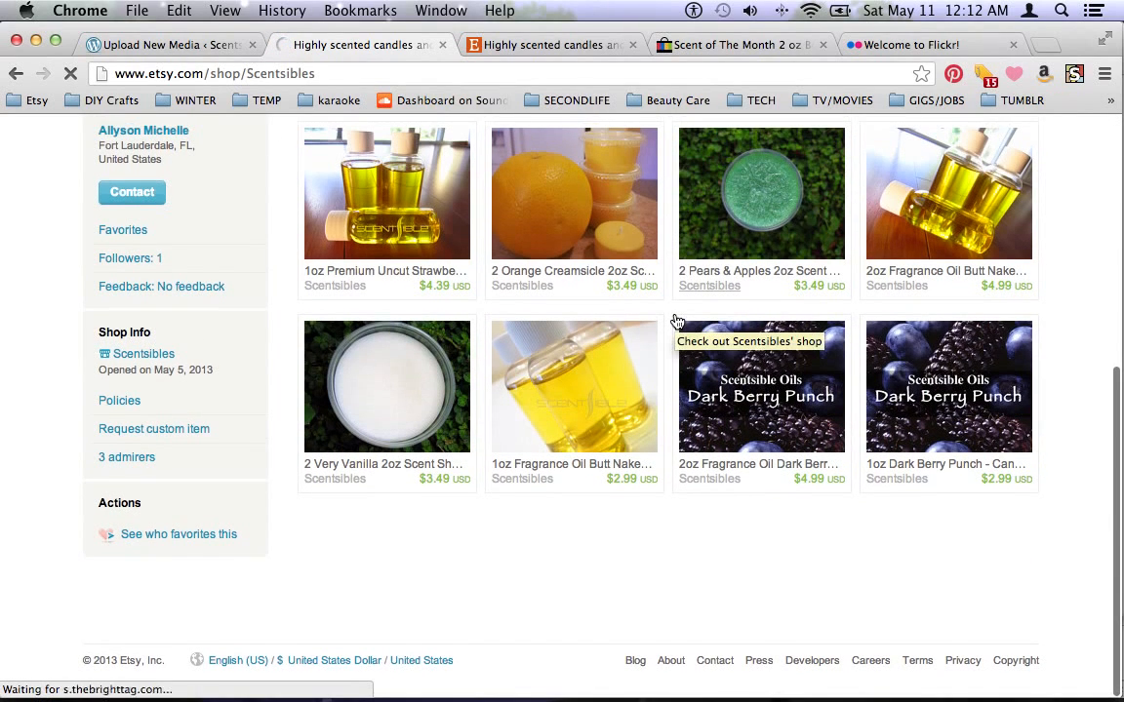
{"action": "scroll", "scroll_direction": "up", "scroll_amount": 3}
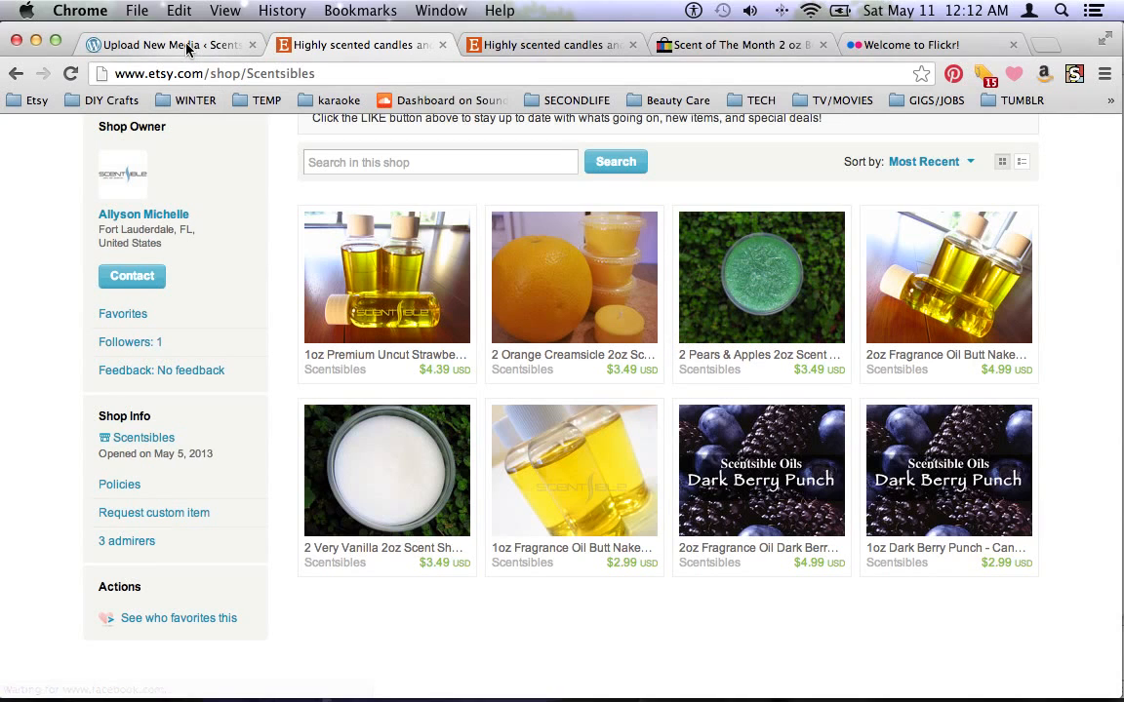
{"action": "mouse_move", "coordinate": [171, 45]}
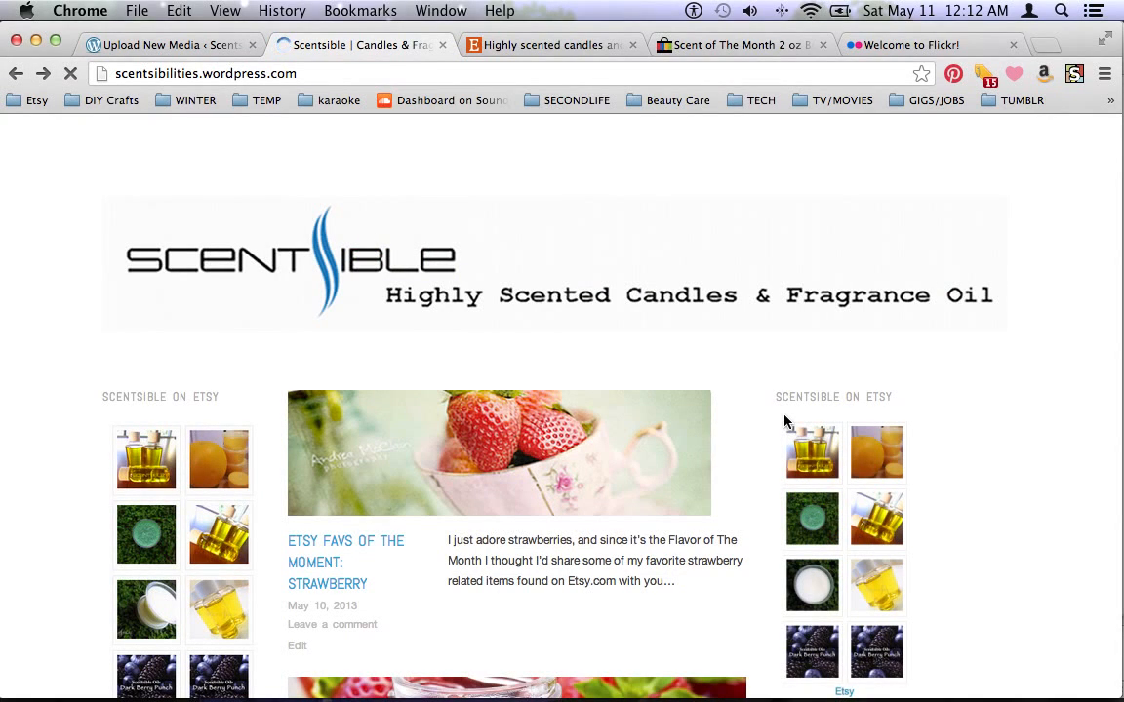
{"action": "mouse_move", "coordinate": [912, 379]}
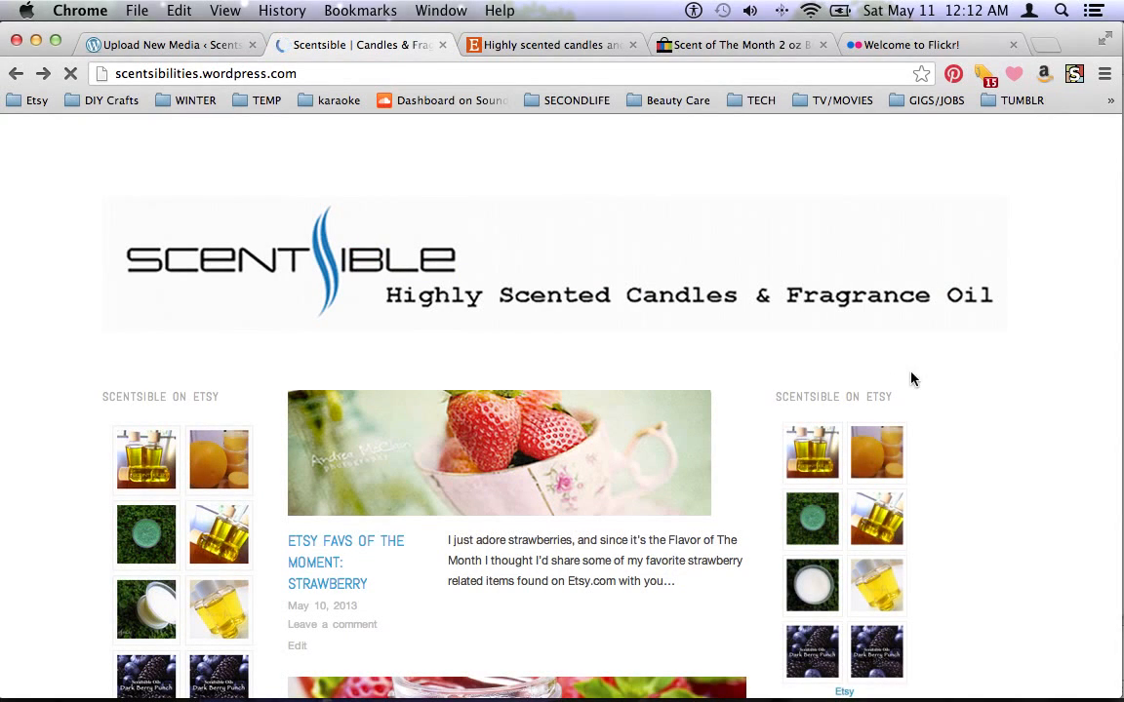
{"action": "mouse_move", "coordinate": [273, 359]}
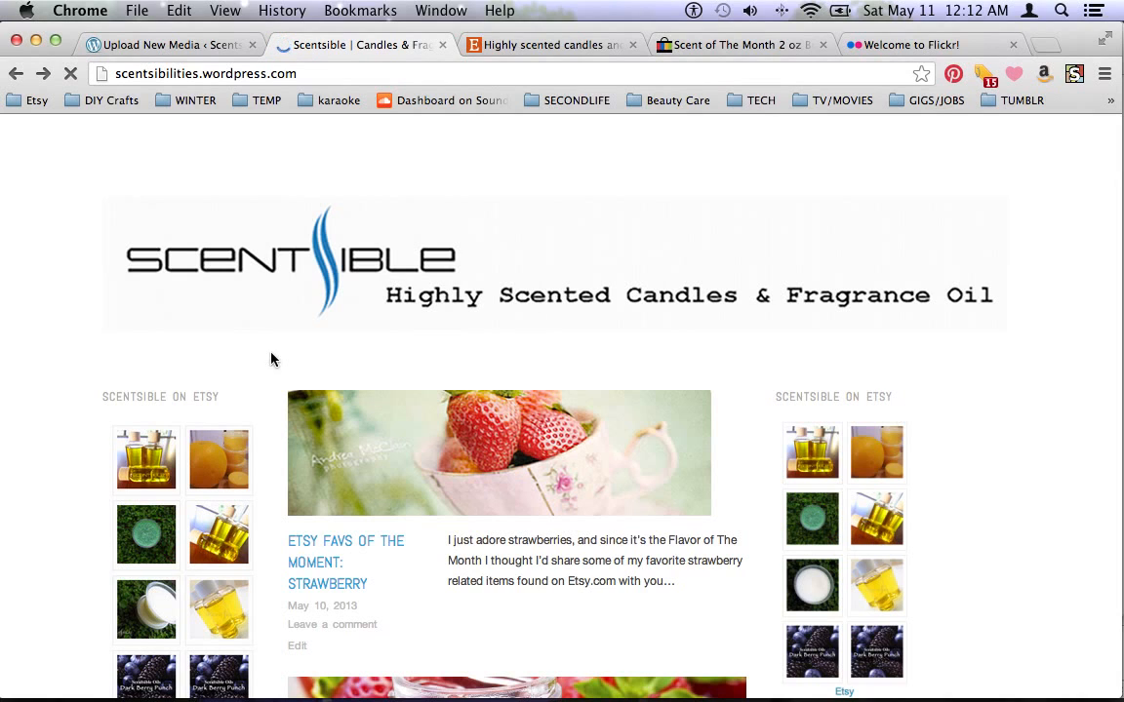
{"action": "mouse_move", "coordinate": [129, 450]}
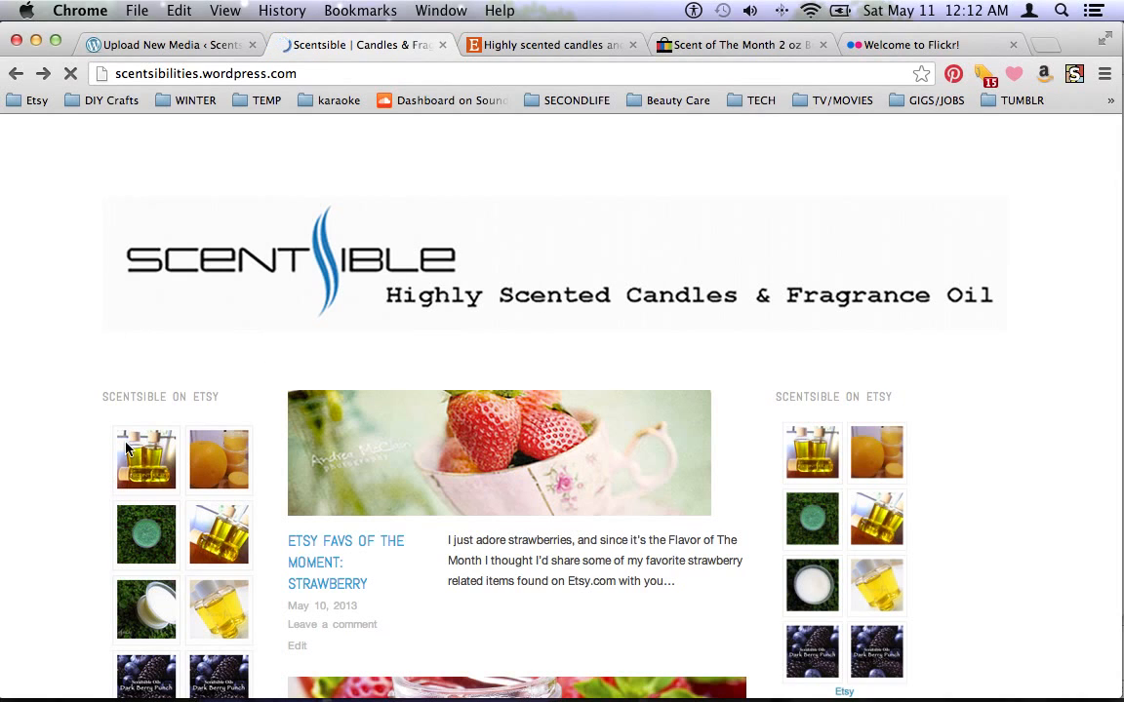
Scroll down the live blog to see the Scentsible On Etsy sidebar thumbnails
{"action": "scroll", "scroll_direction": "down", "scroll_amount": 3}
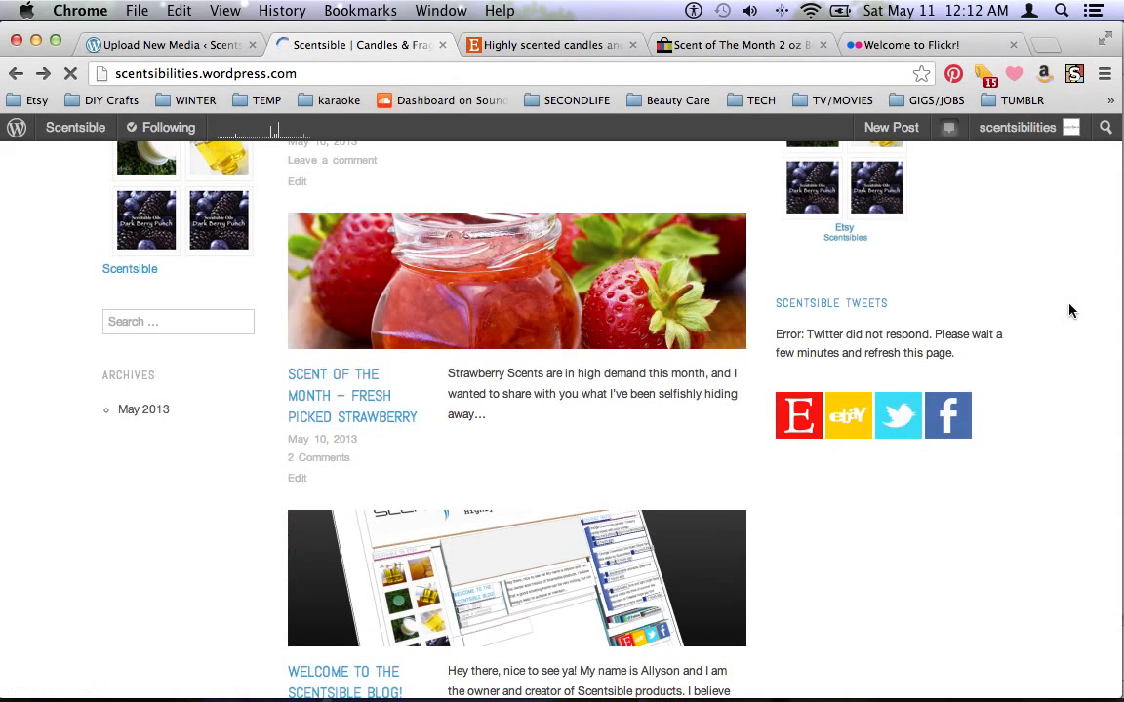